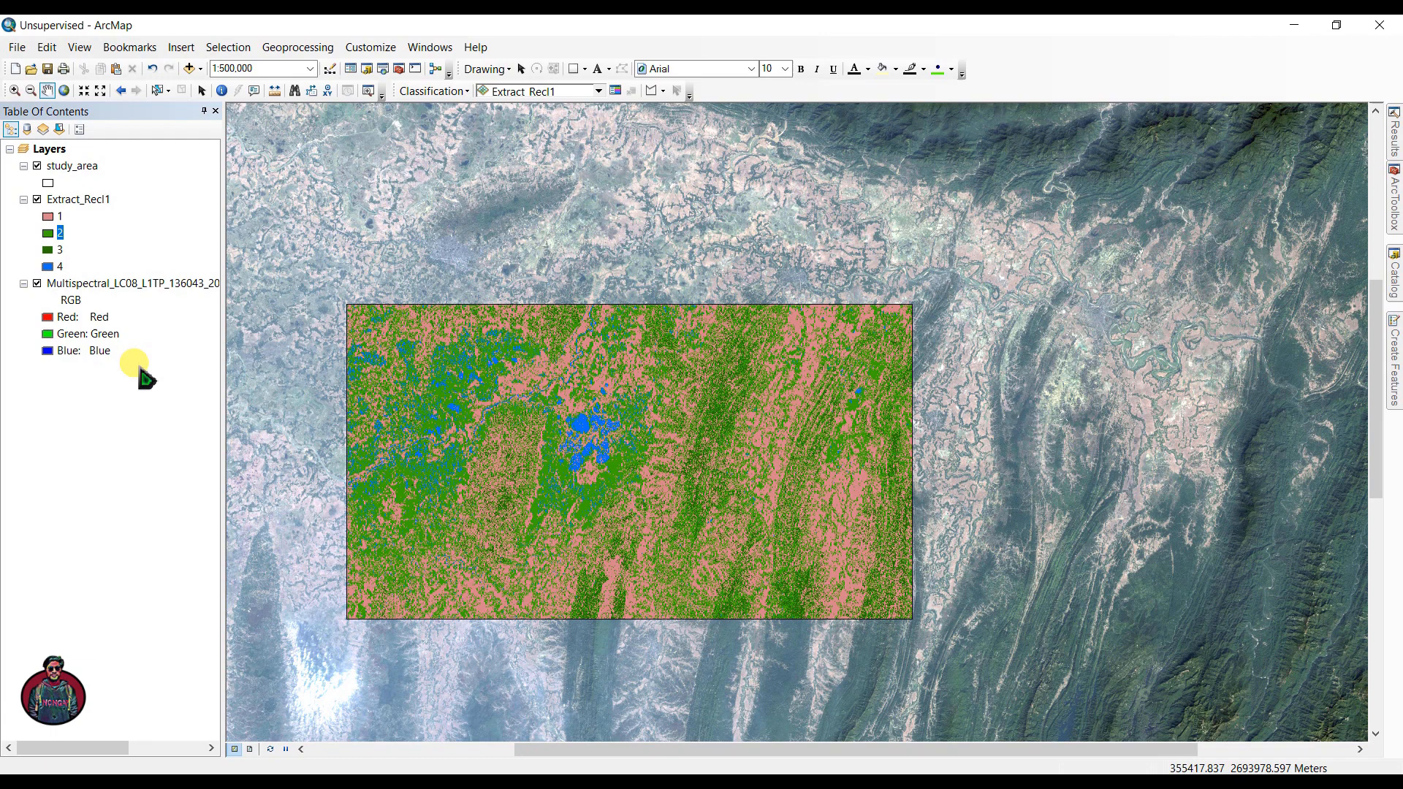
Hide the Extract_Recl1 classified layer so only the Landsat image and study-area outline show.
left_click(117, 282)
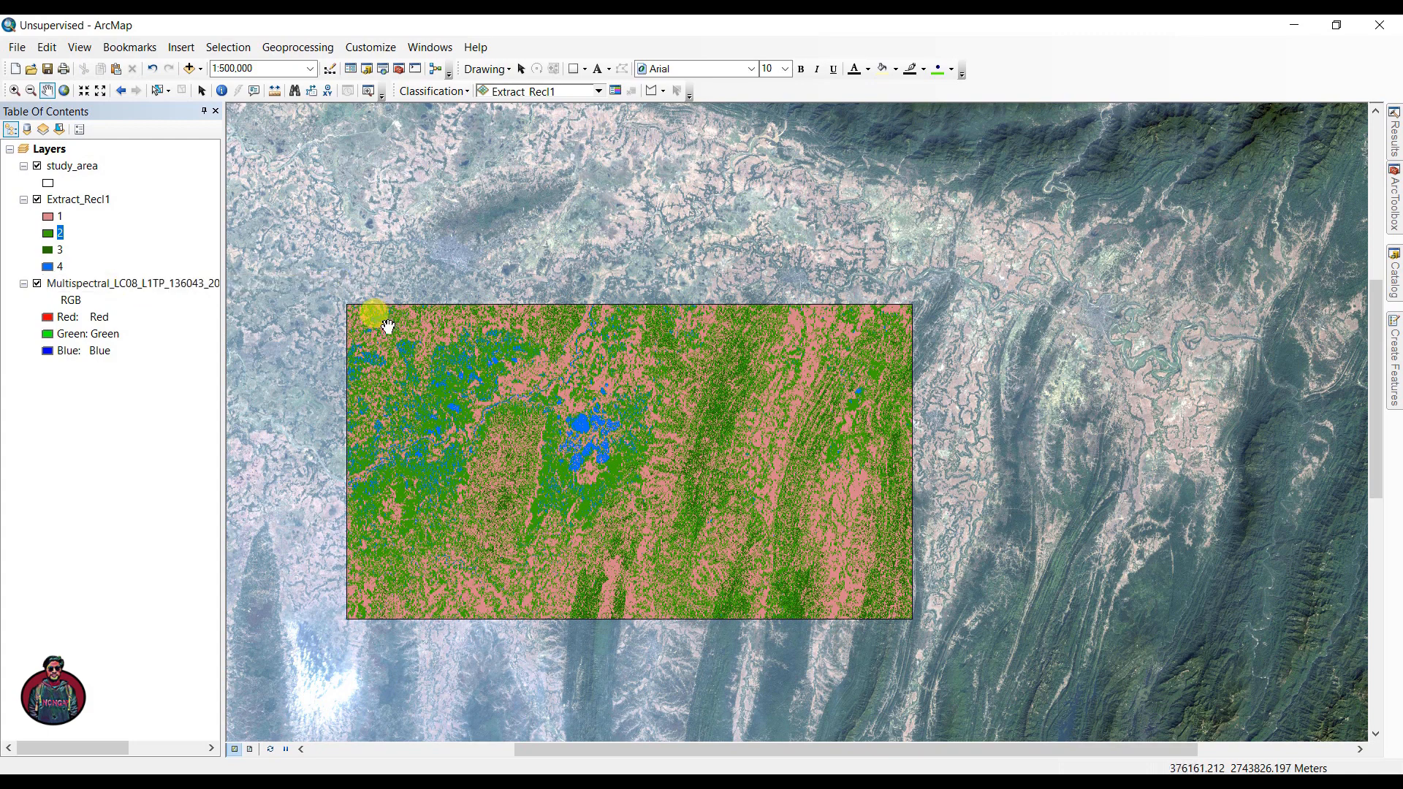
mouse_move(400, 332)
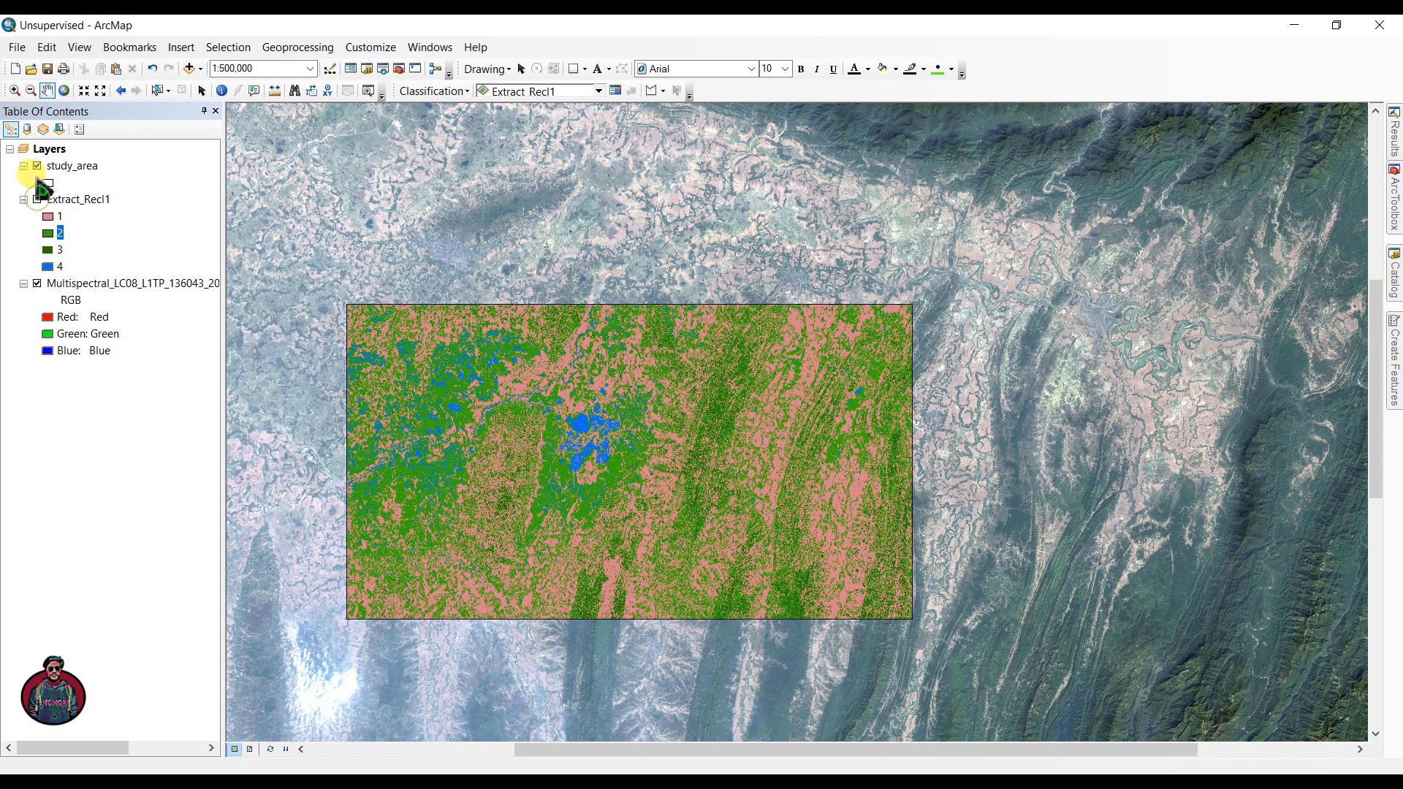
left_click(37, 199)
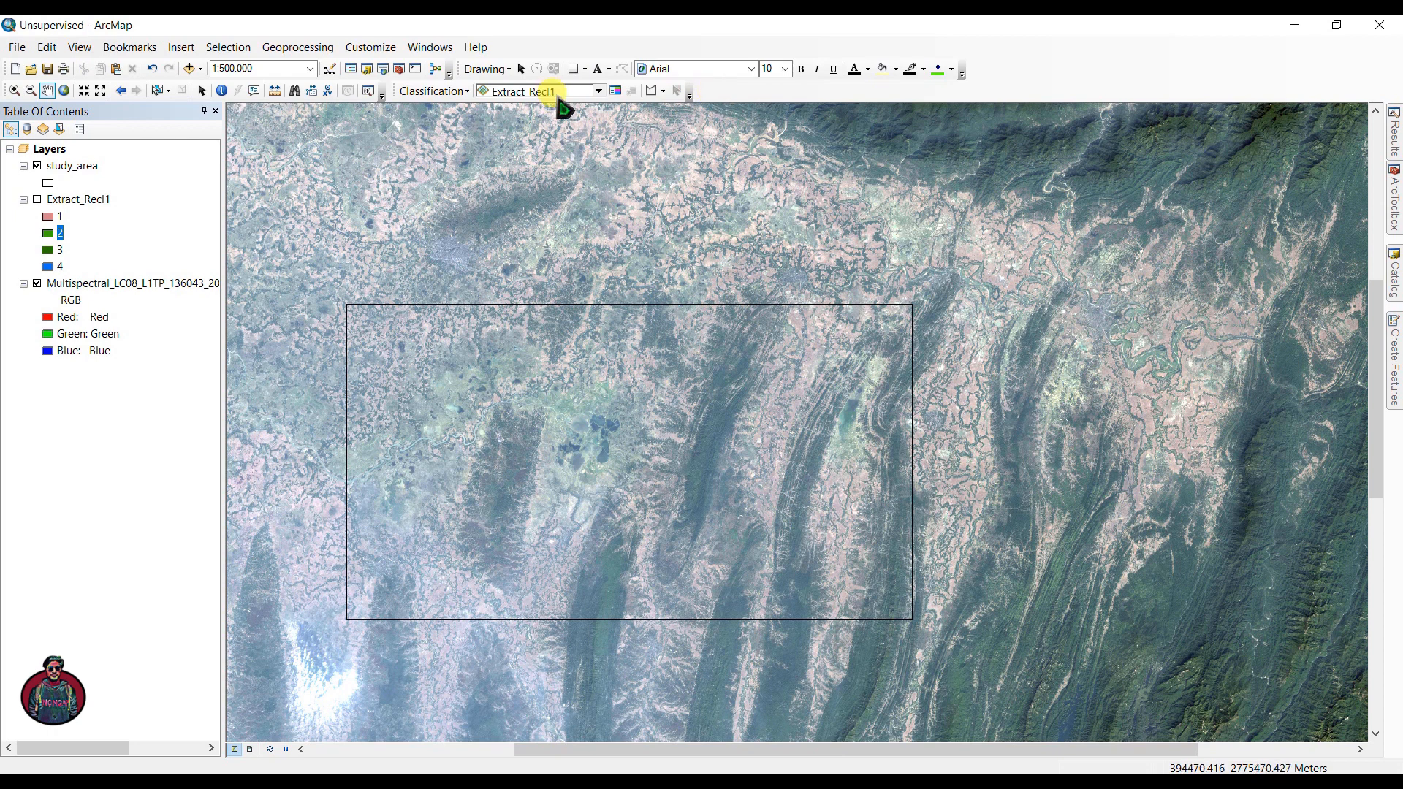
mouse_move(527, 90)
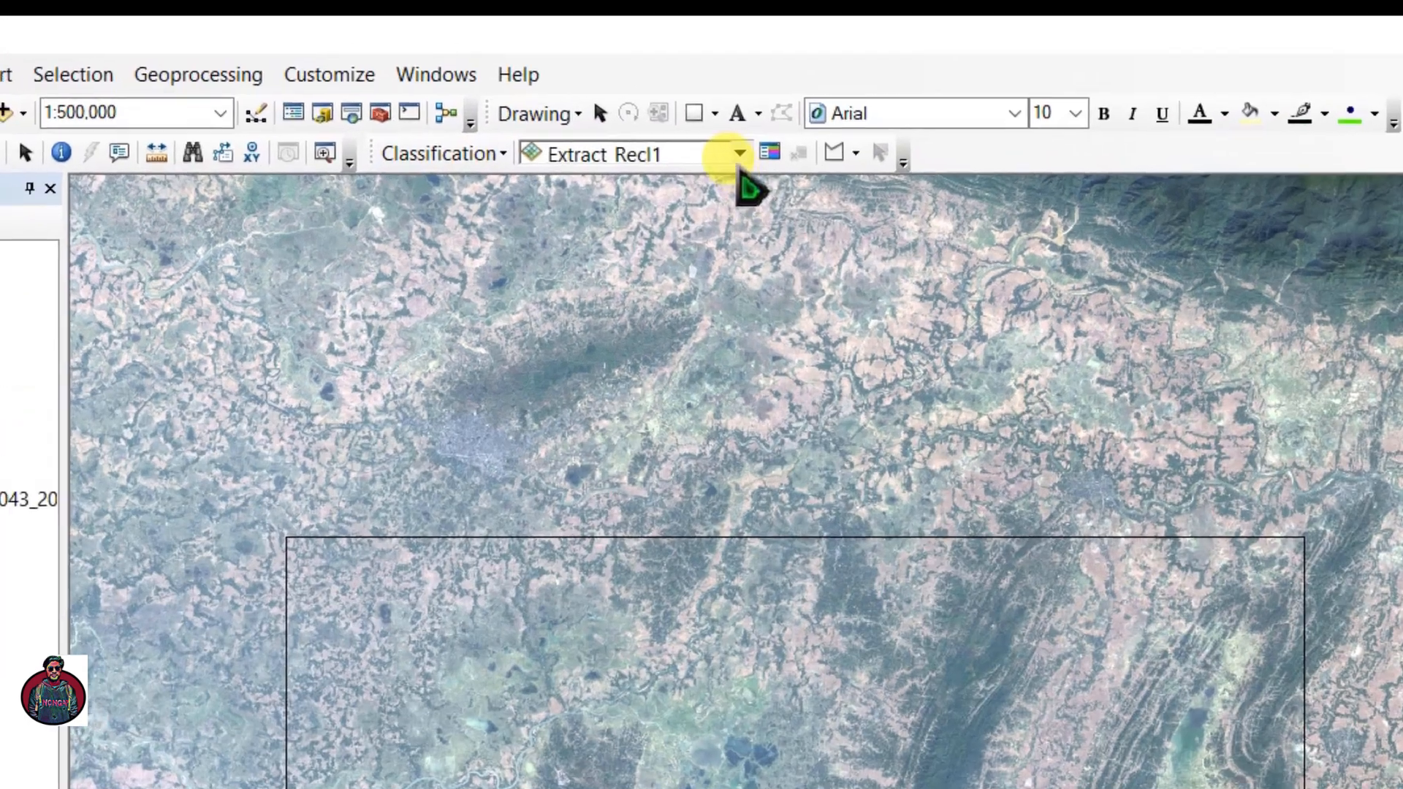
Target the Multispectral Landsat image for classification and list the classification tools.
left_click(739, 151)
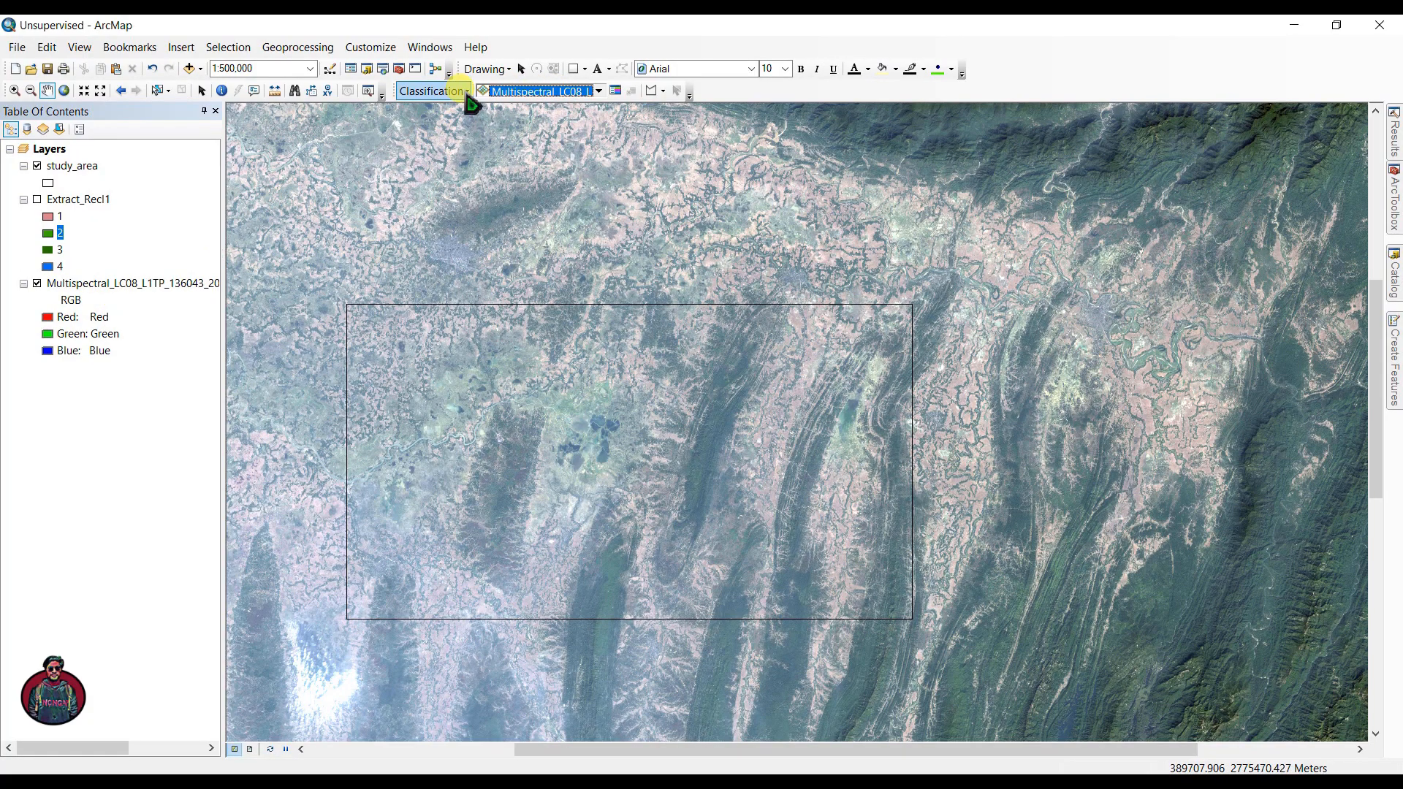
left_click(432, 91)
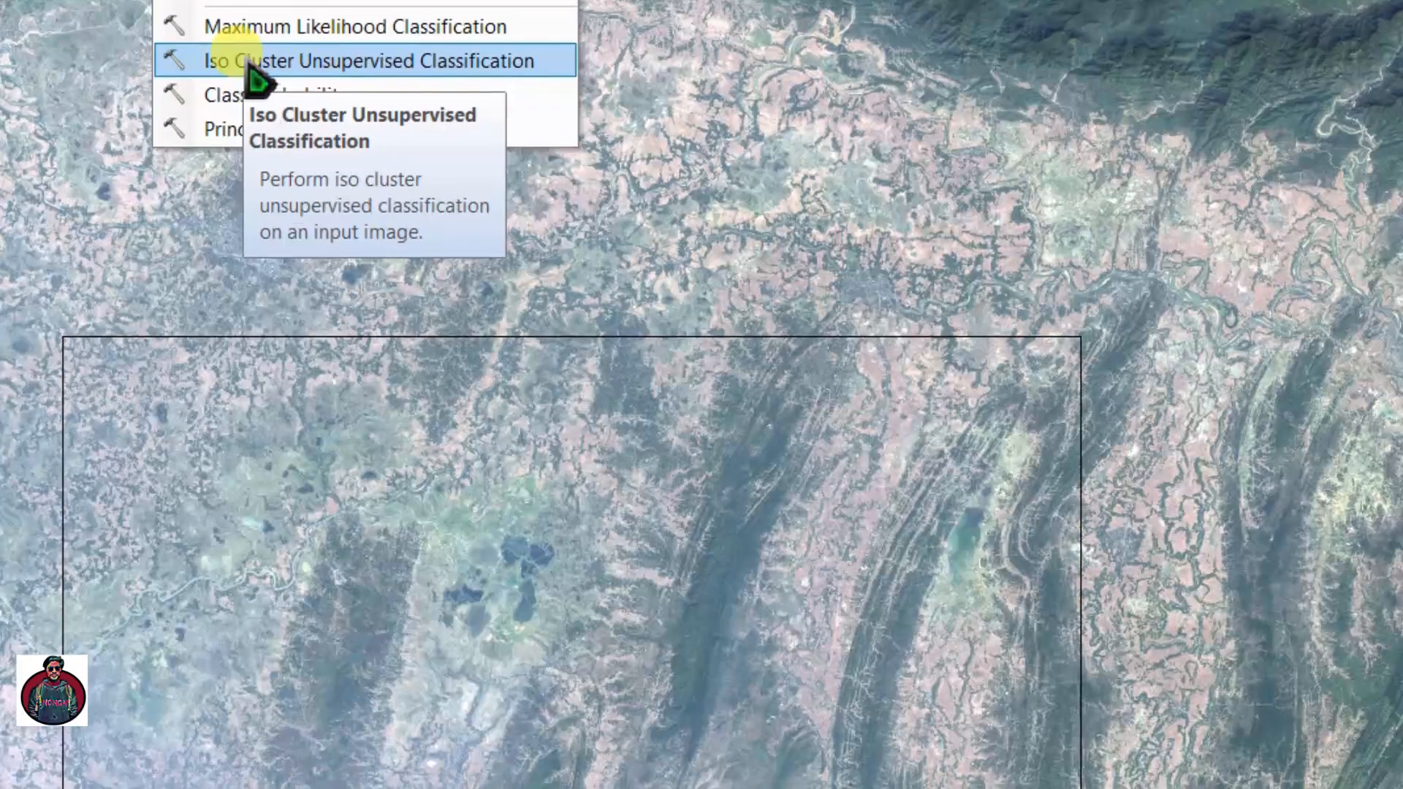
Run Iso Cluster Unsupervised Classification on the Multispectral image with 9 classes after checking the workspace.
left_click(360, 61)
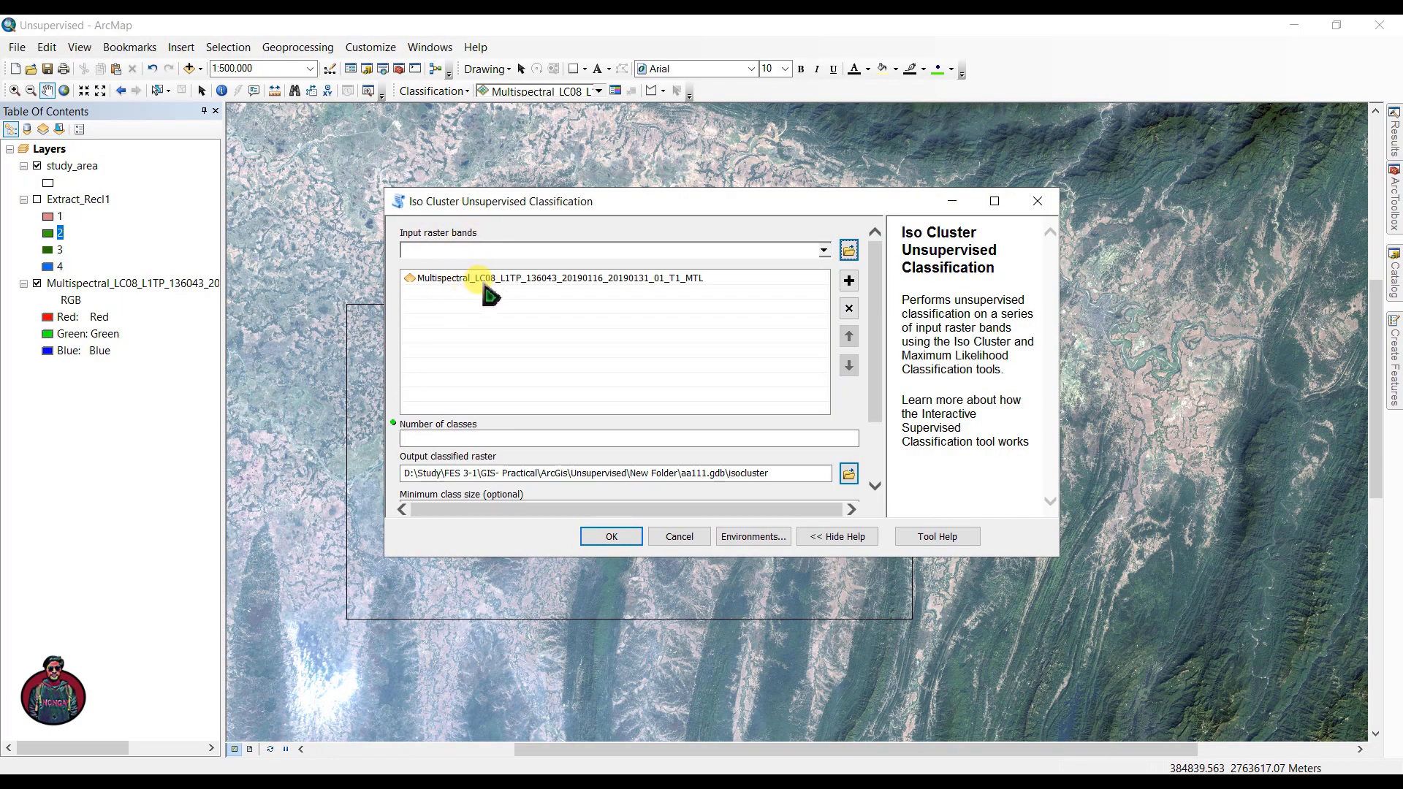
left_click(629, 437)
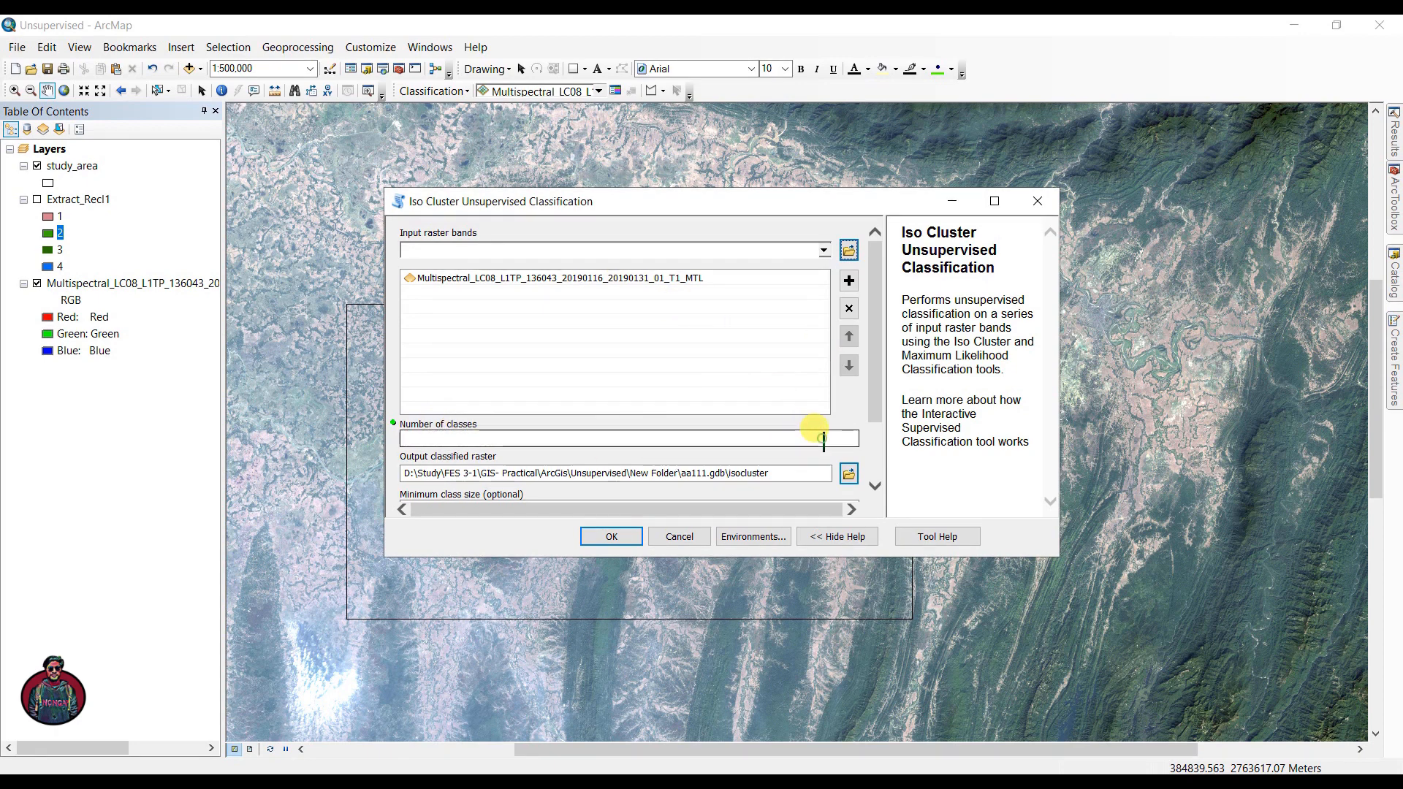
type("9")
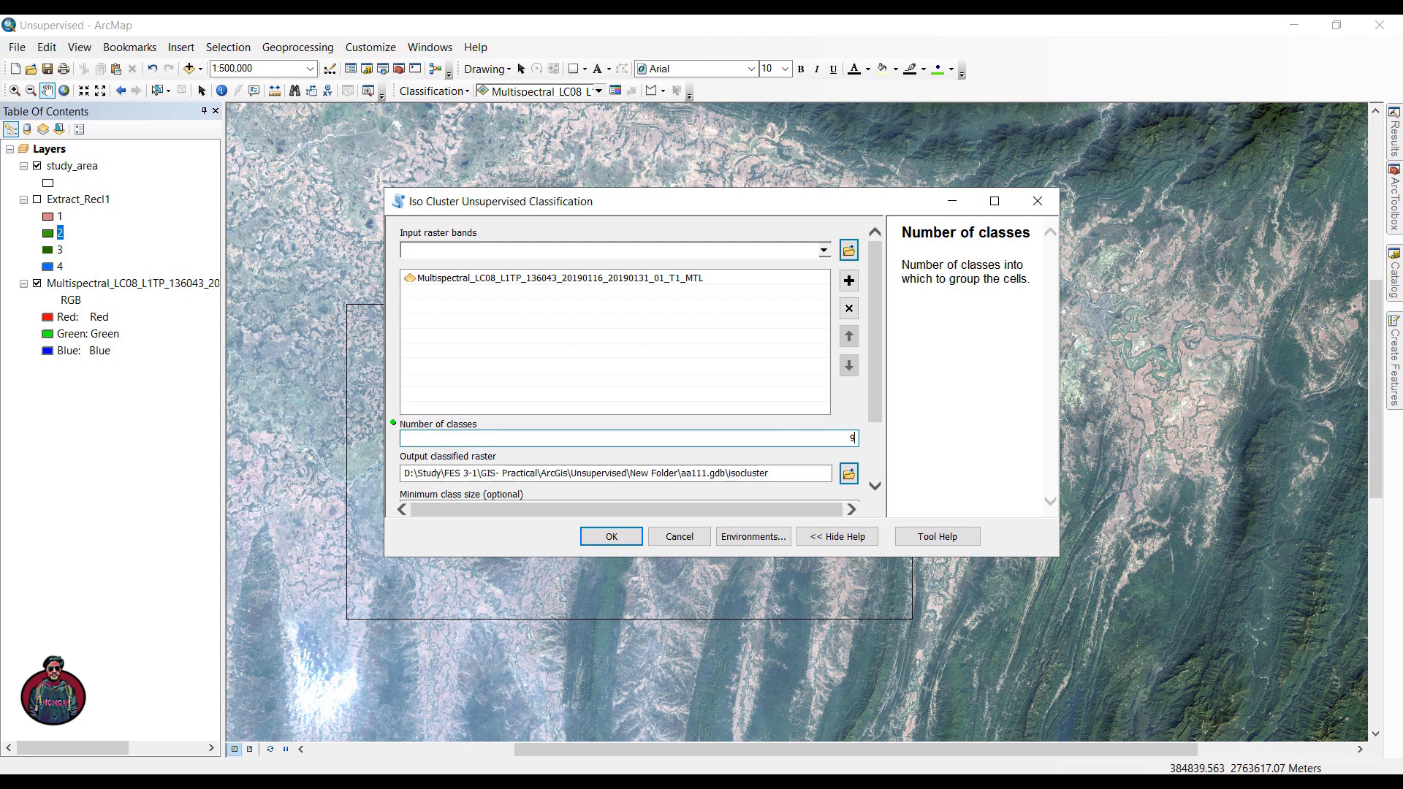
mouse_move(682, 455)
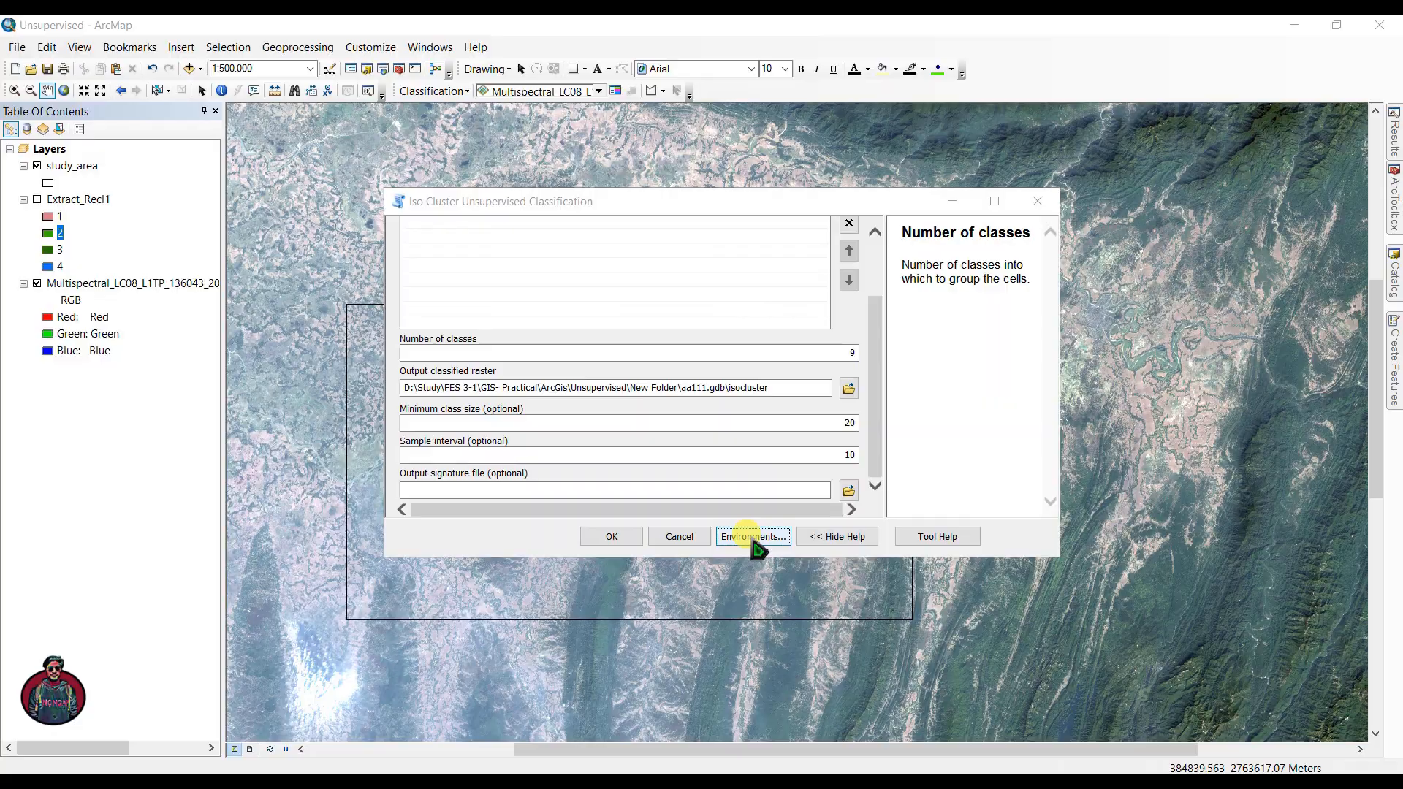
left_click(752, 537)
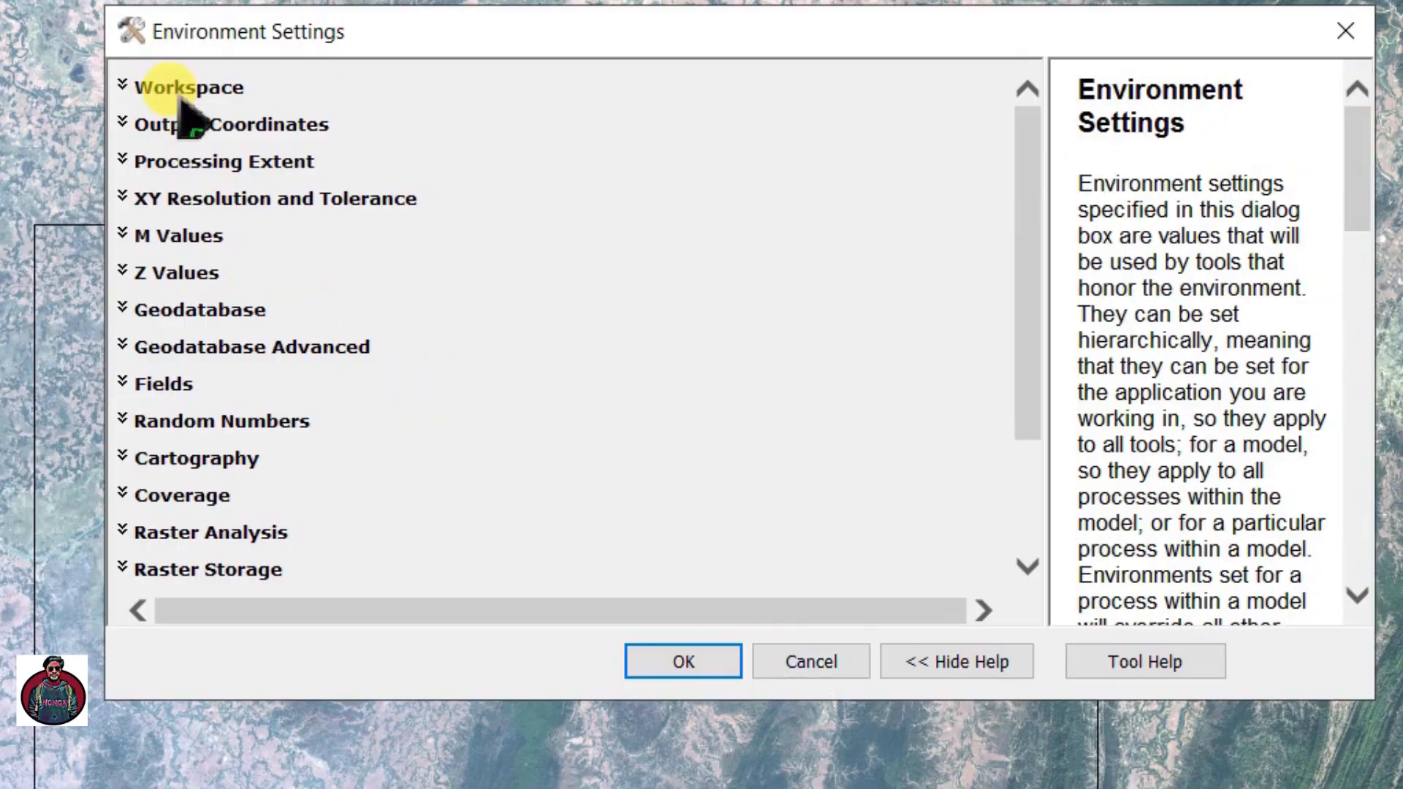
left_click(189, 86)
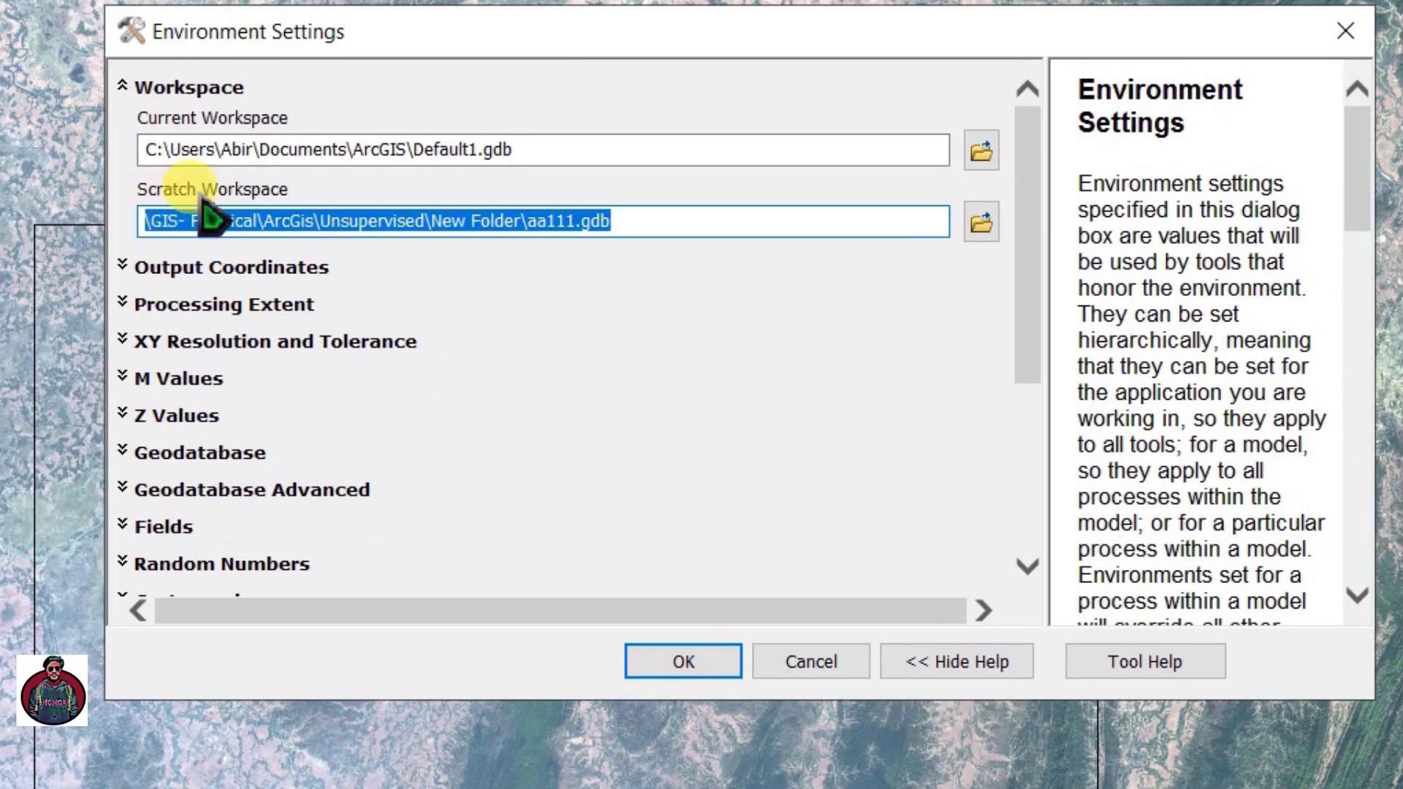
mouse_move(278, 227)
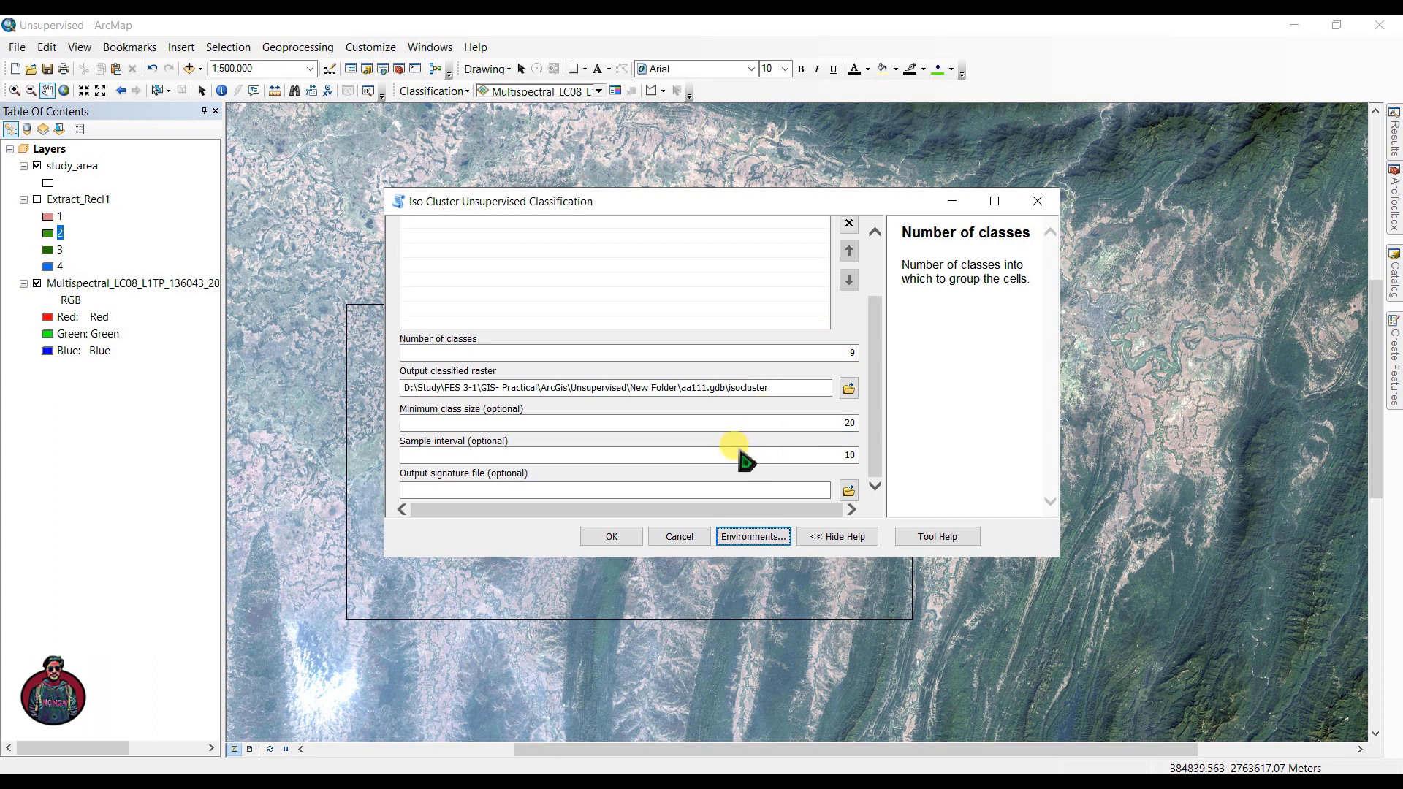
mouse_move(627, 451)
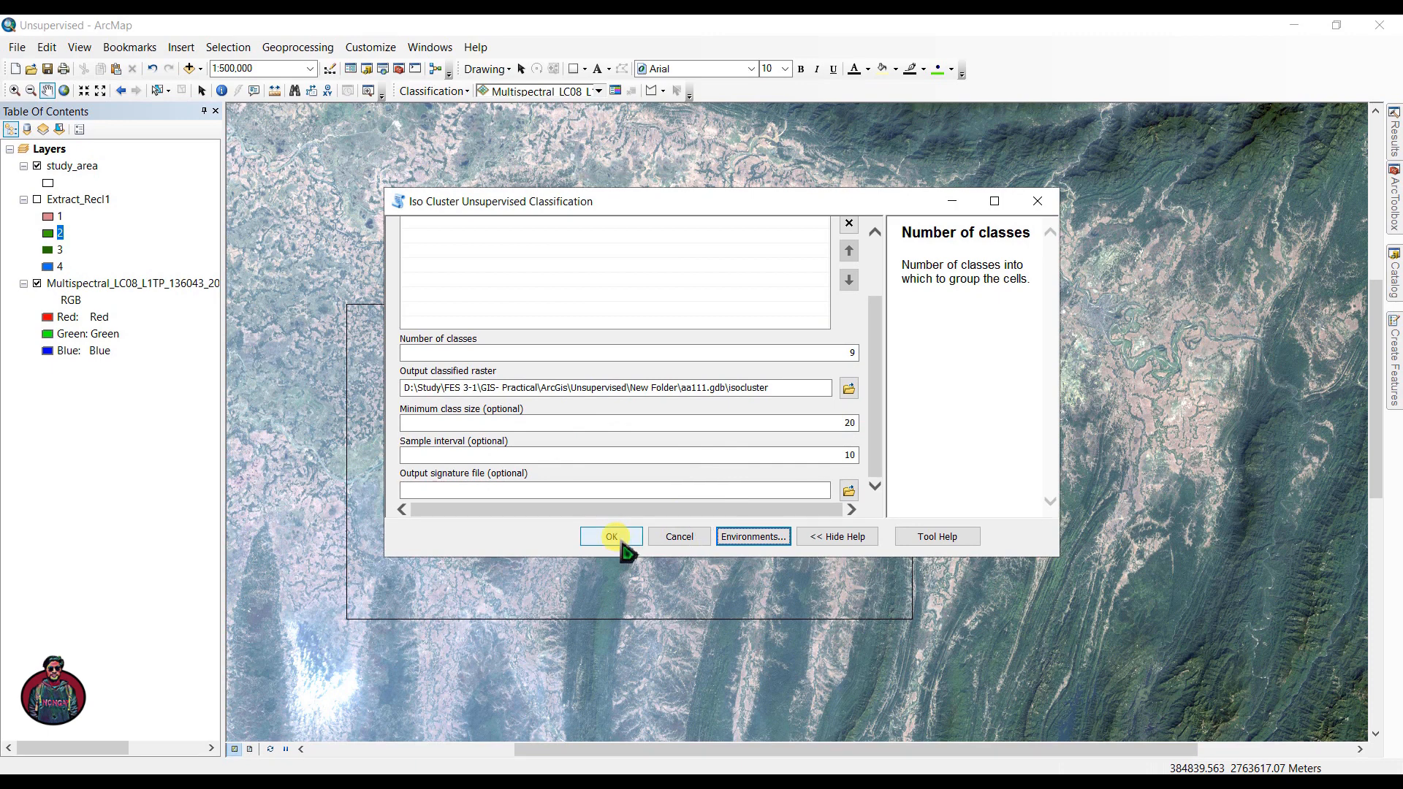
left_click(611, 536)
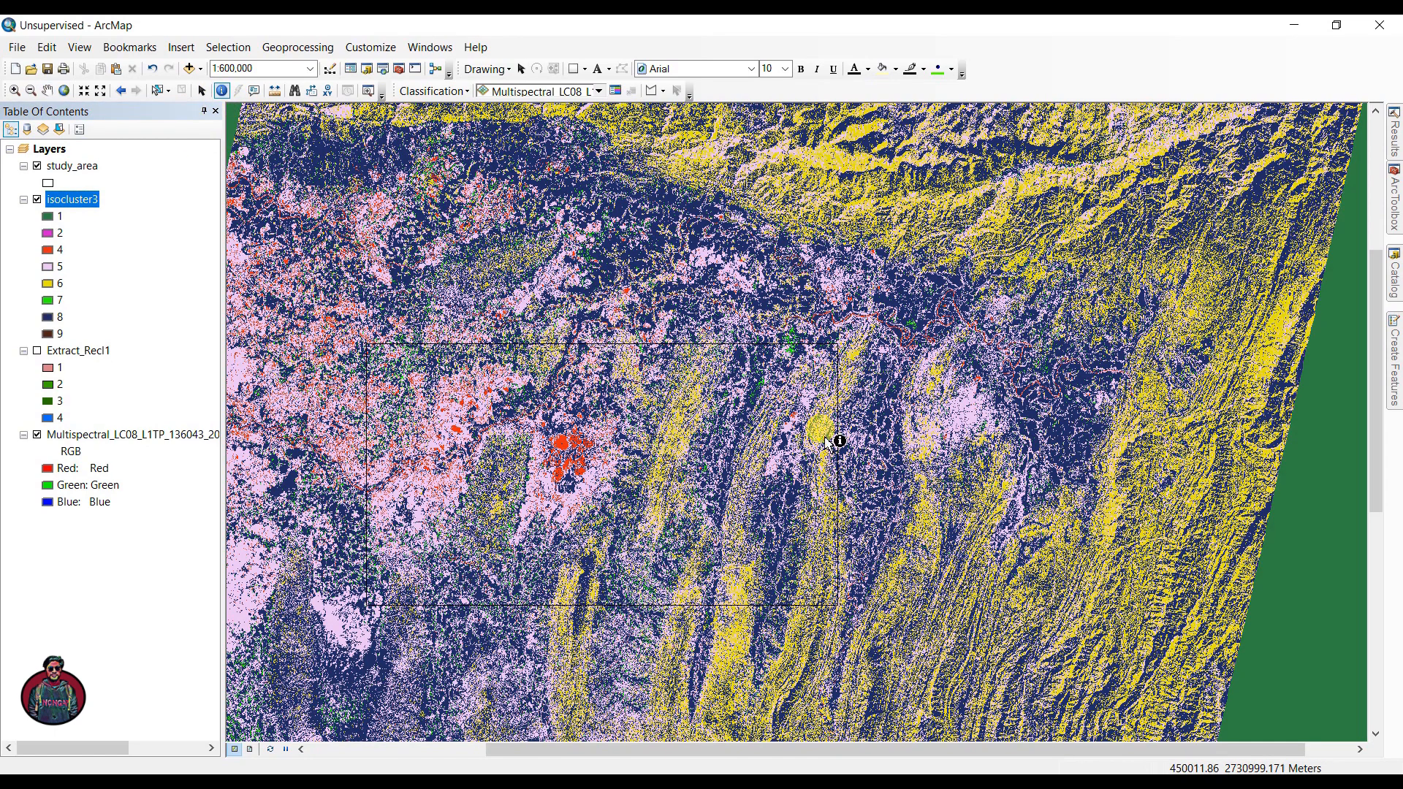
mouse_move(1297, 551)
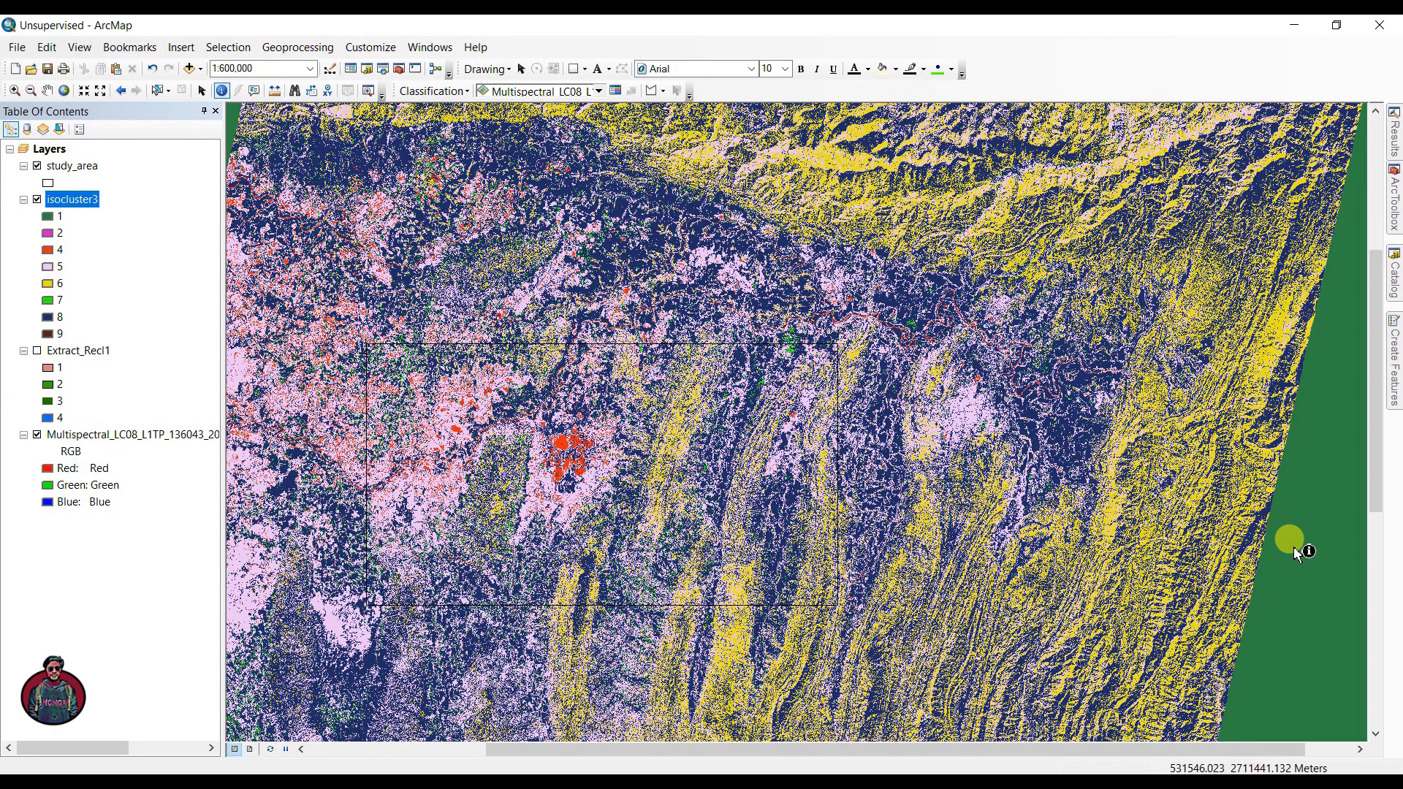
mouse_move(1293, 559)
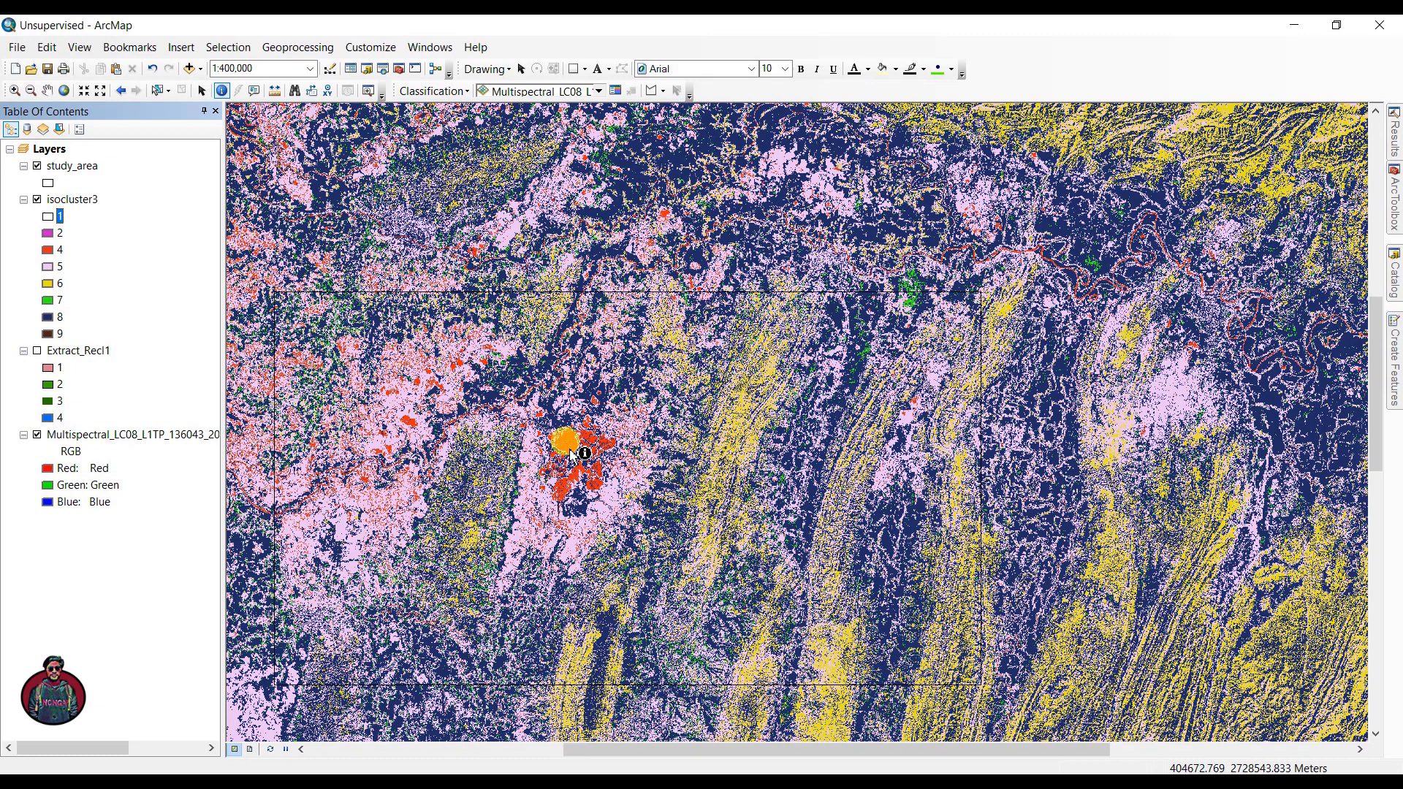
mouse_move(589, 452)
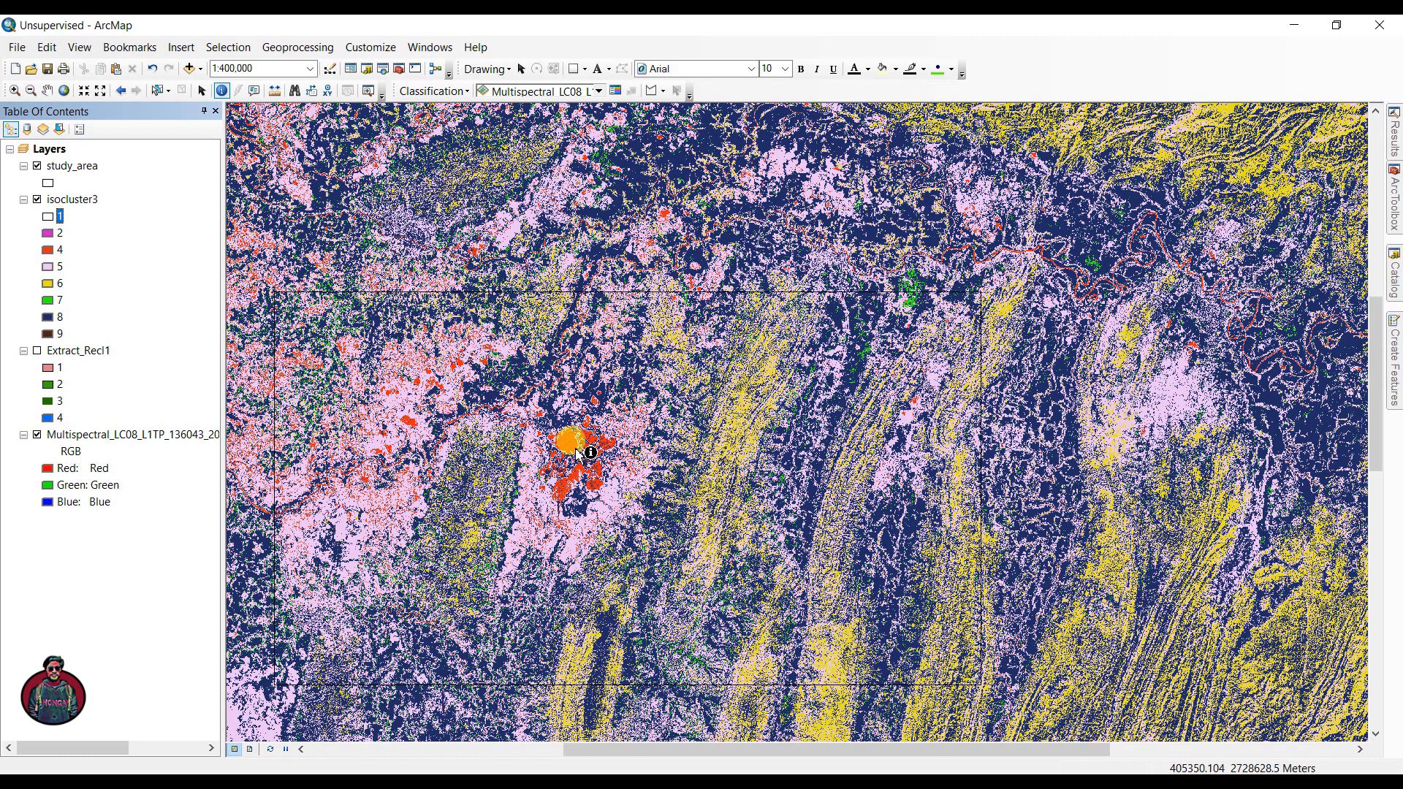
Recolour isocluster3 classes, giving class 4 blue and class 6 dark green to match the land-cover scheme.
left_click(580, 443)
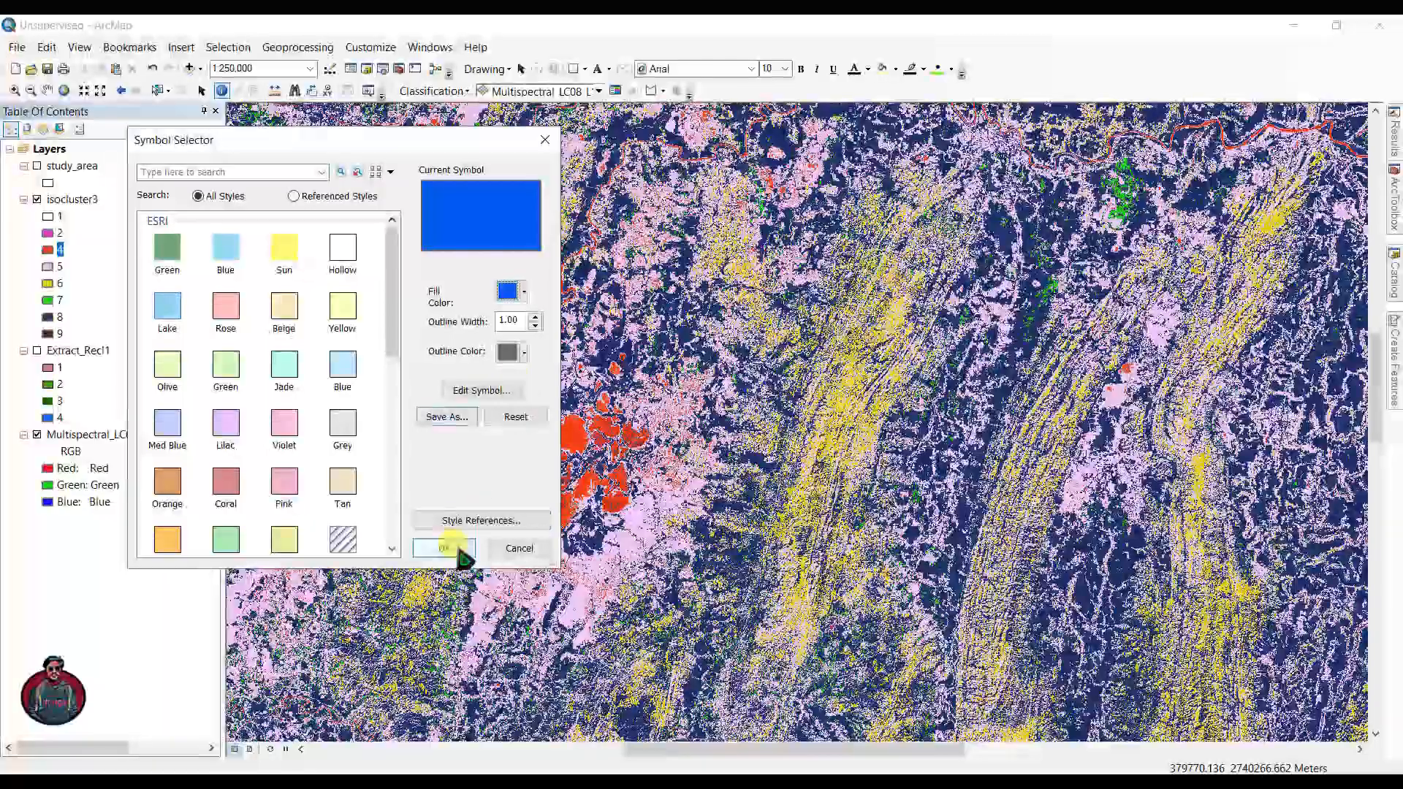
left_click(445, 547)
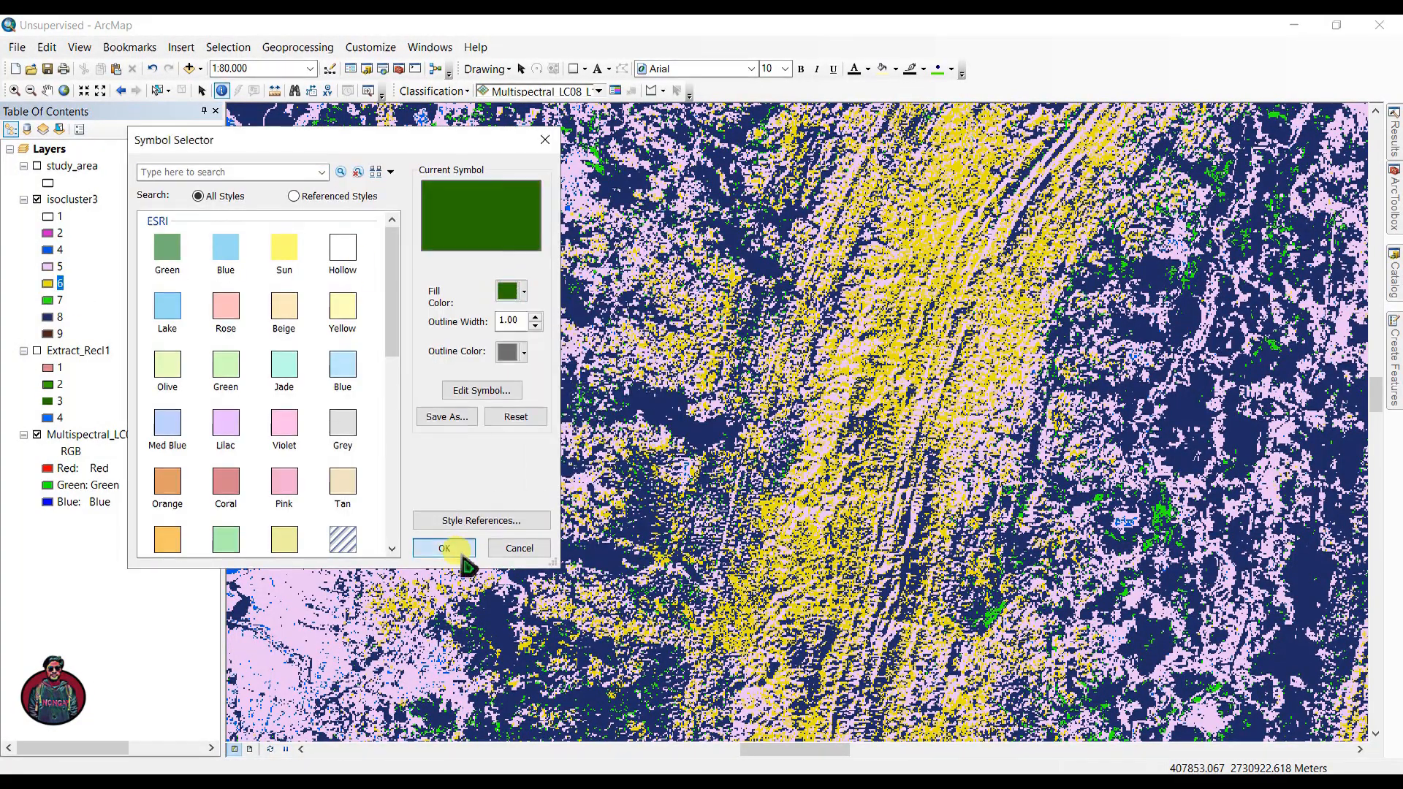
left_click(444, 548)
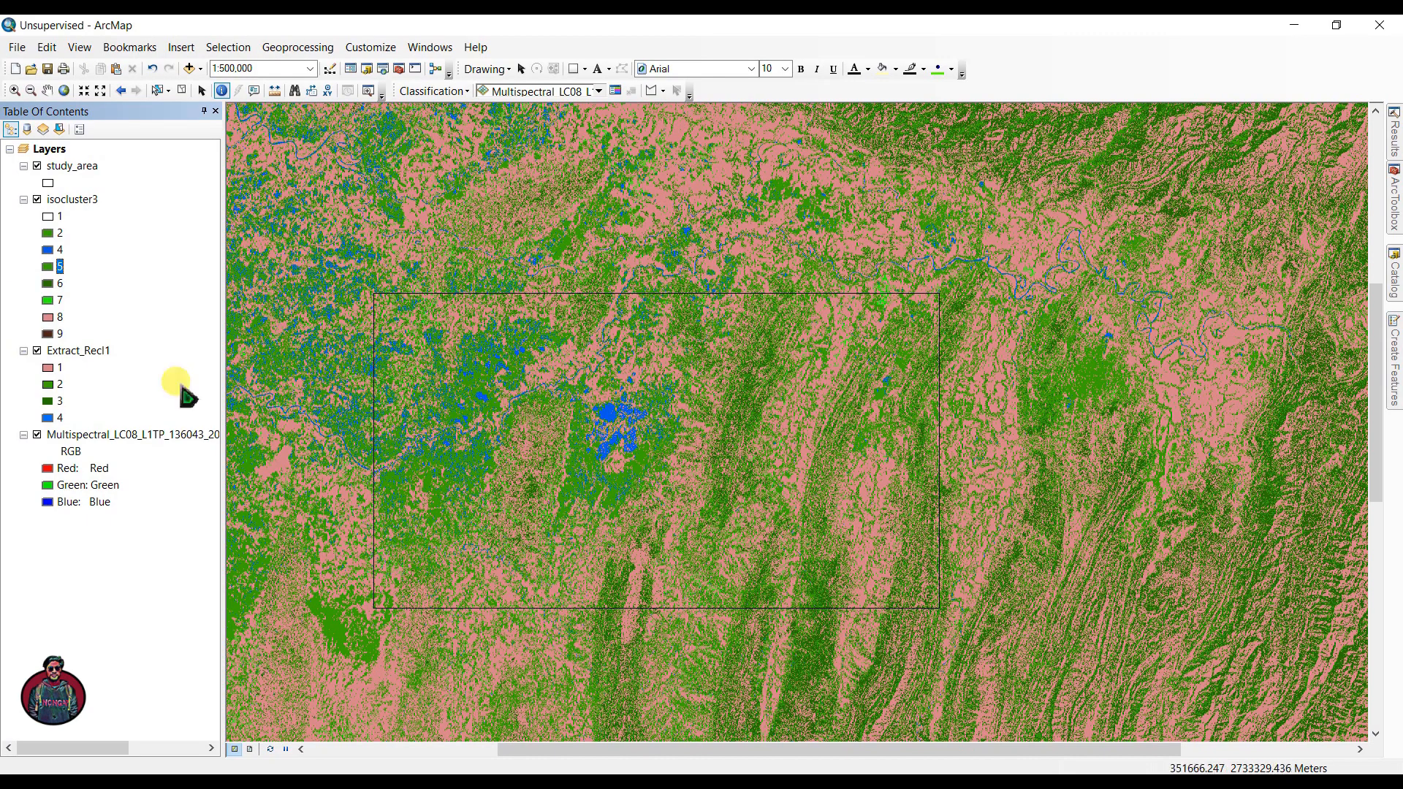
mouse_move(1102, 349)
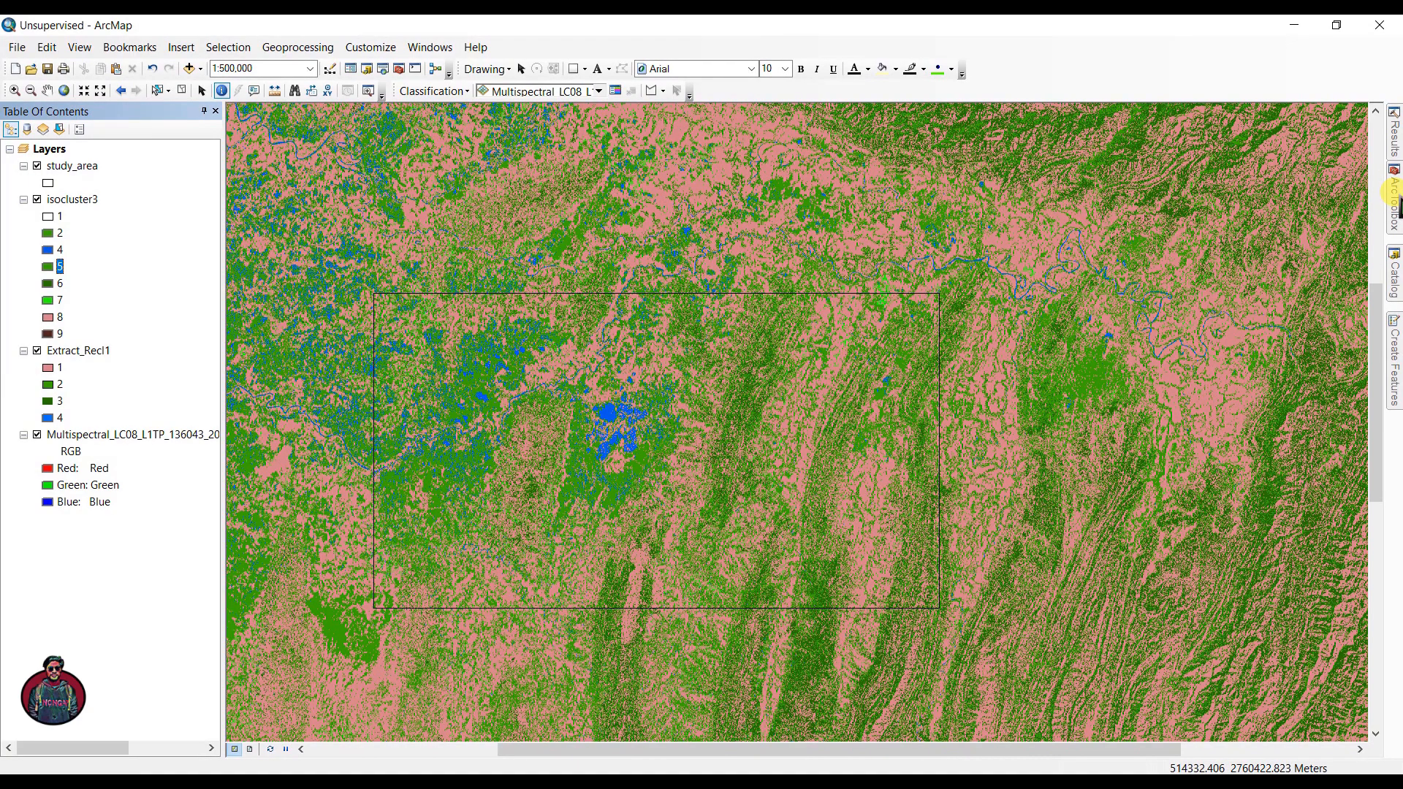
Launch the Reclassify tool from ArcToolbox's Spatial Analyst Reclass toolset.
left_click(1392, 185)
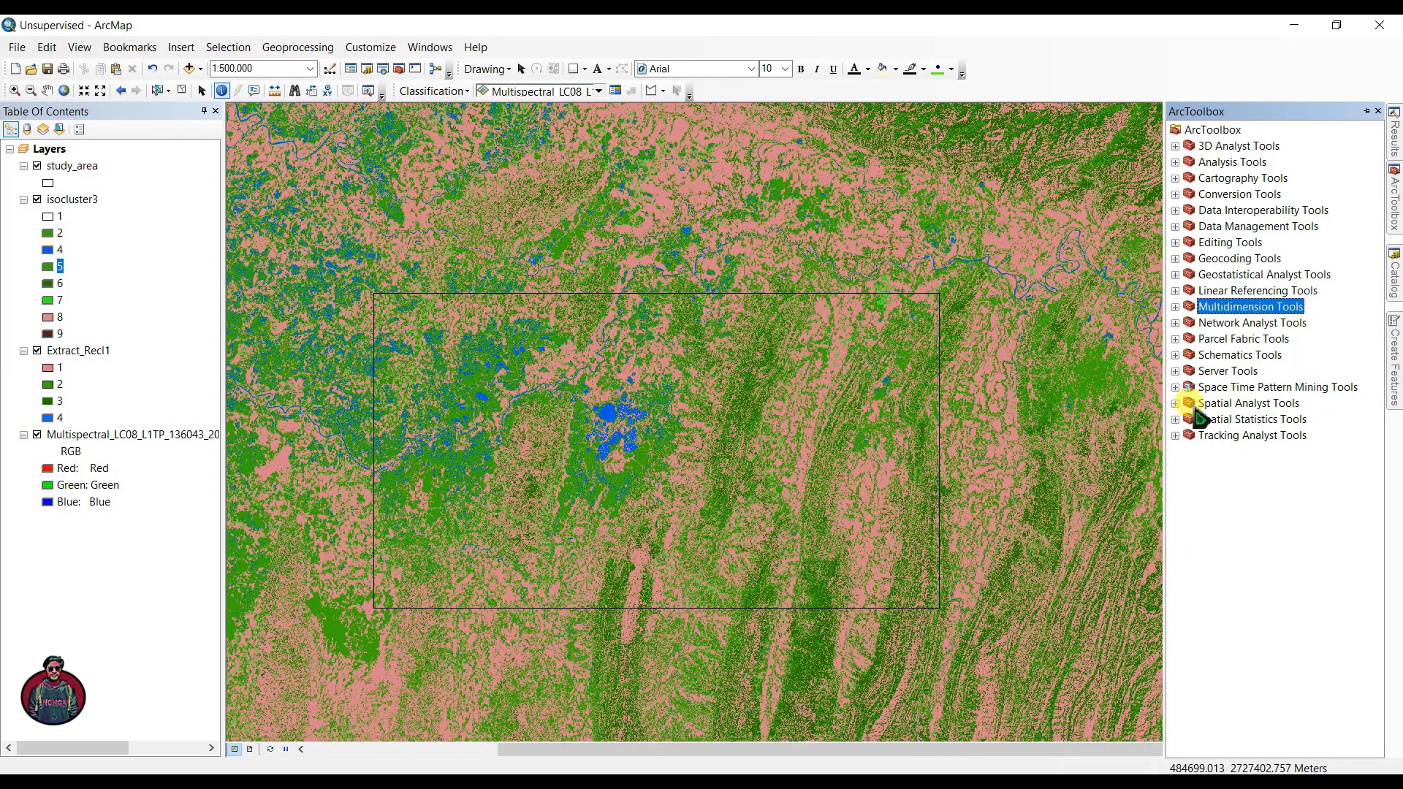
left_click(1174, 403)
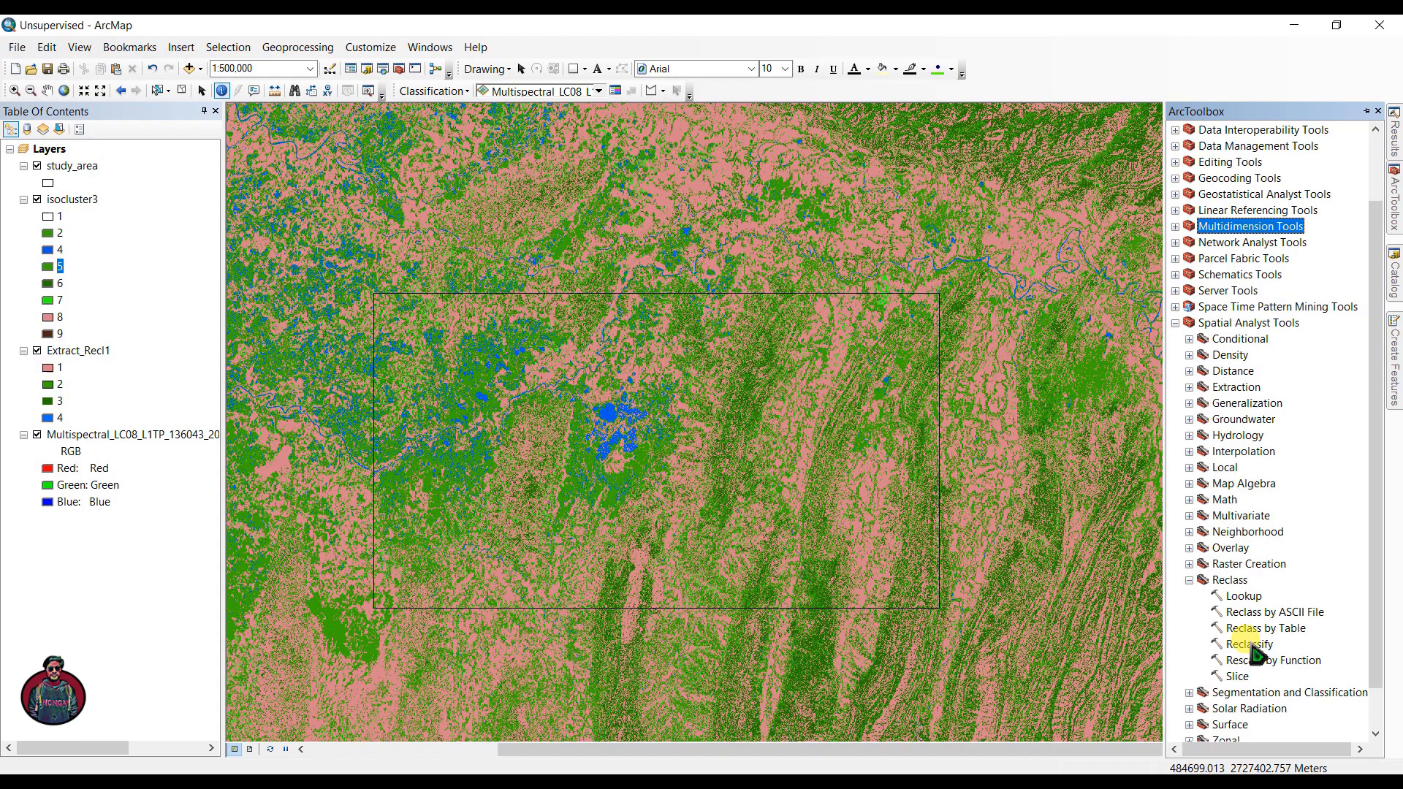
double_click(1248, 643)
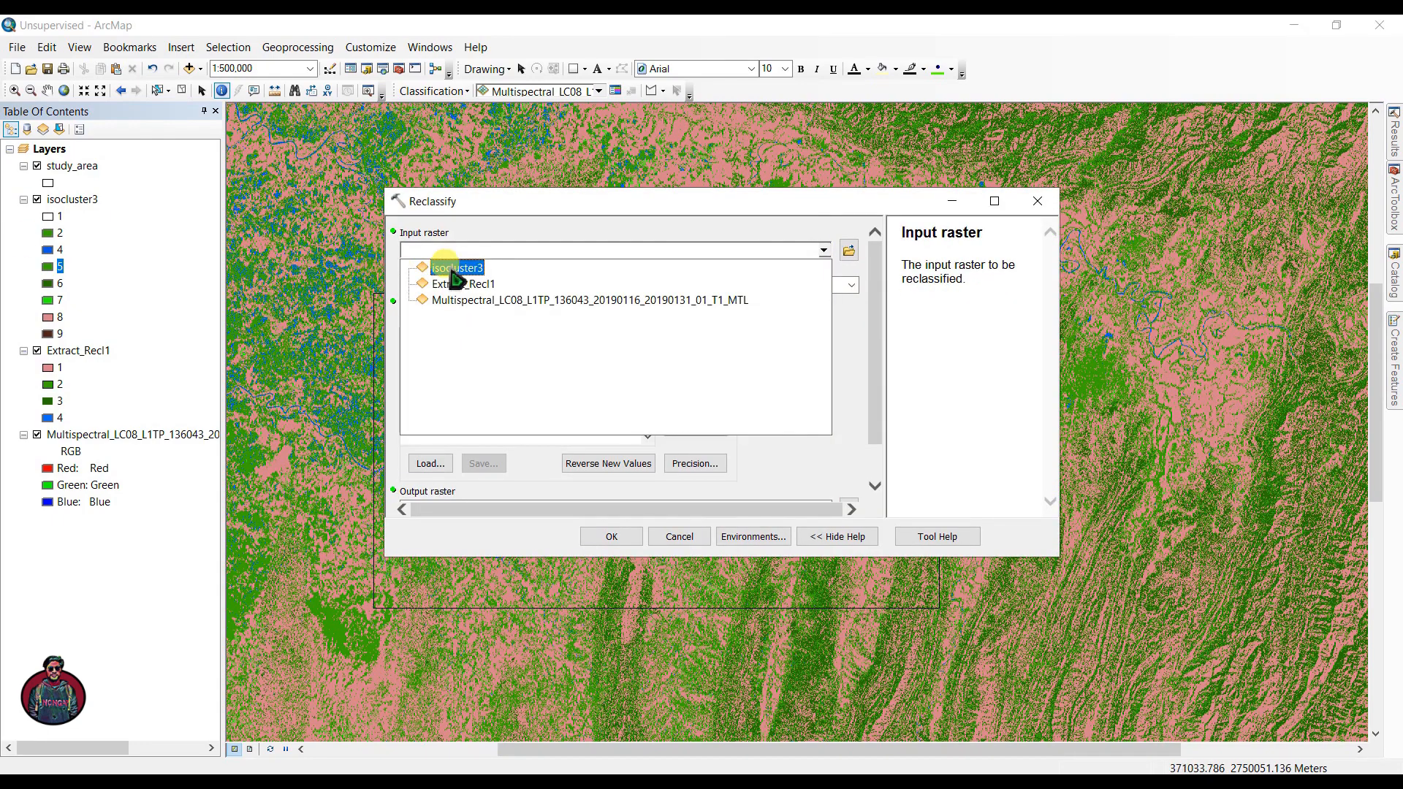
Reclassify isocluster3, remapping its nine clusters to new values 0–4, and run it.
left_click(456, 267)
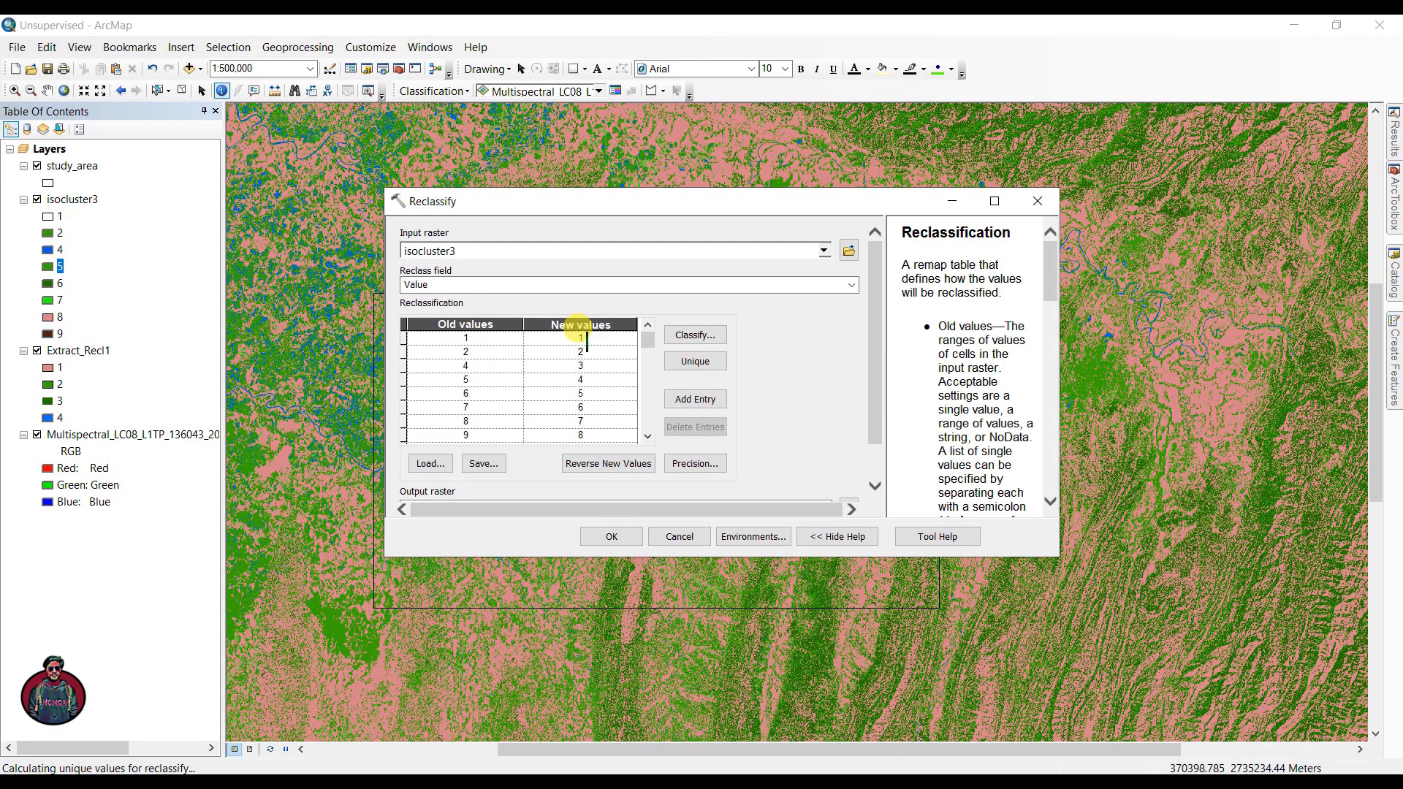
type("0")
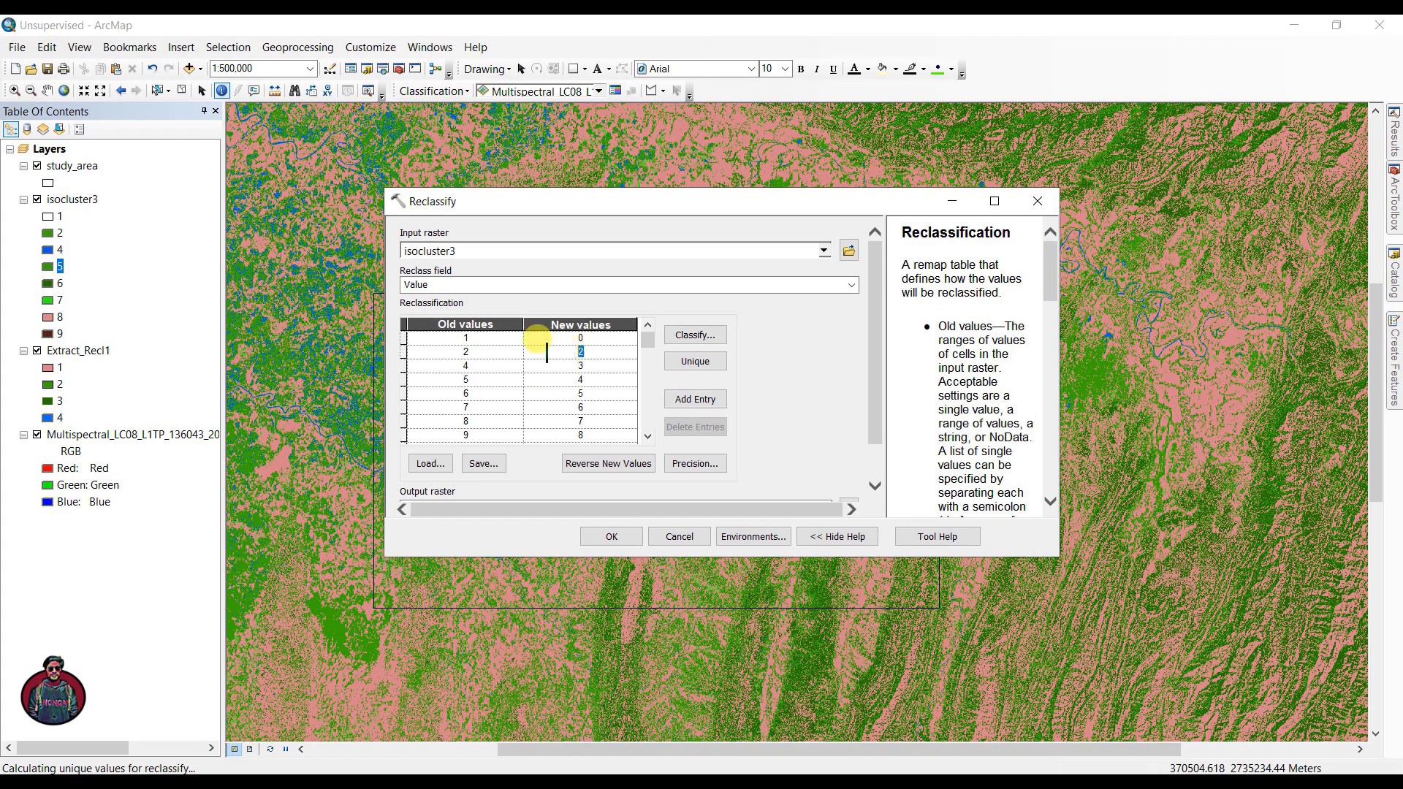
left_click(580, 379)
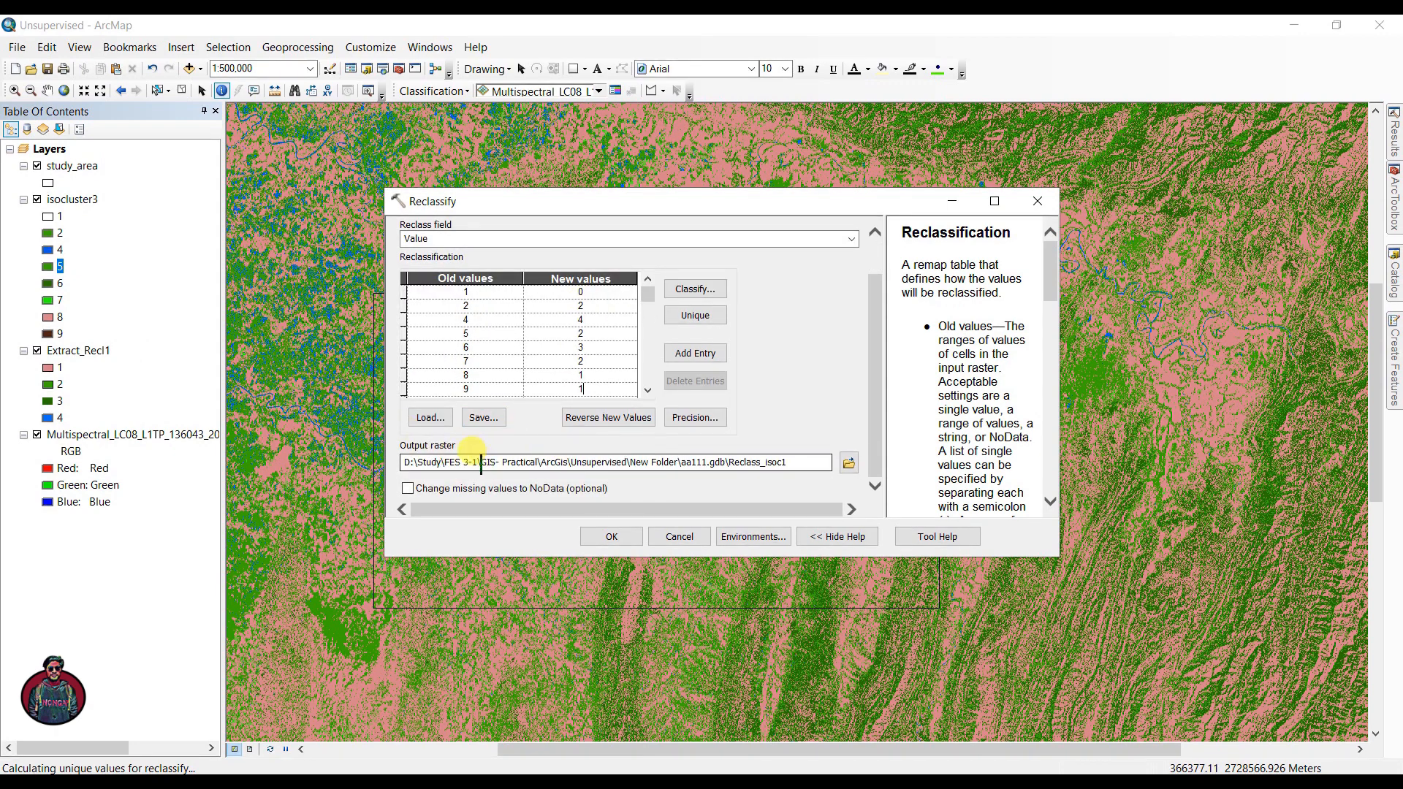
mouse_move(510, 488)
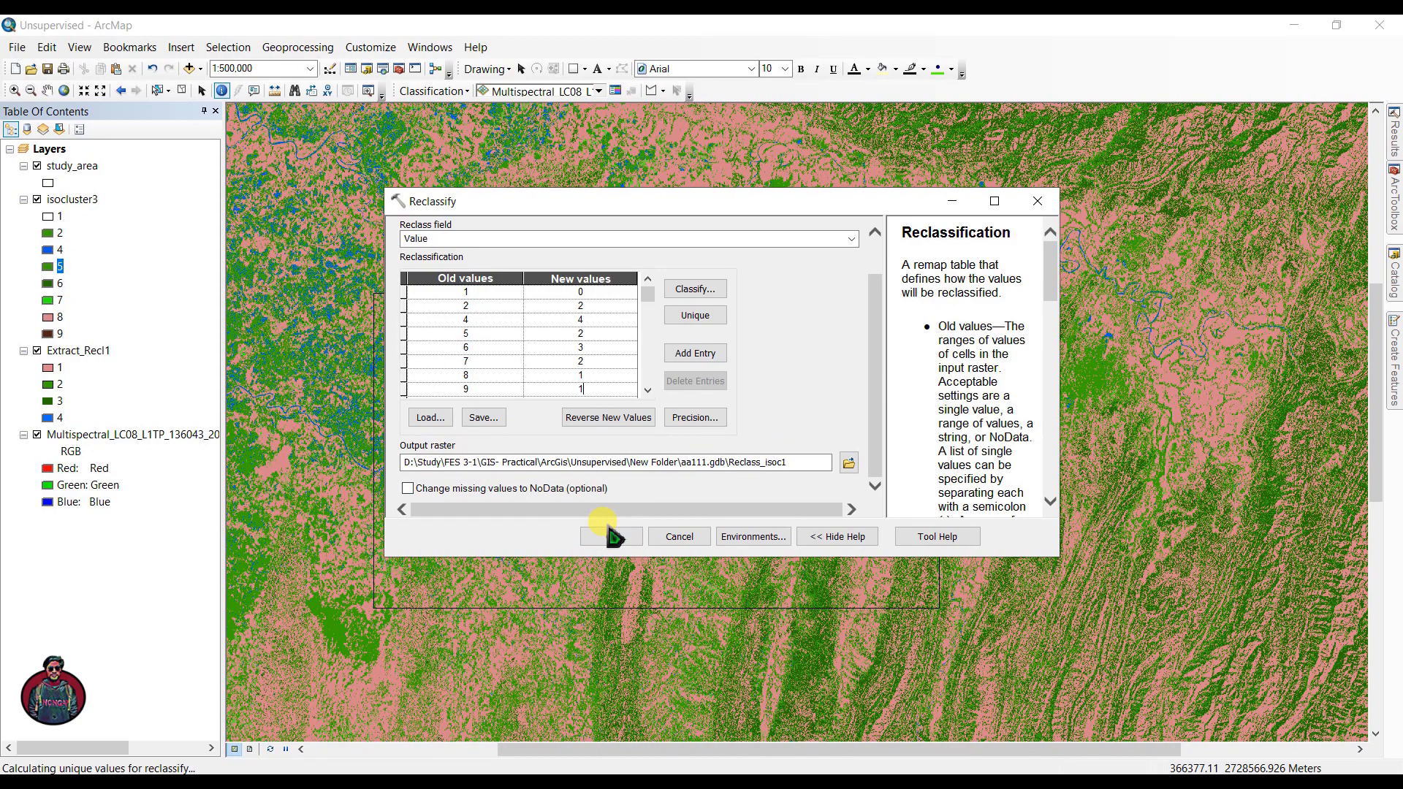
left_click(609, 536)
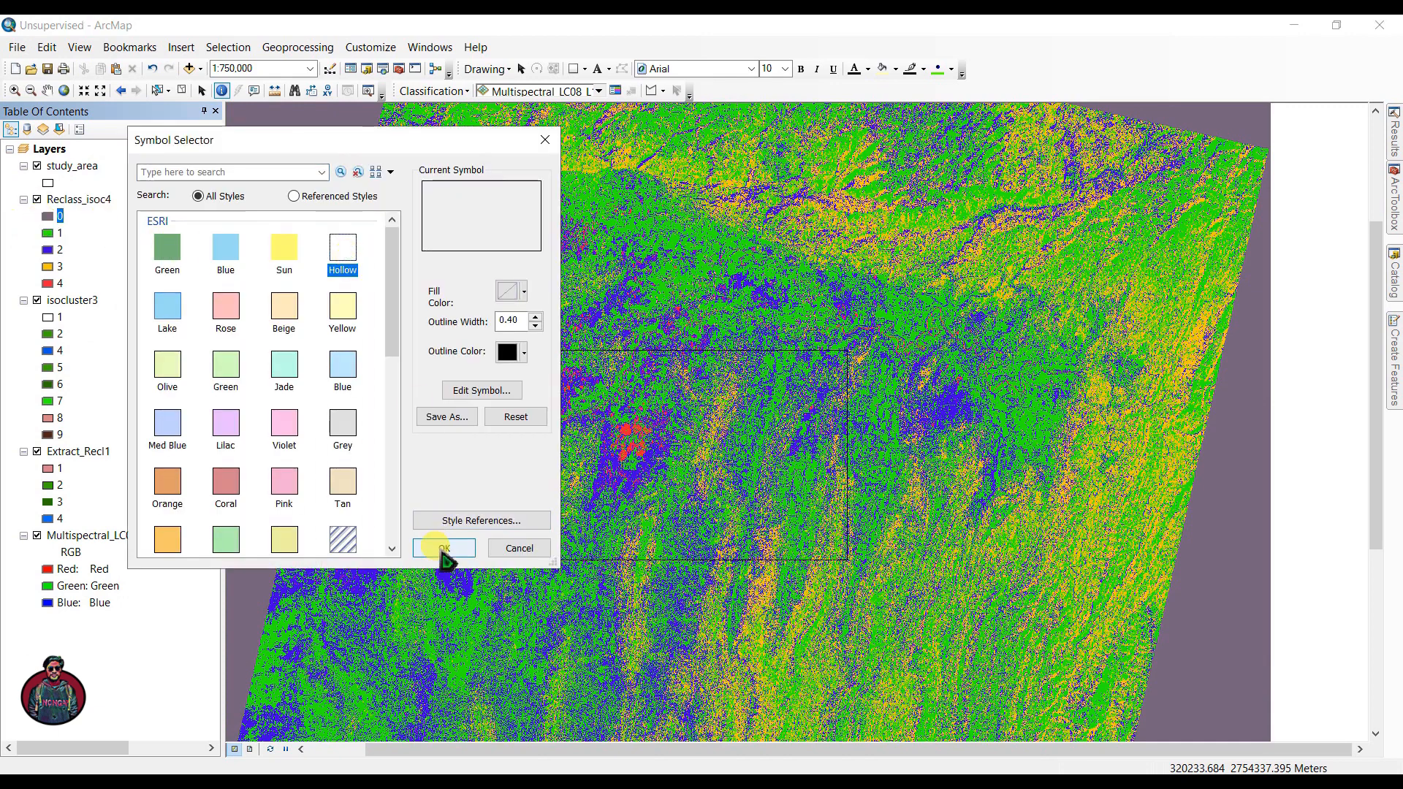
Colour Reclass_isoc4: class 0 hollow, class 1 pink, class 2 green, class 4 blue.
left_click(445, 548)
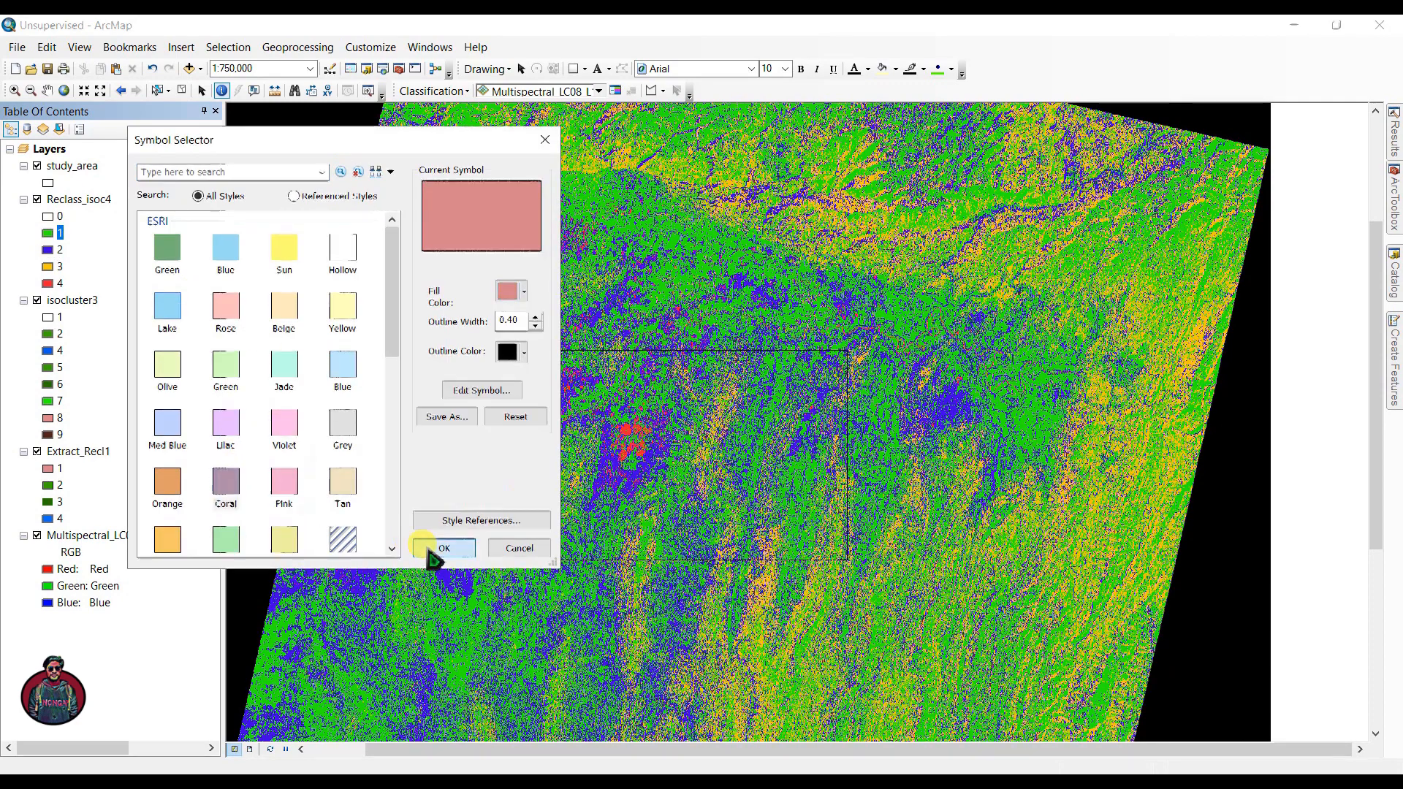
left_click(342, 366)
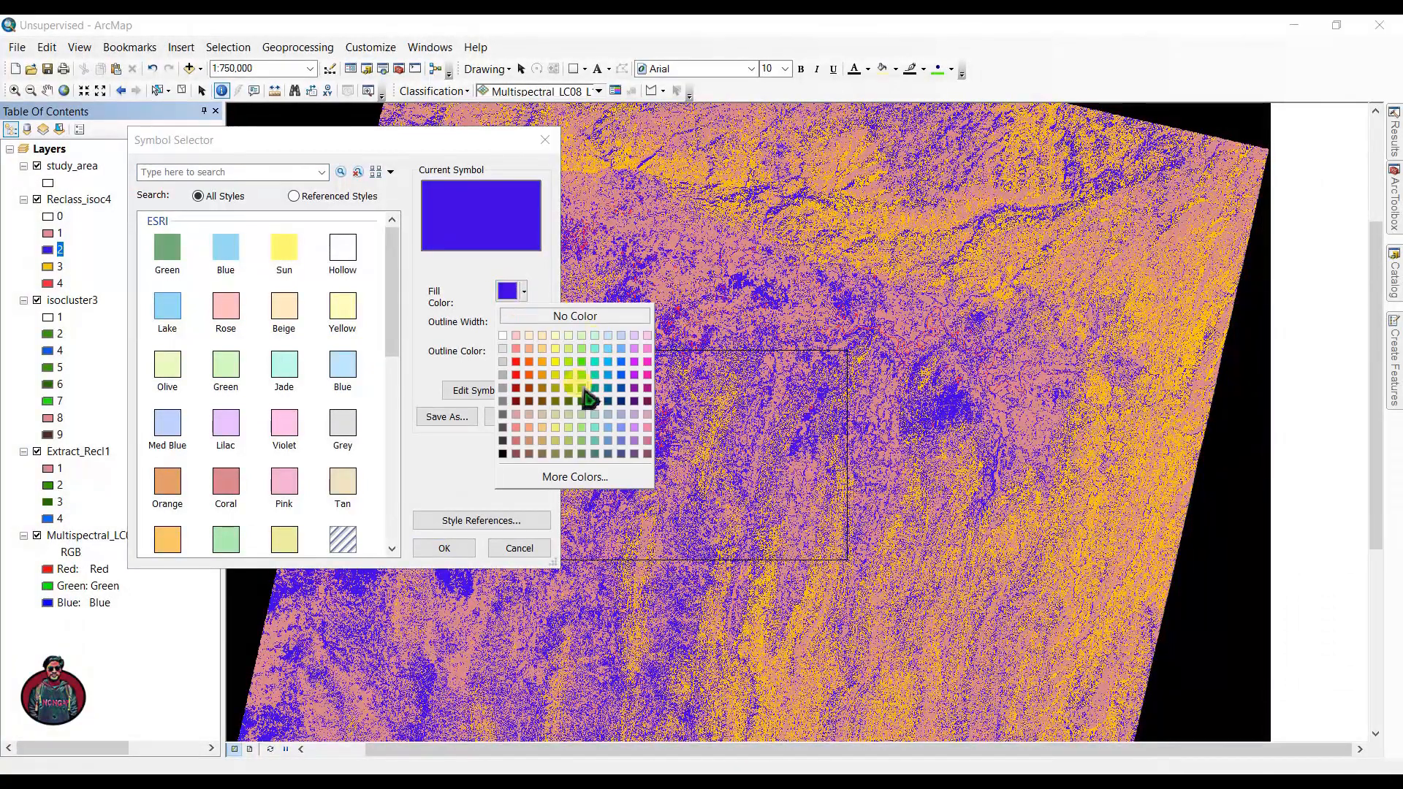
mouse_move(582, 400)
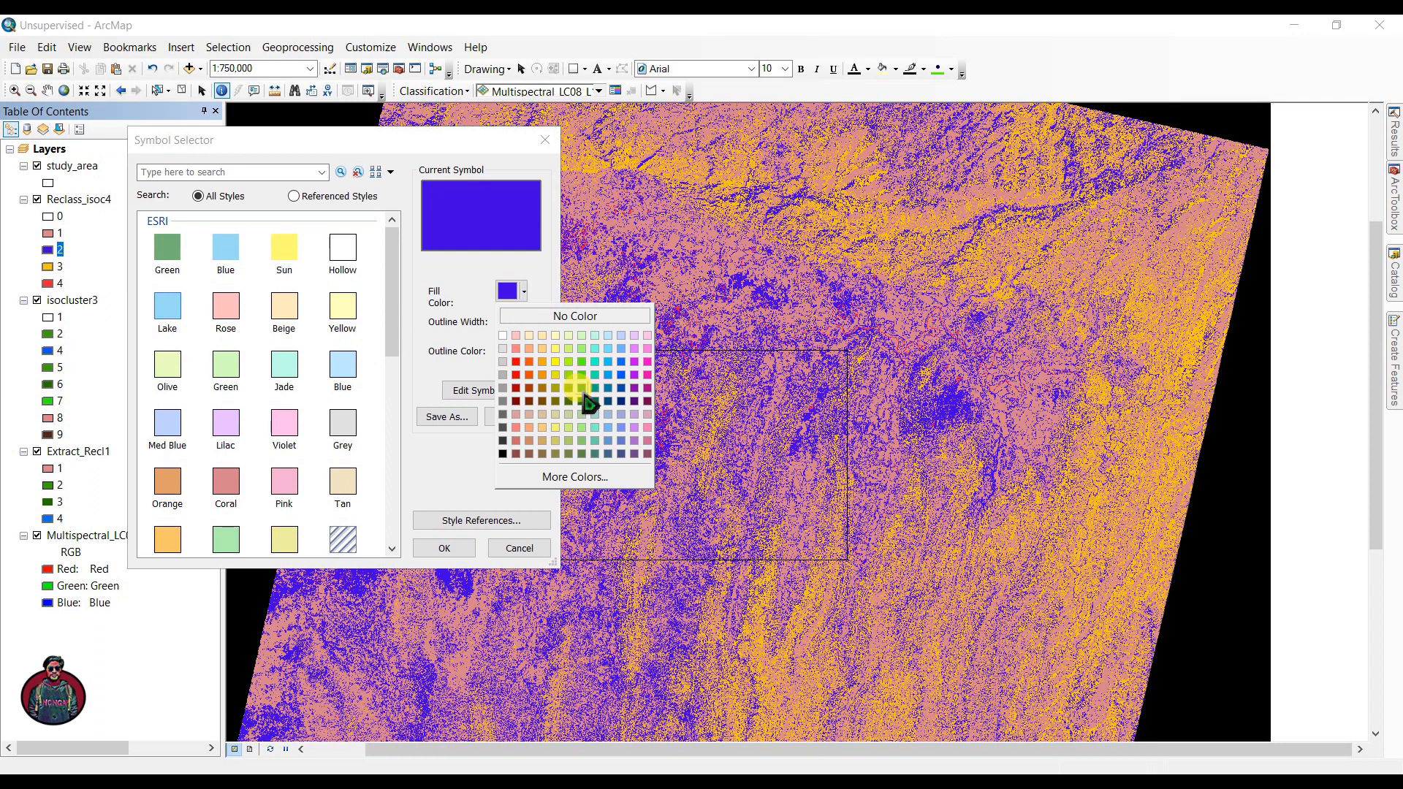
left_click(580, 401)
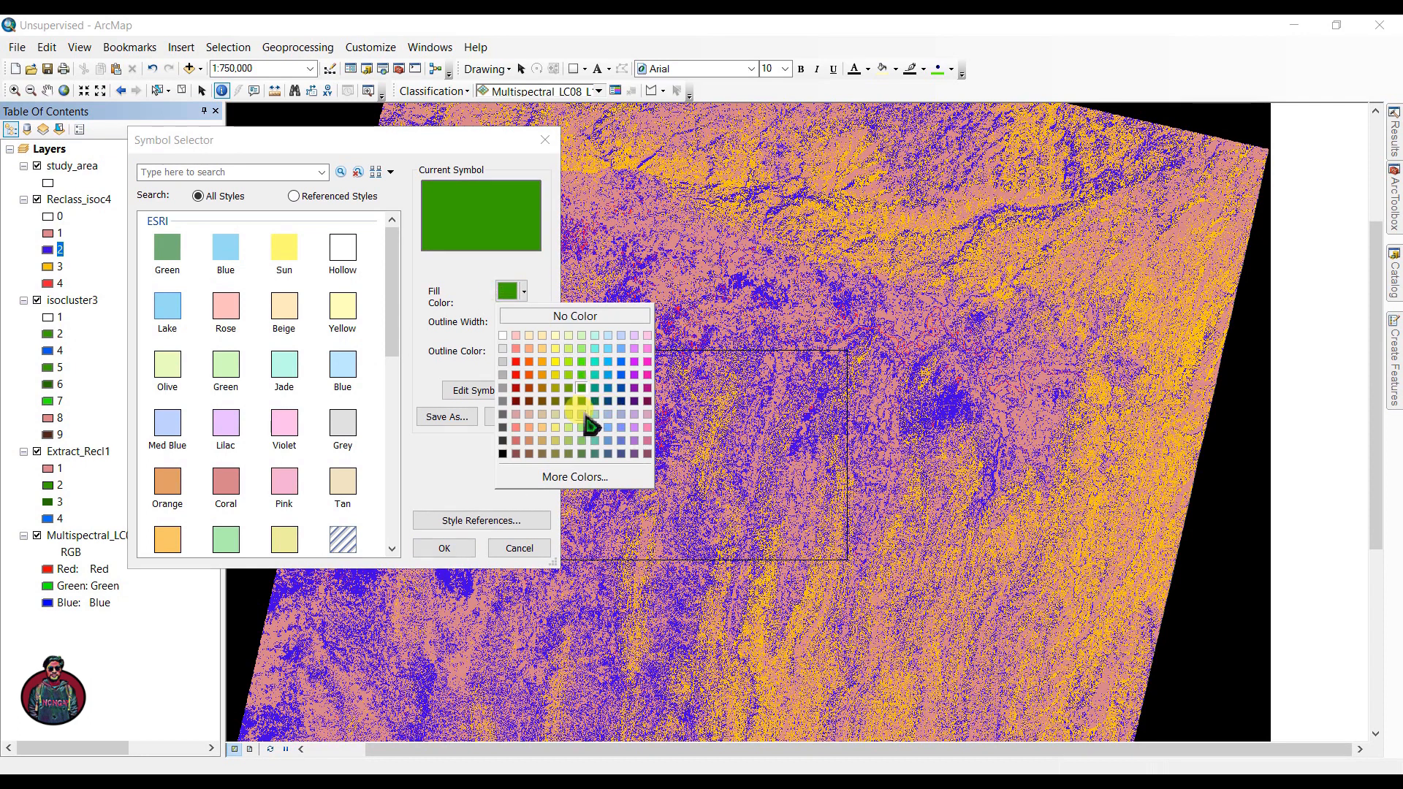
mouse_move(583, 412)
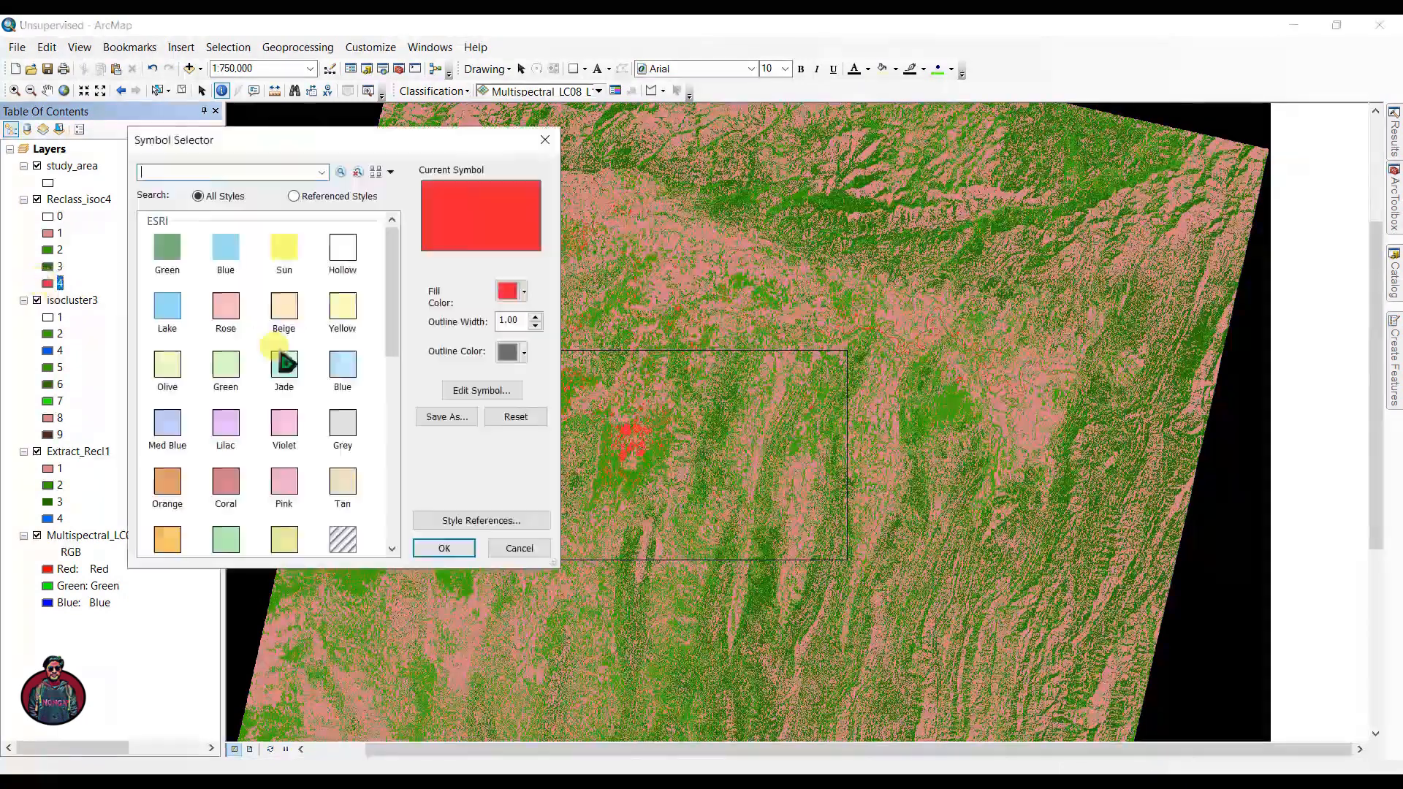
left_click(523, 289)
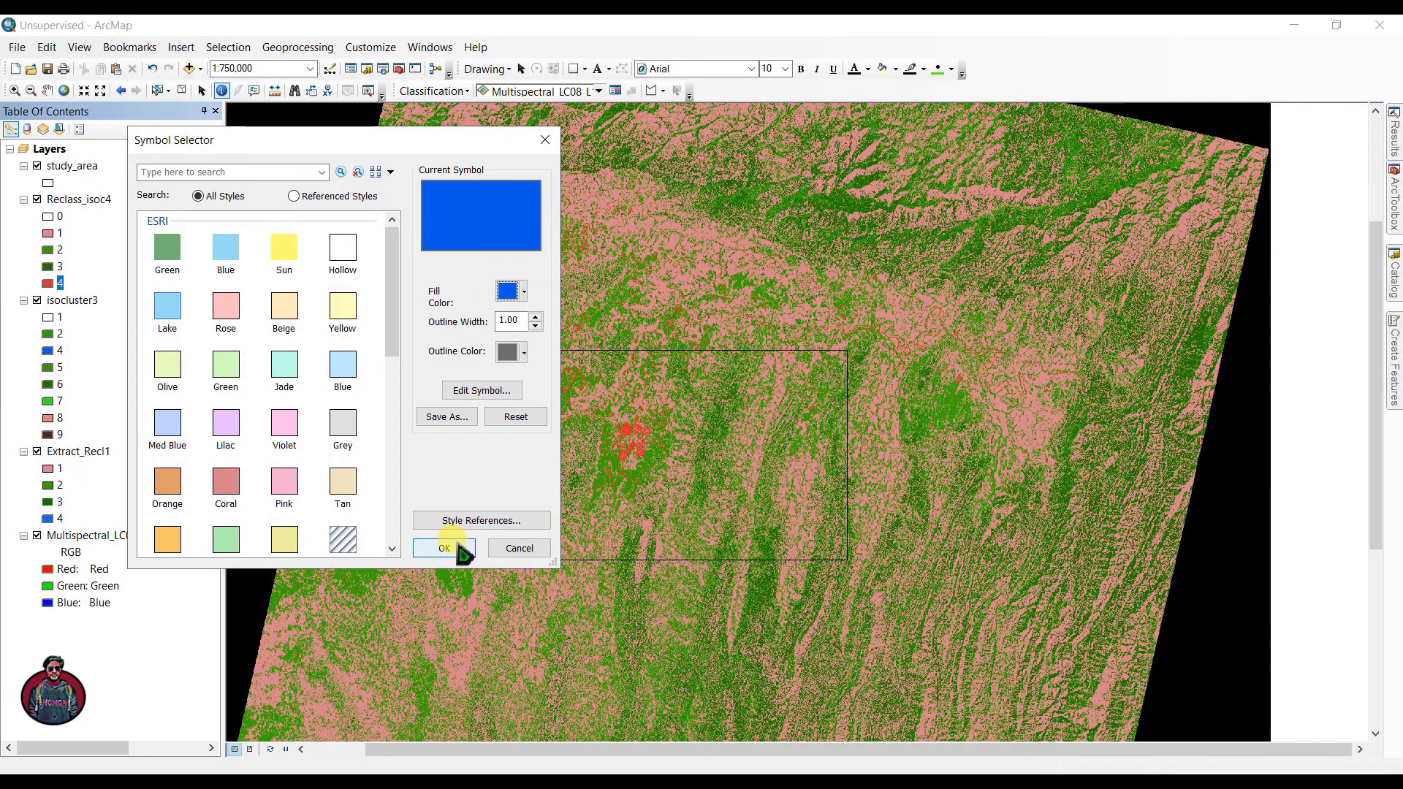
left_click(444, 547)
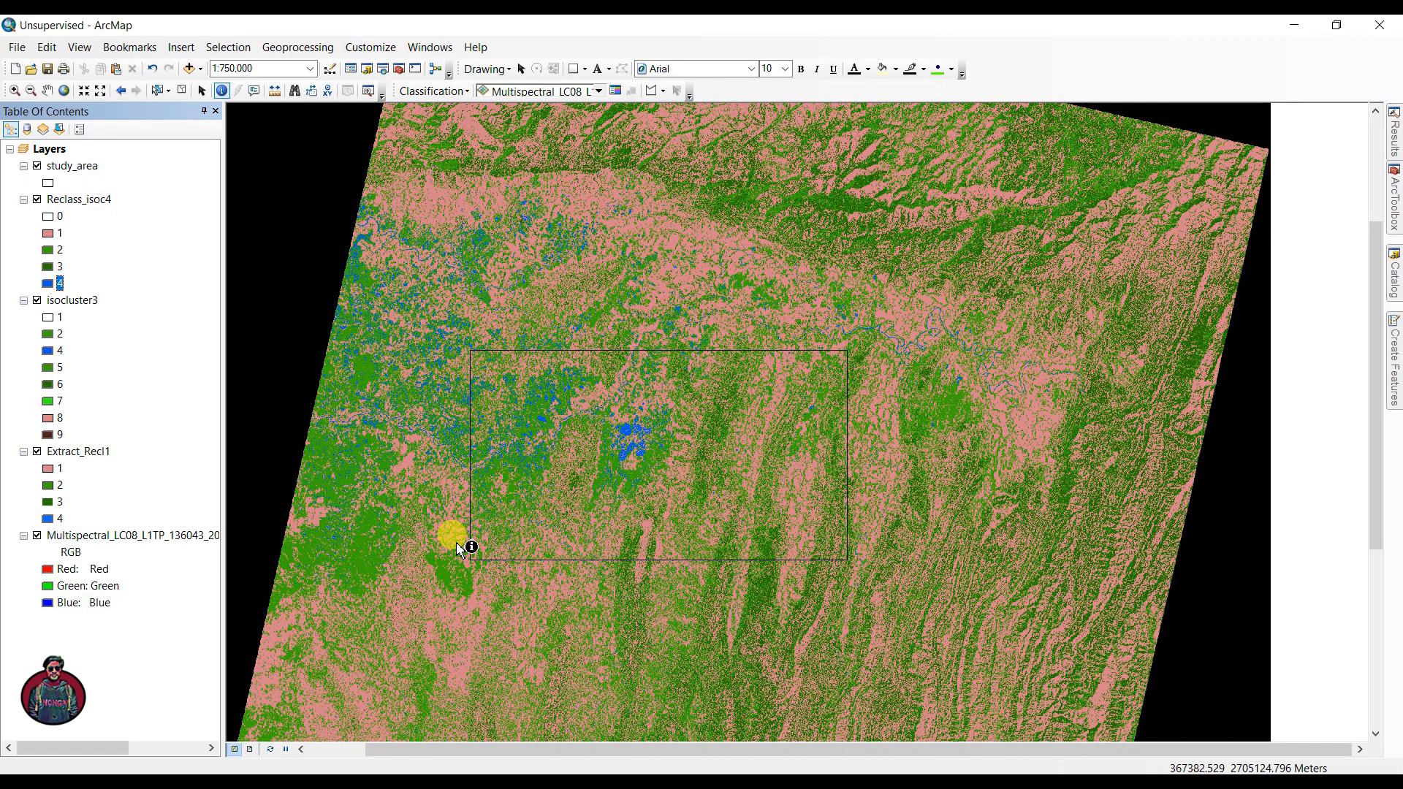
mouse_move(464, 555)
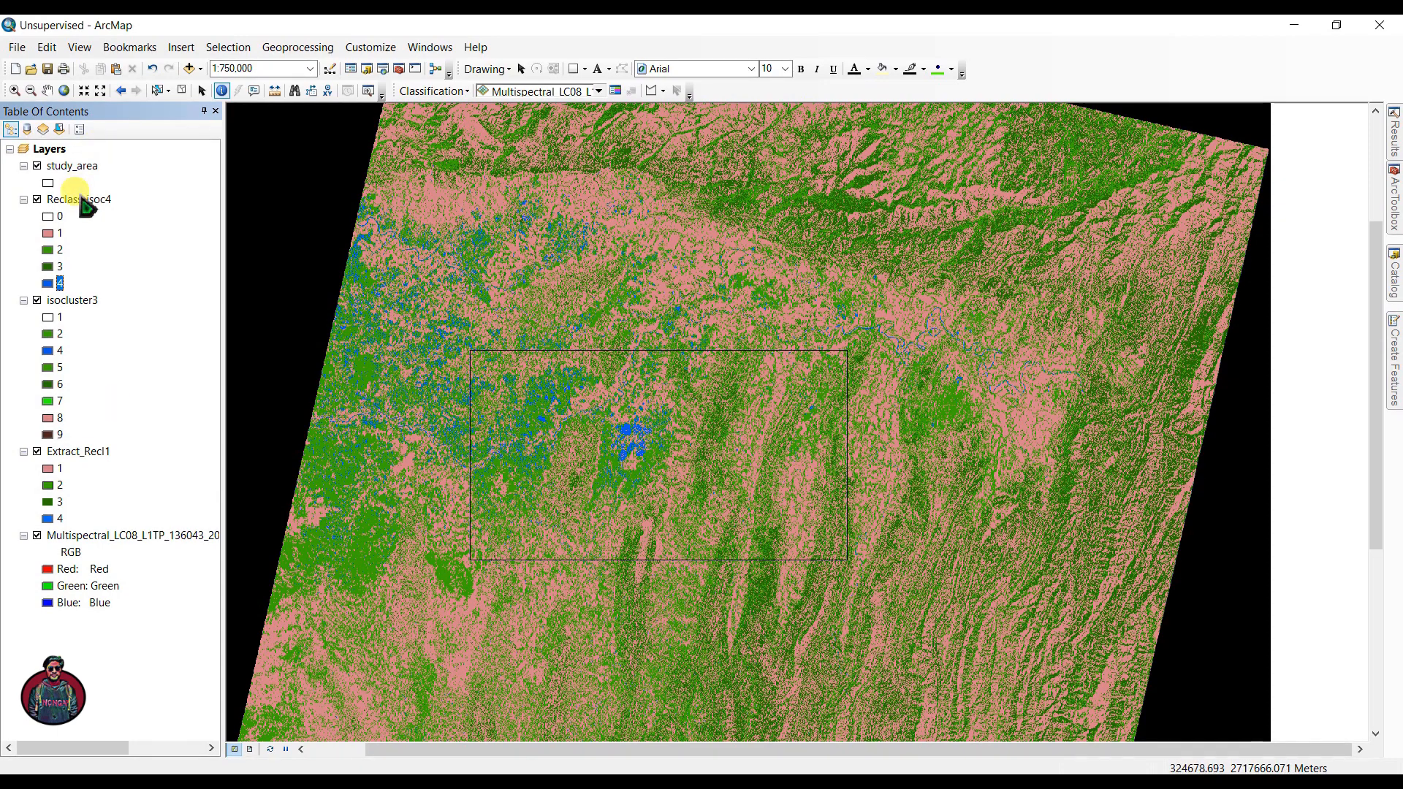
Add a Double field named Percentage to Reclass_isoc4's attribute table.
right_click(79, 198)
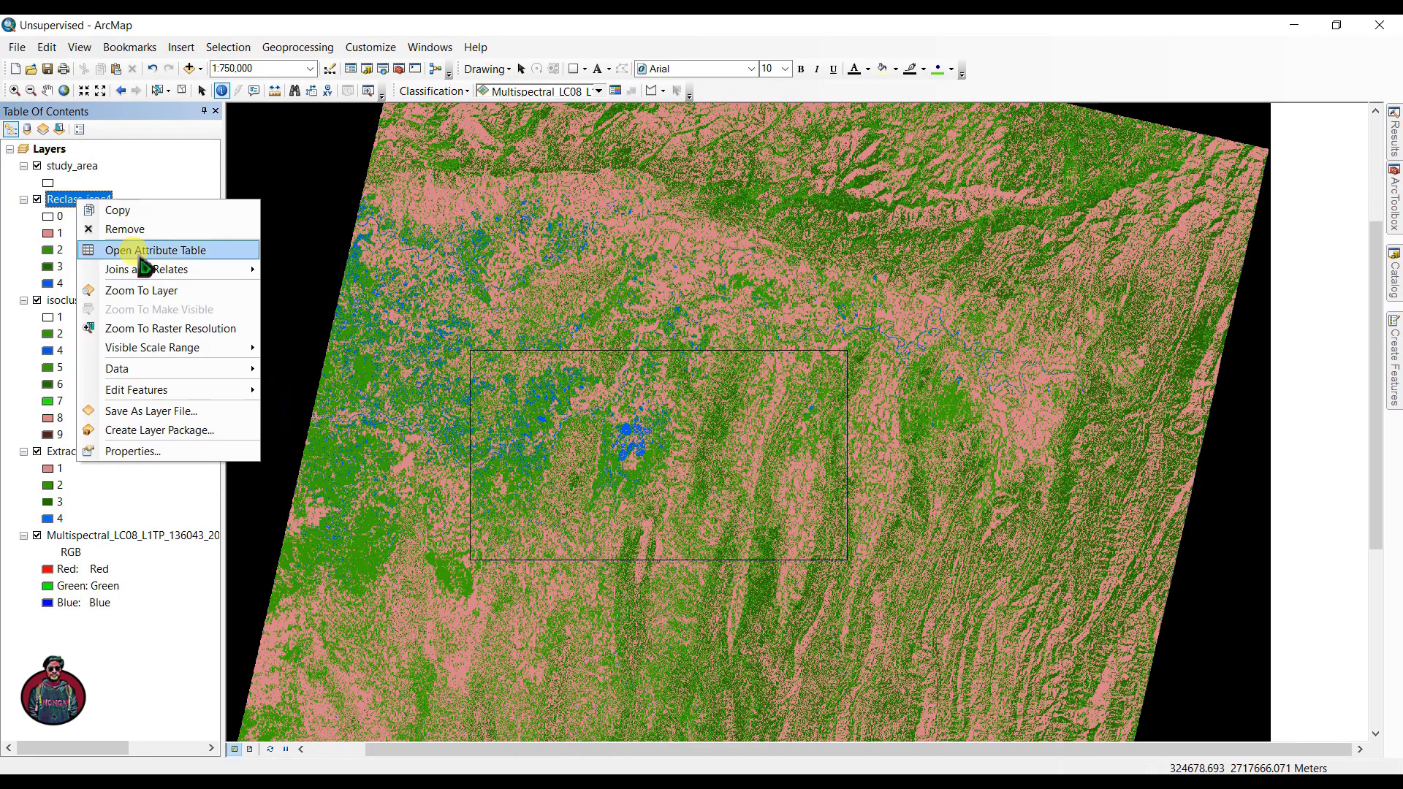
left_click(156, 250)
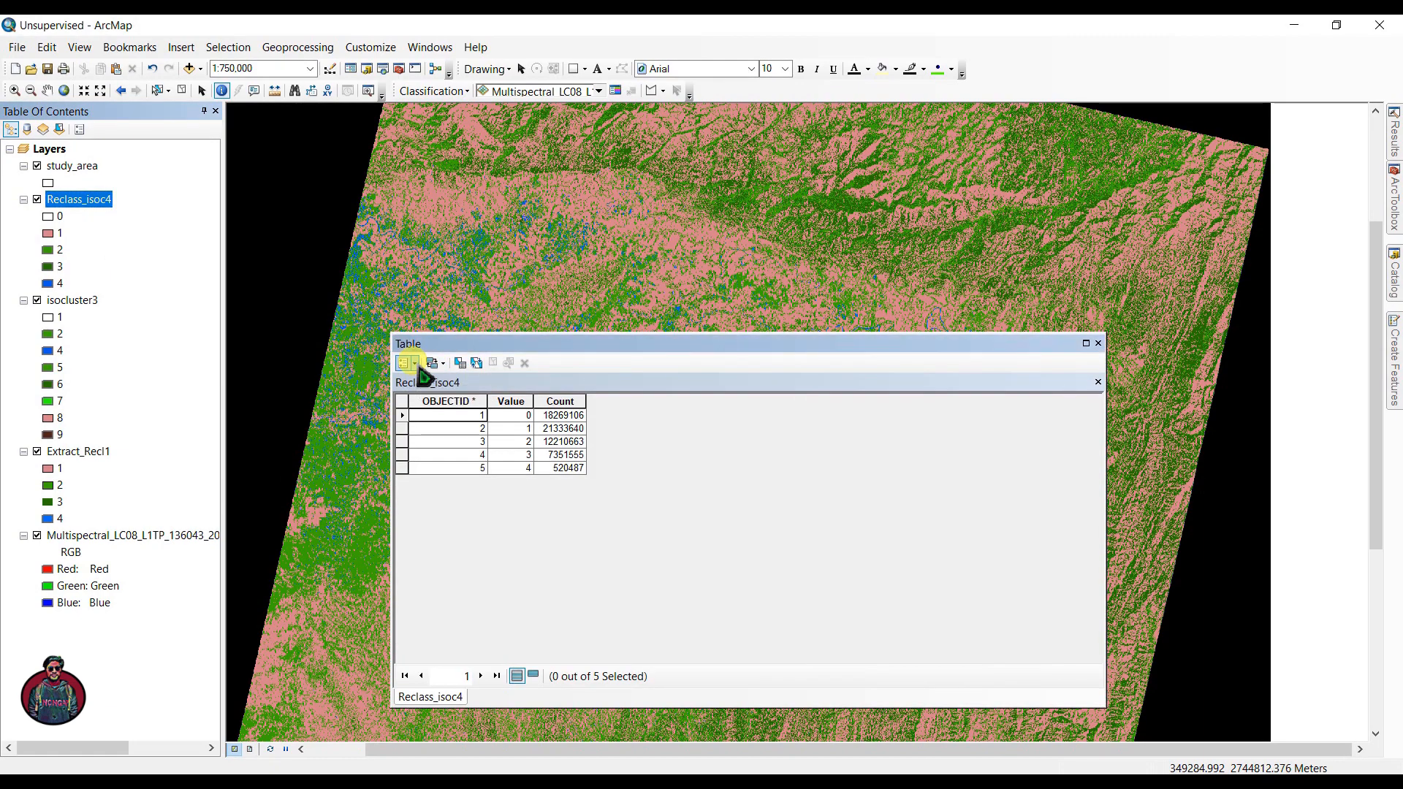
left_click(405, 363)
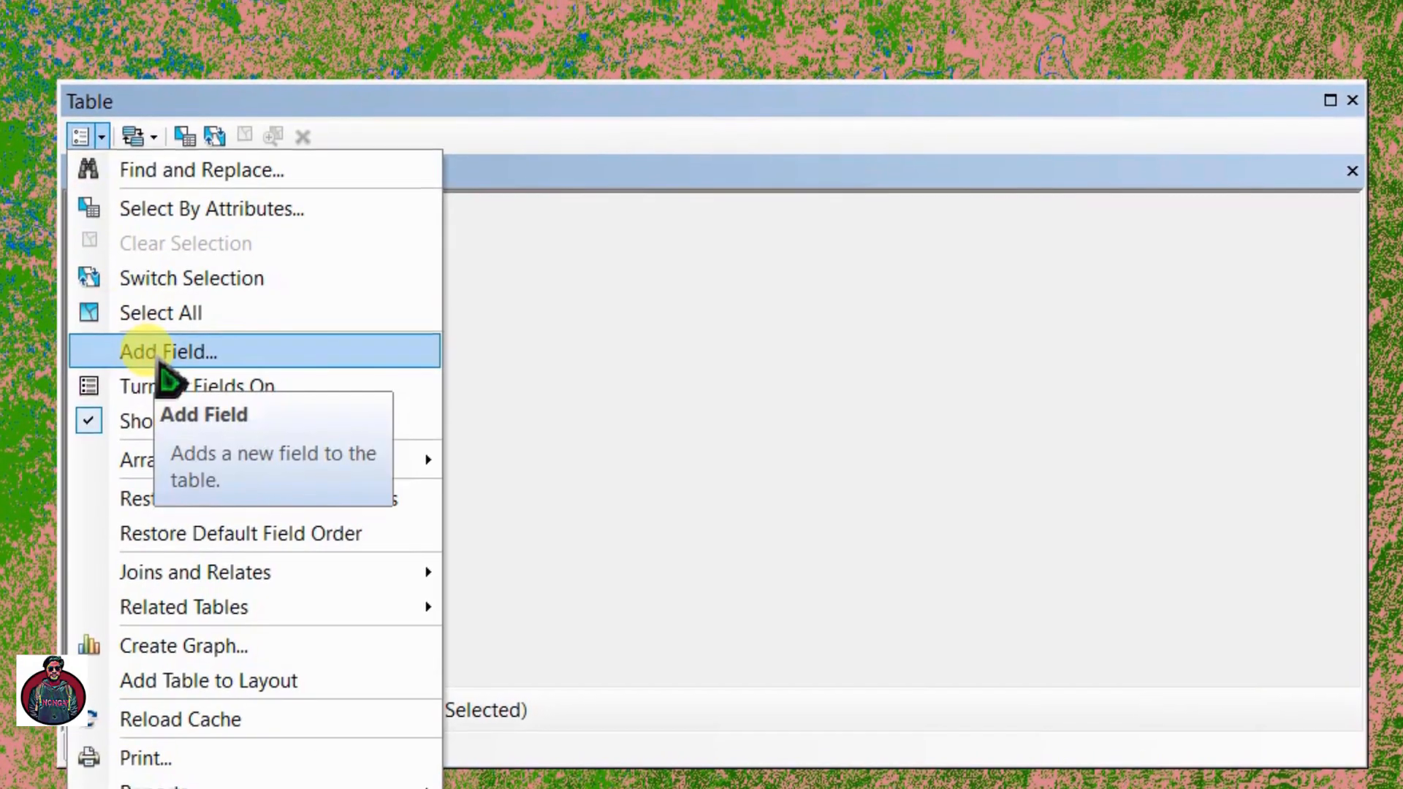
left_click(167, 352)
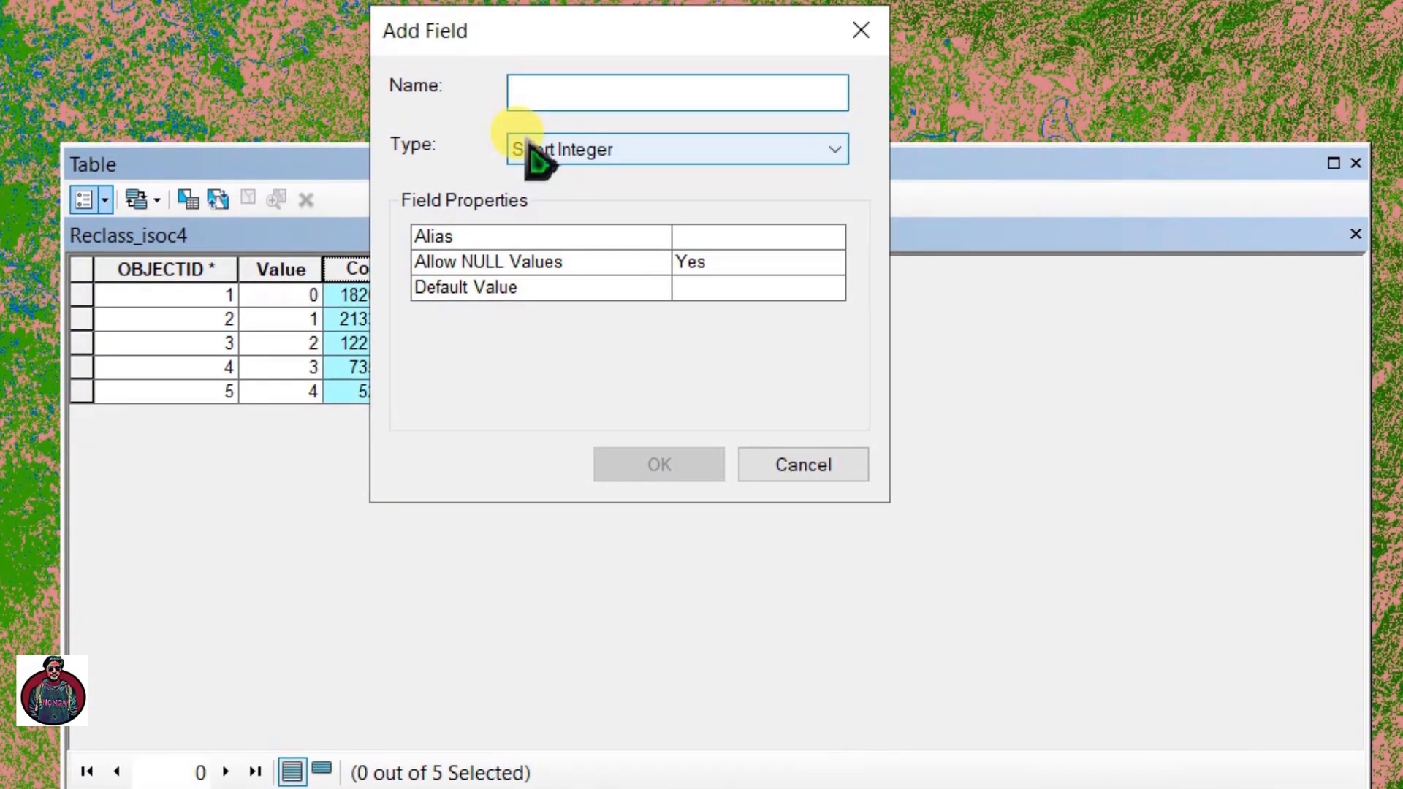
type("Percentage")
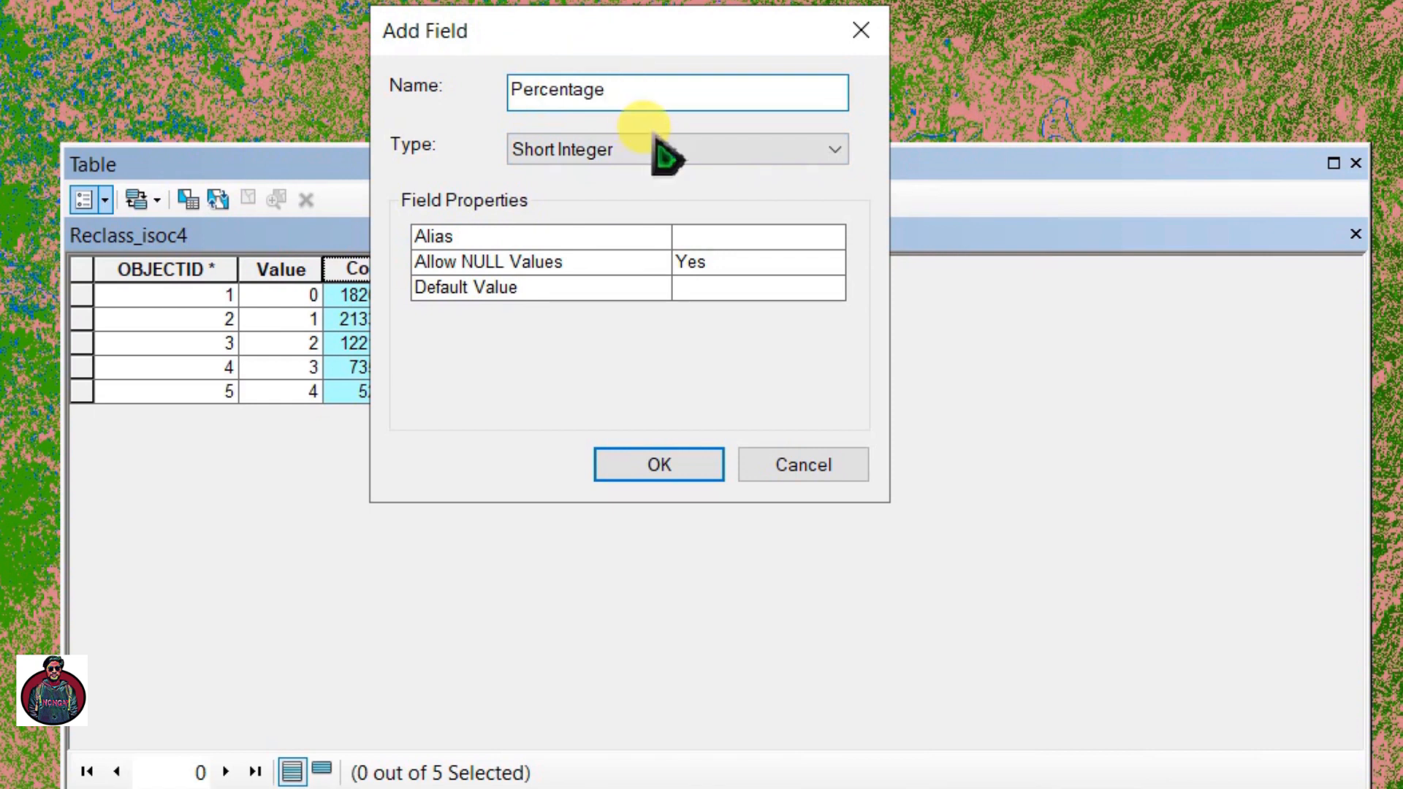
left_click(676, 149)
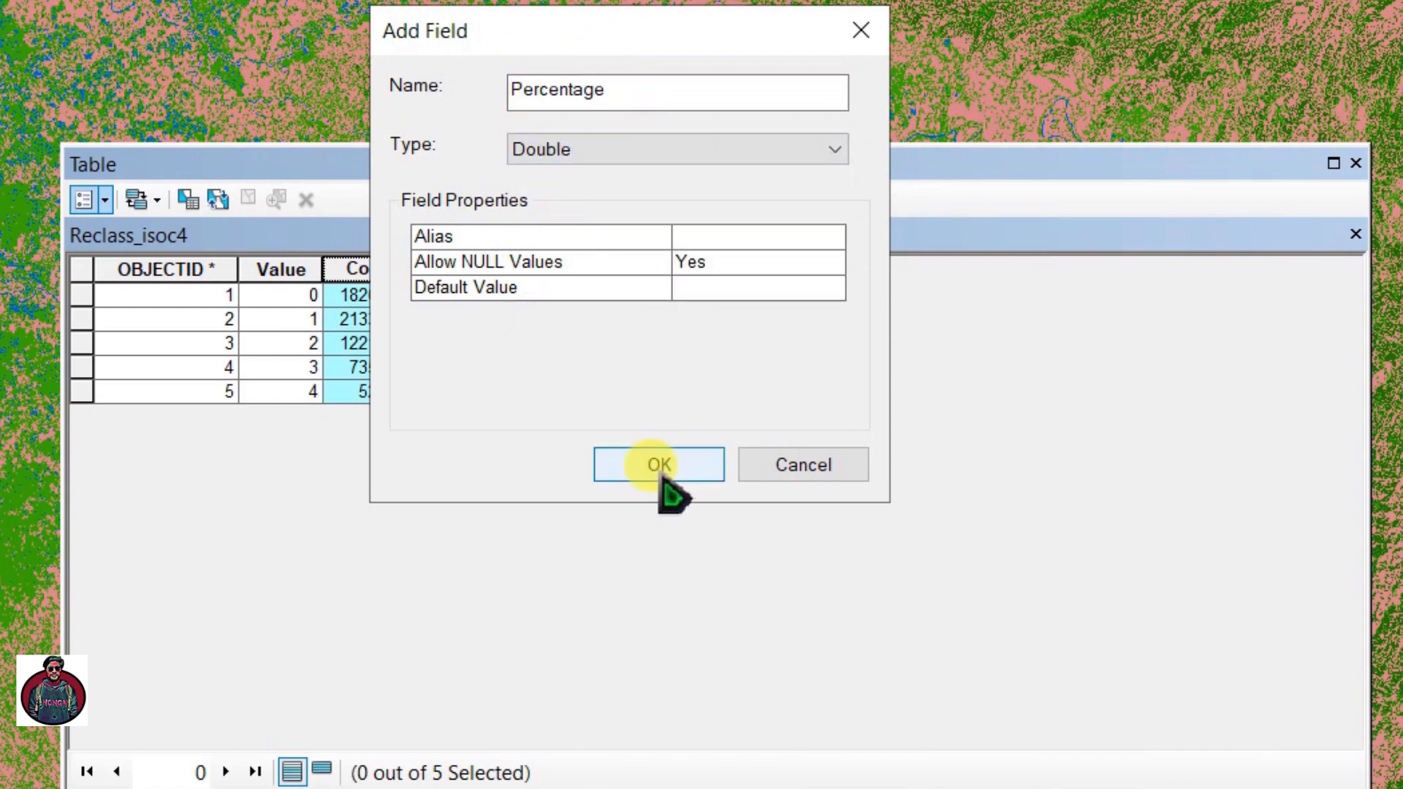
left_click(658, 464)
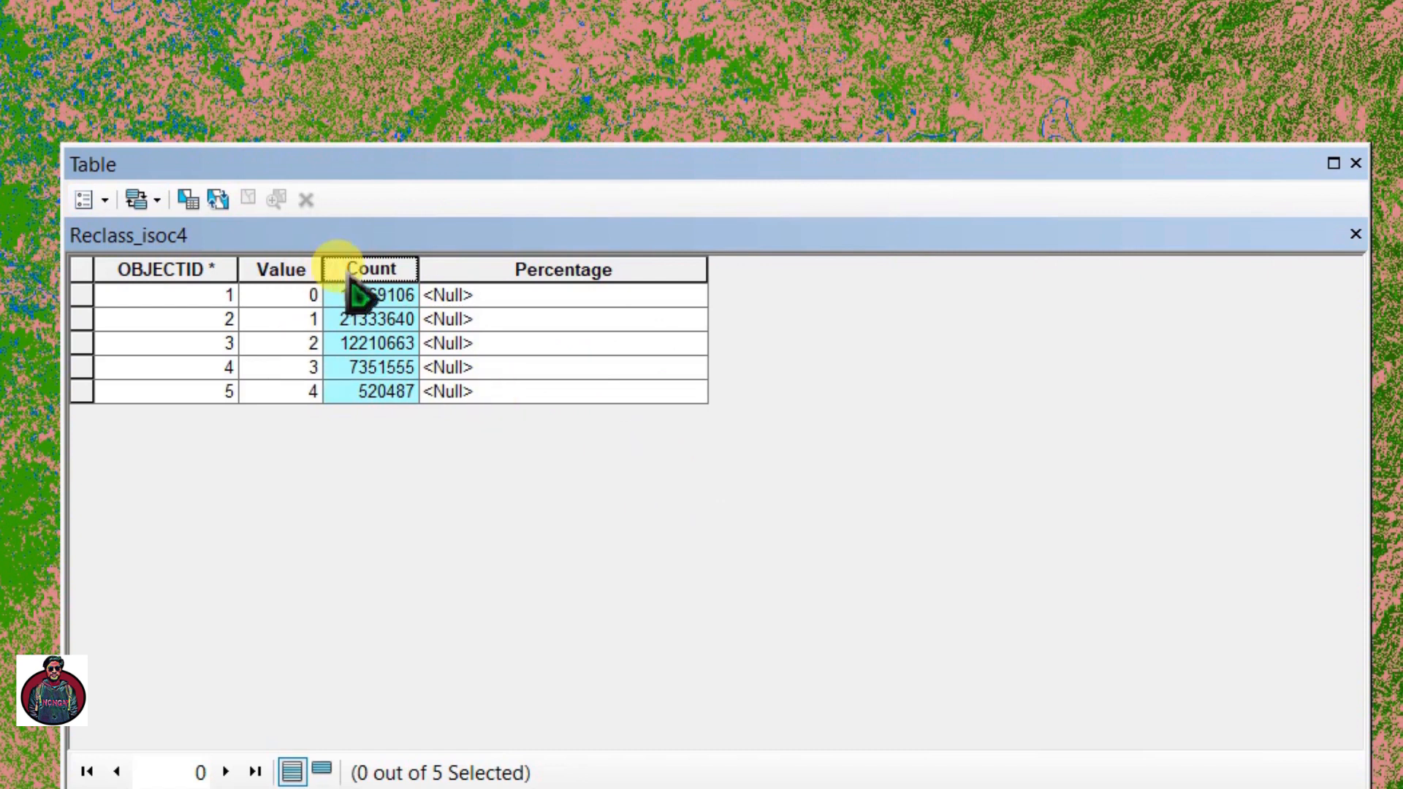
Get Count field statistics and pick out the total of 59,685,451 cells.
right_click(370, 269)
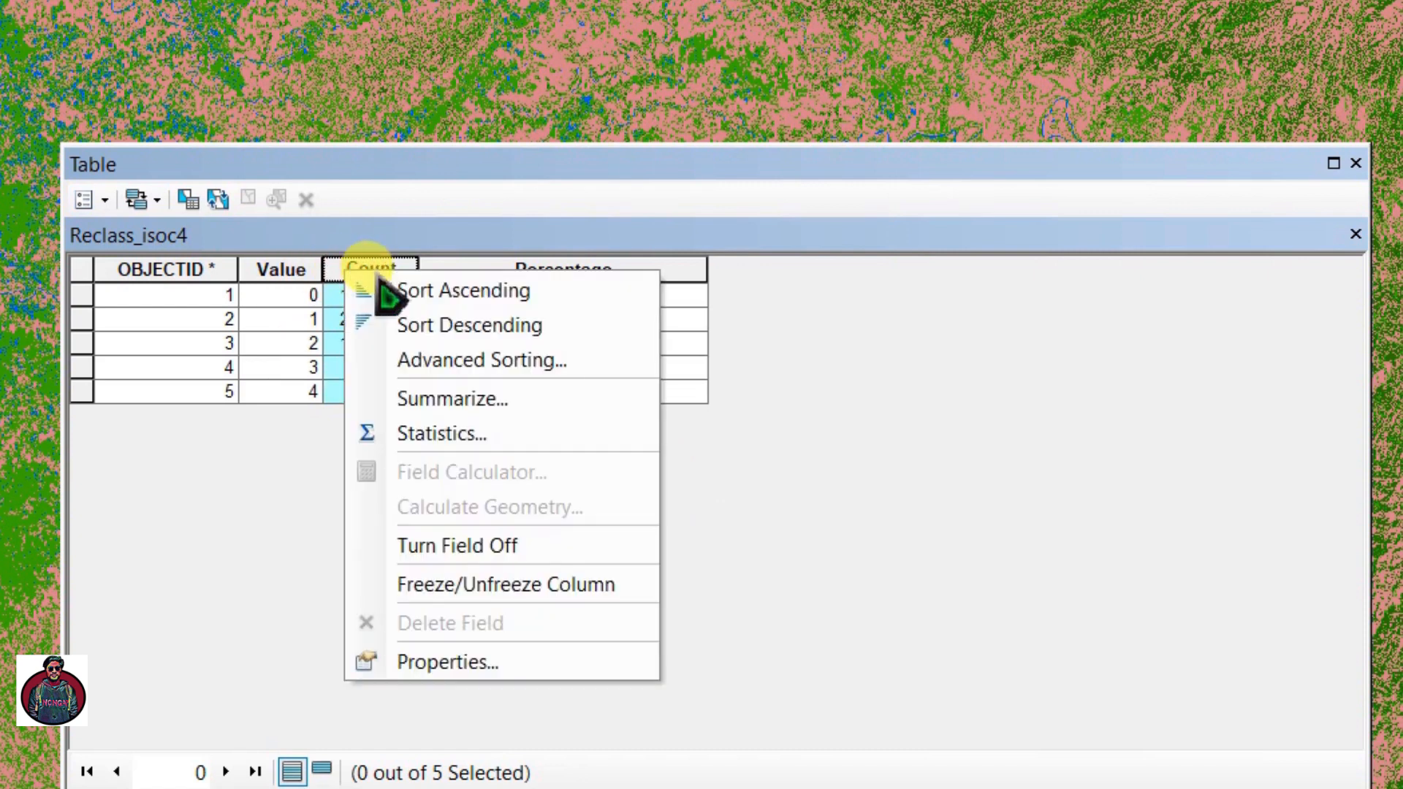
left_click(439, 433)
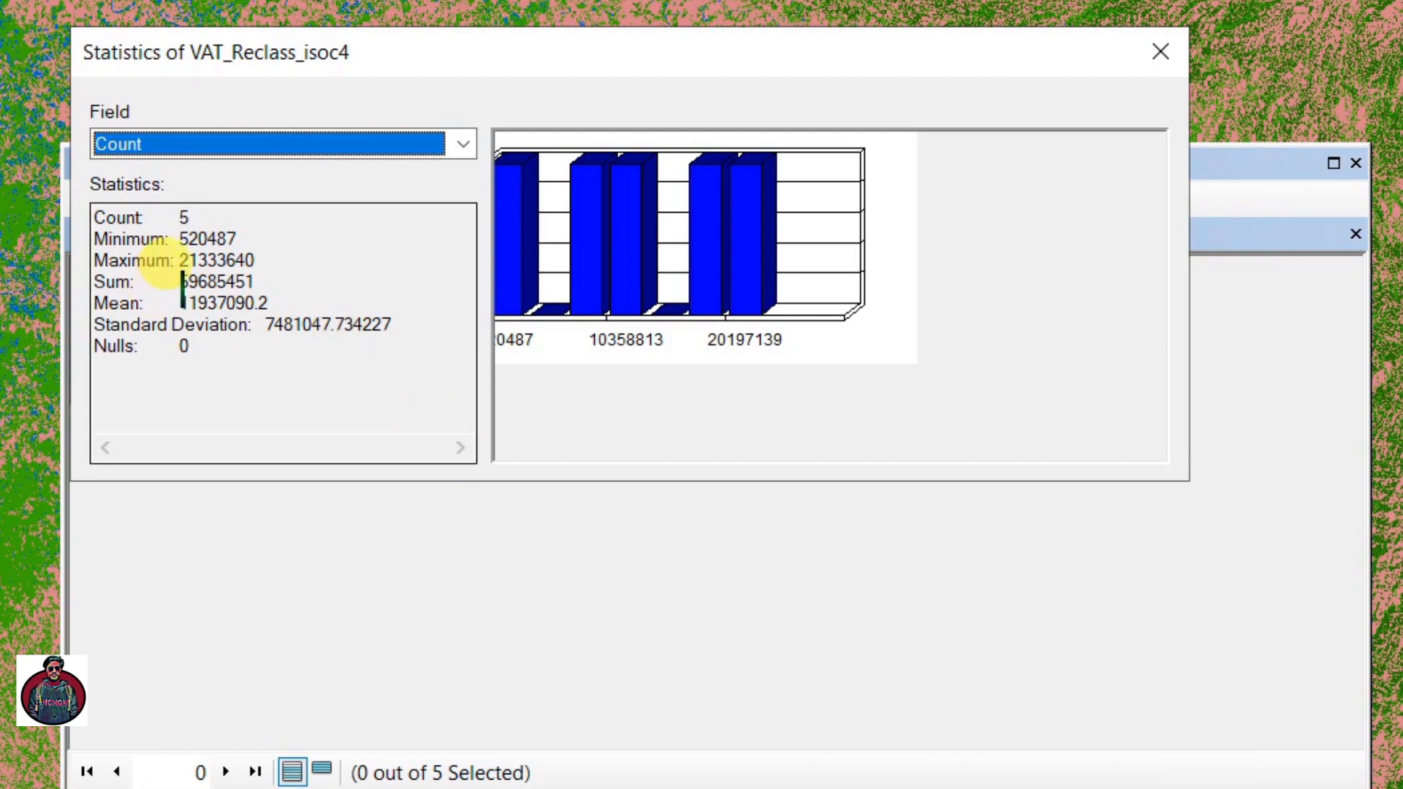
double_click(211, 282)
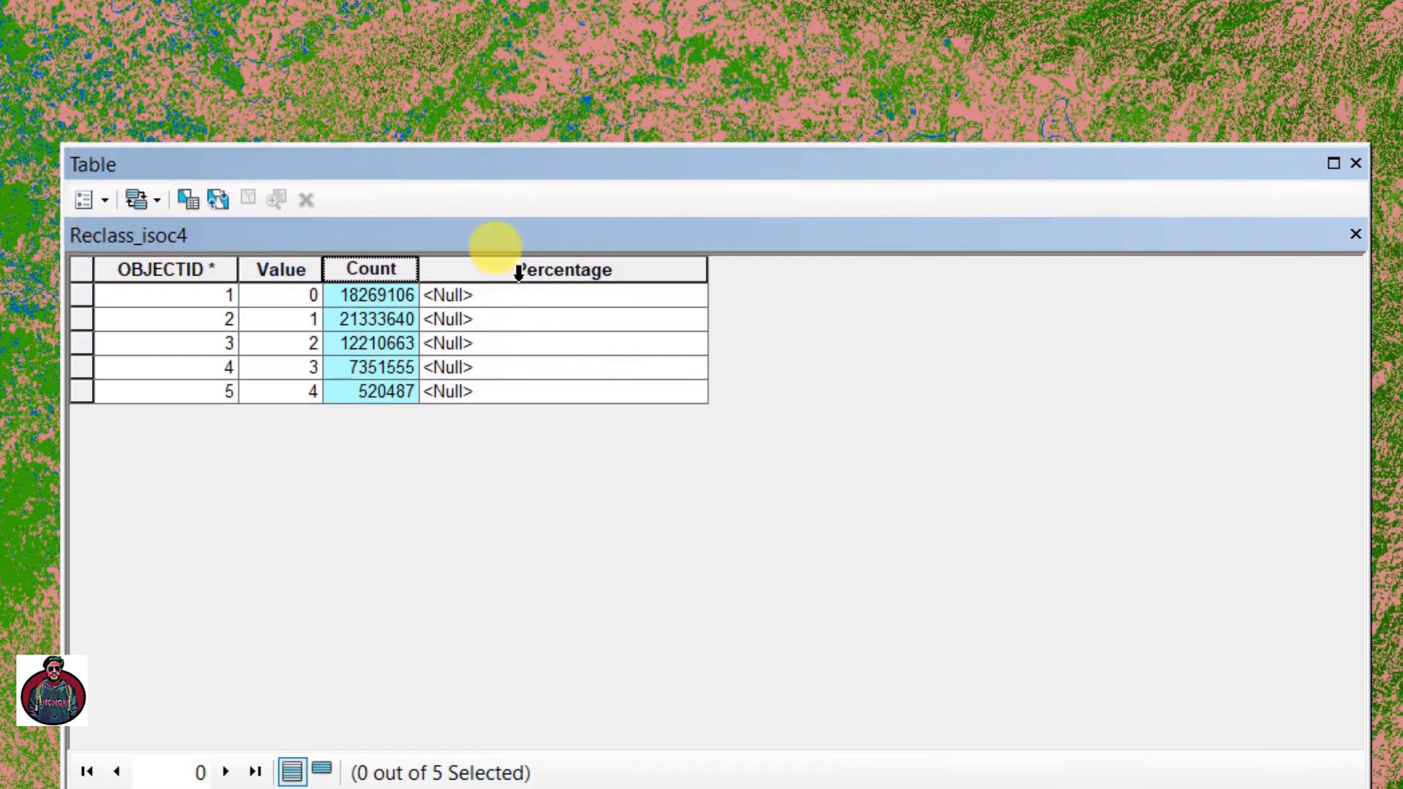
Fill Percentage with ([Count]/59685451)*100 via Field Calculator for all rows.
right_click(561, 269)
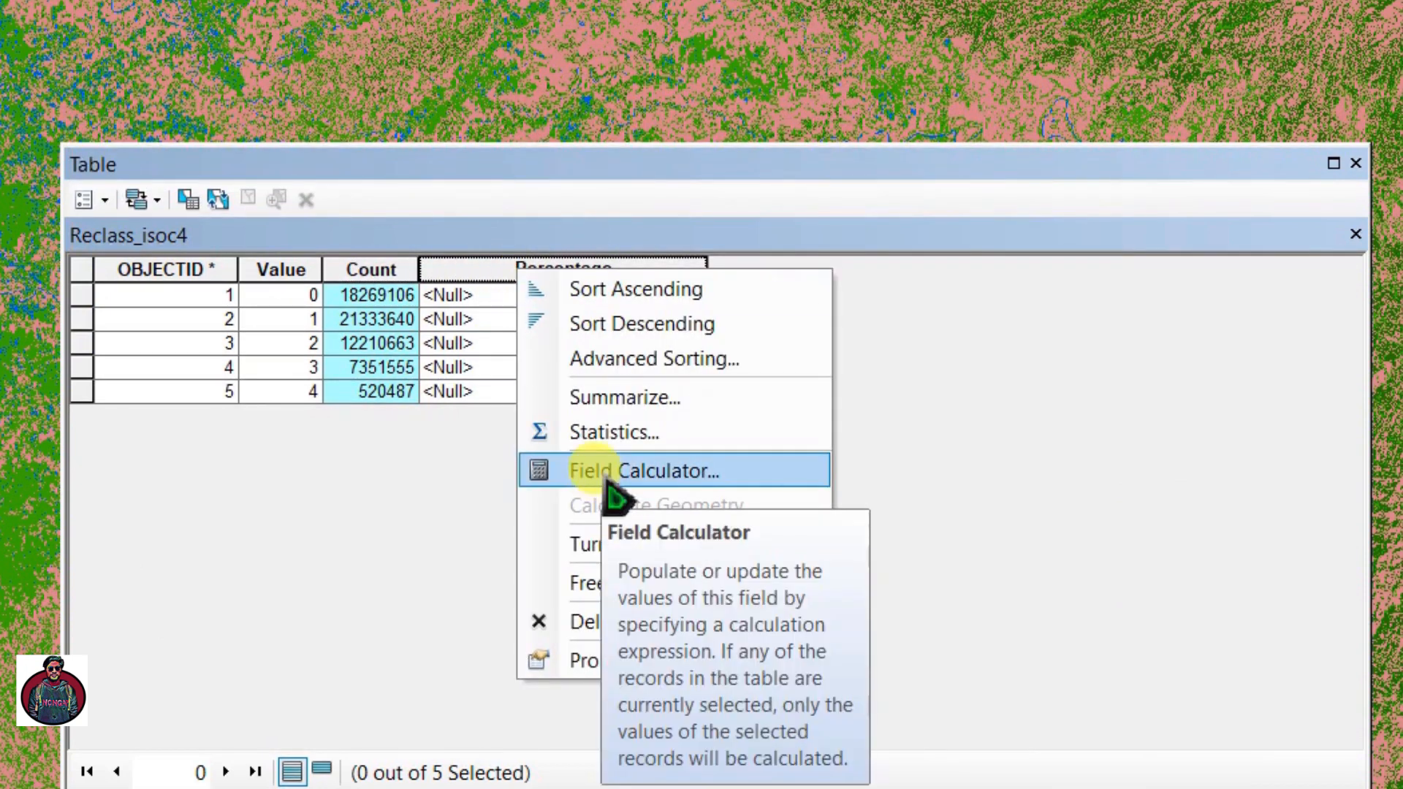
left_click(644, 470)
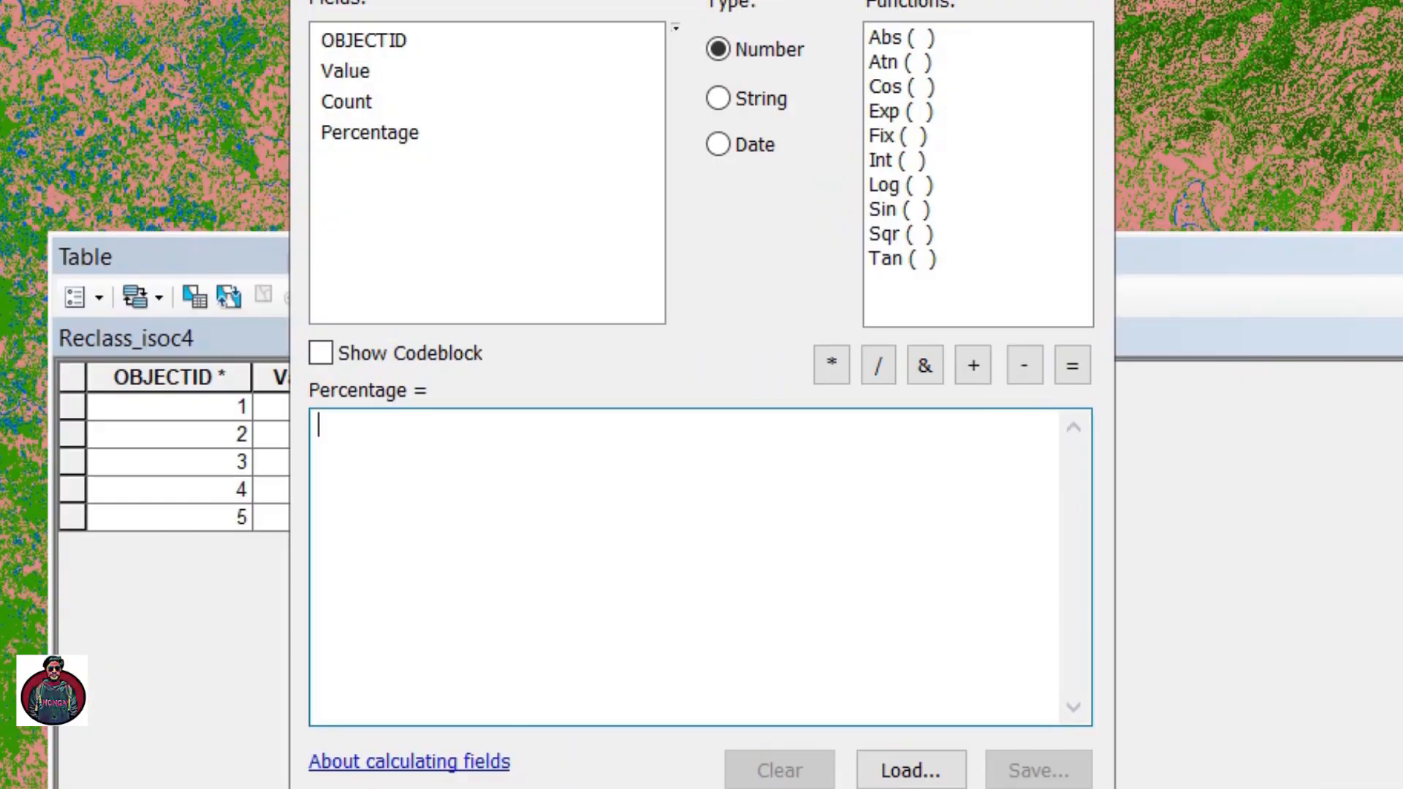
type("(")
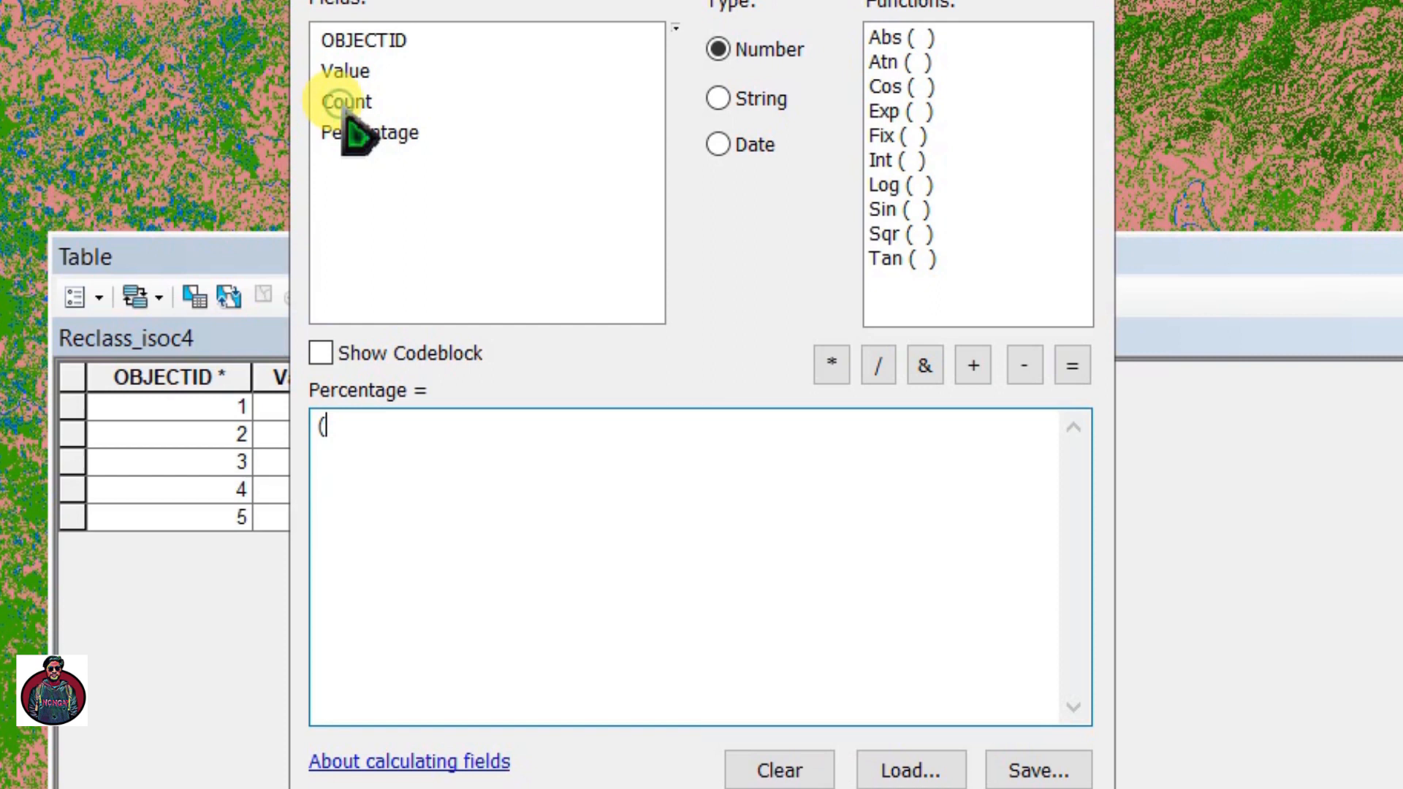
double_click(345, 101)
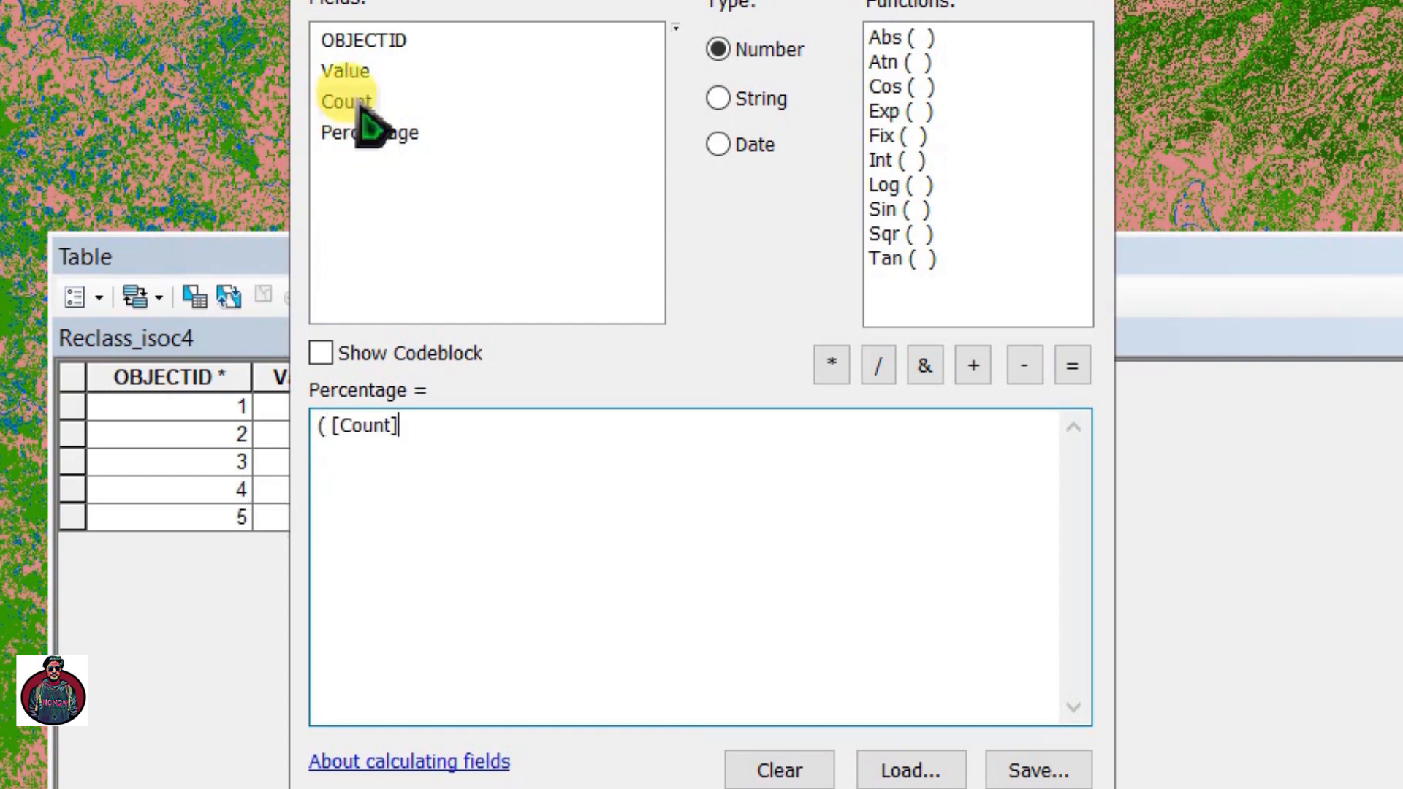
type("/")
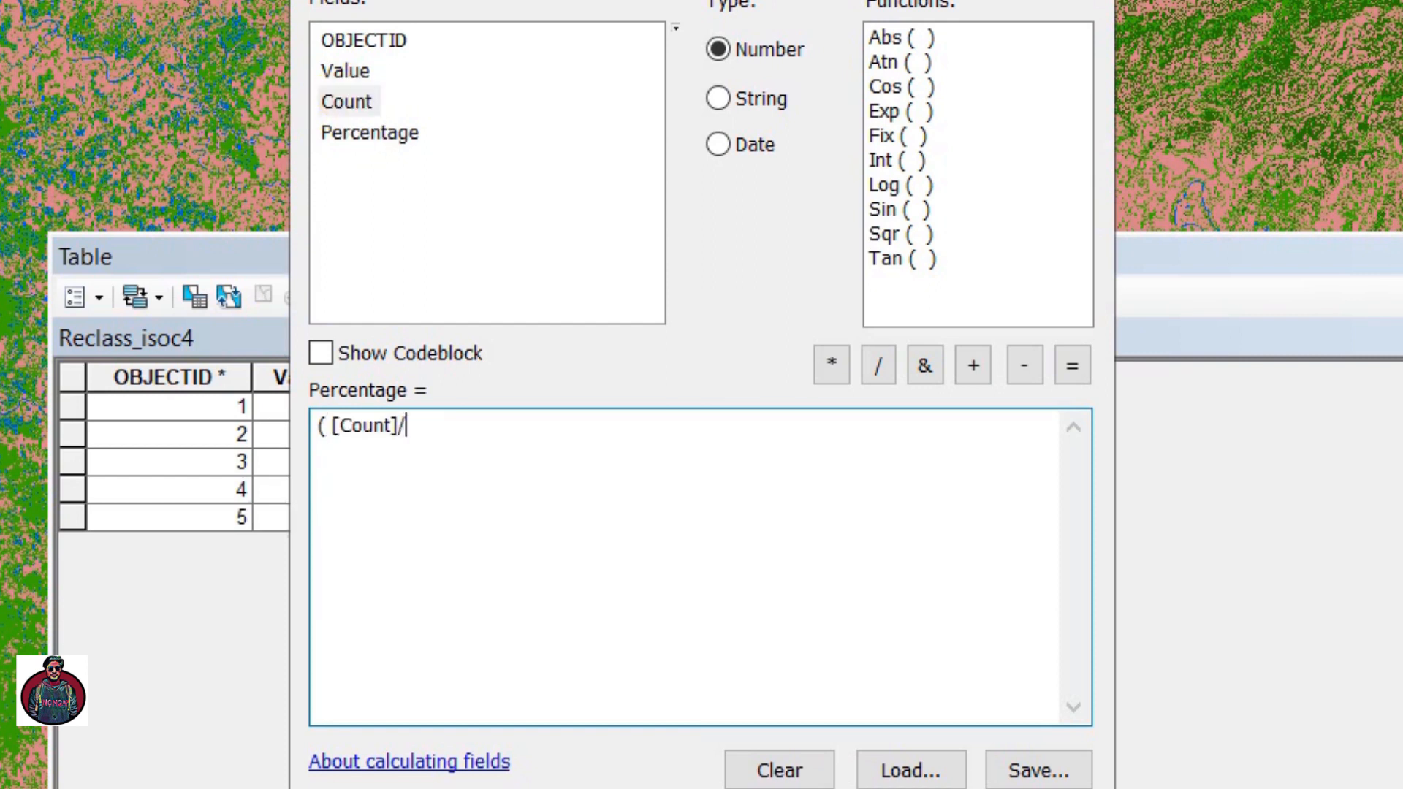
type("59685451")
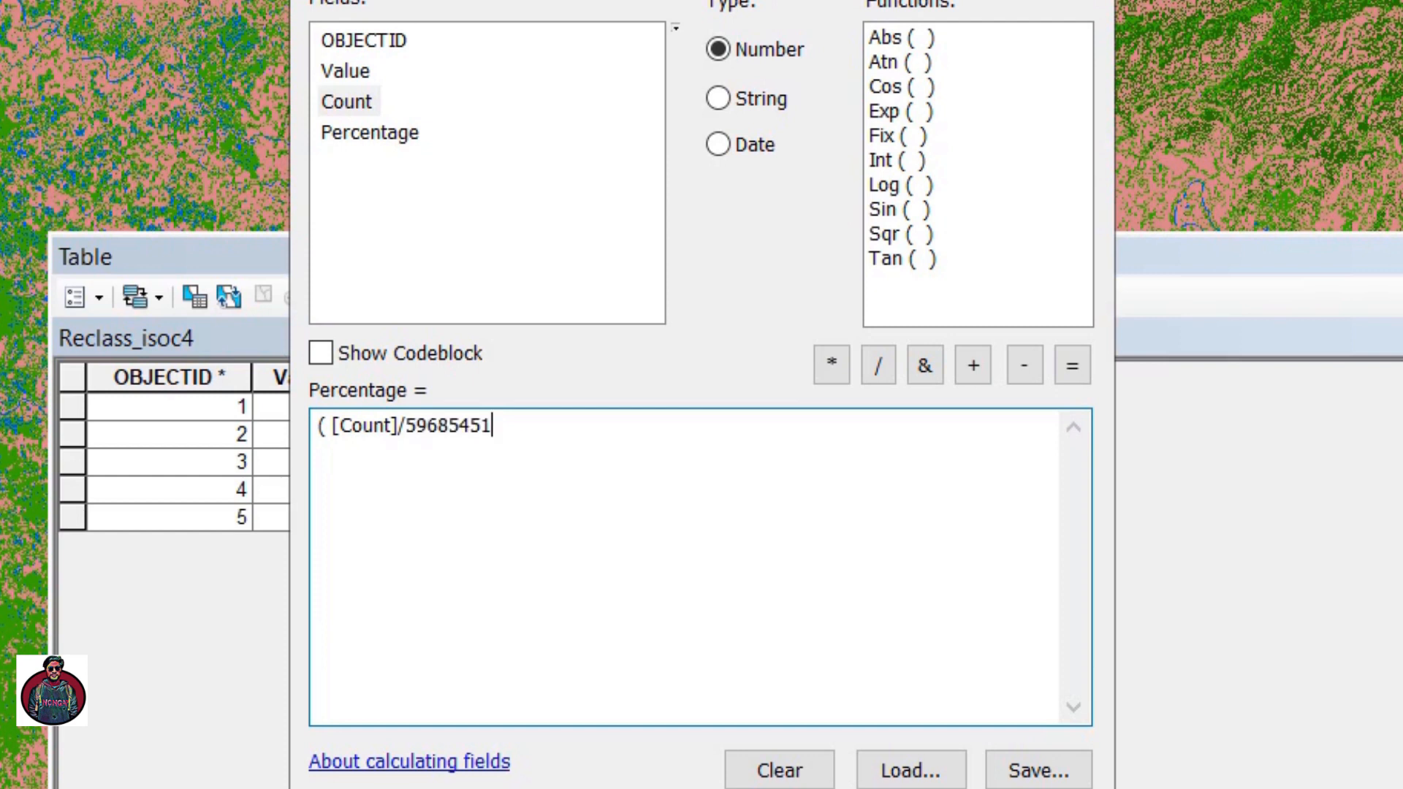
type(")*")
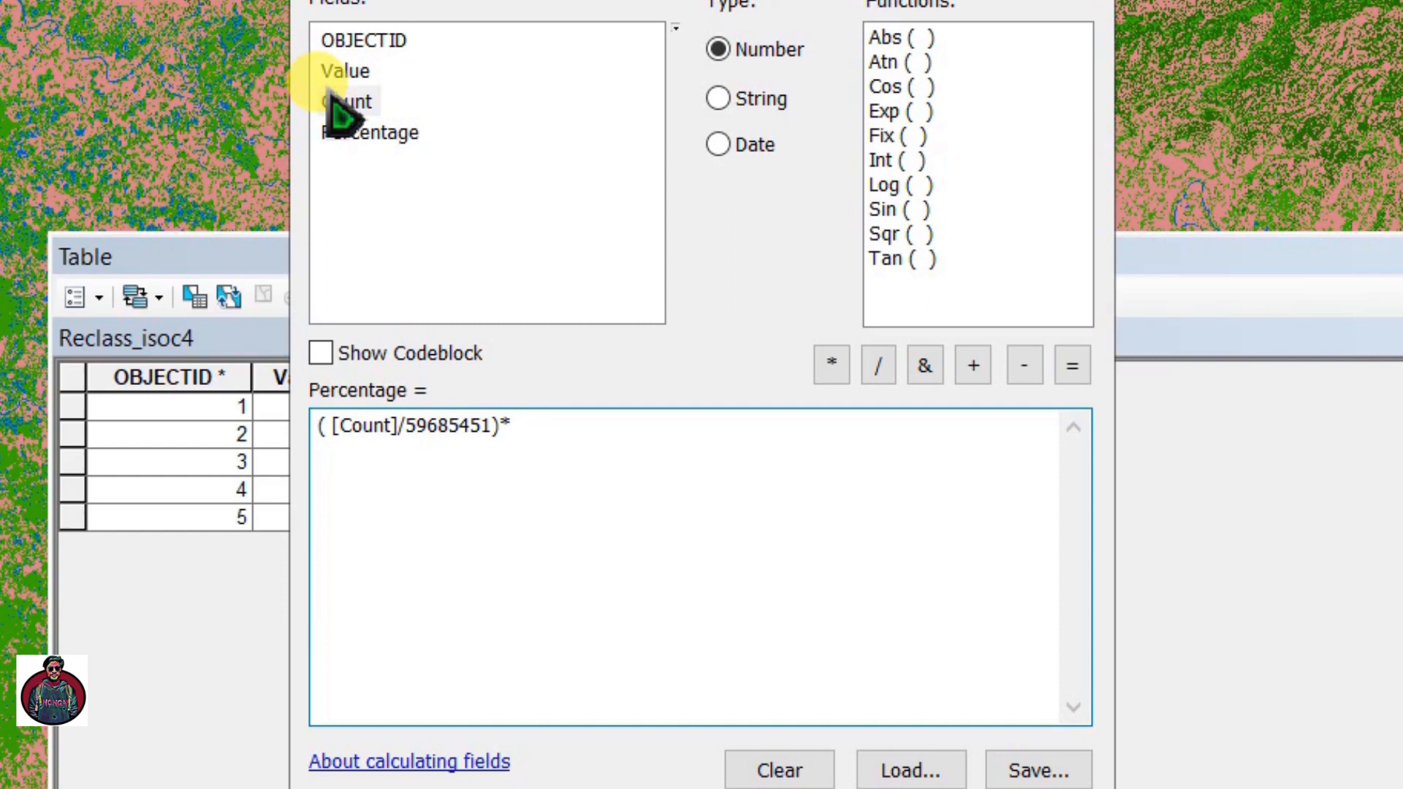
type("100")
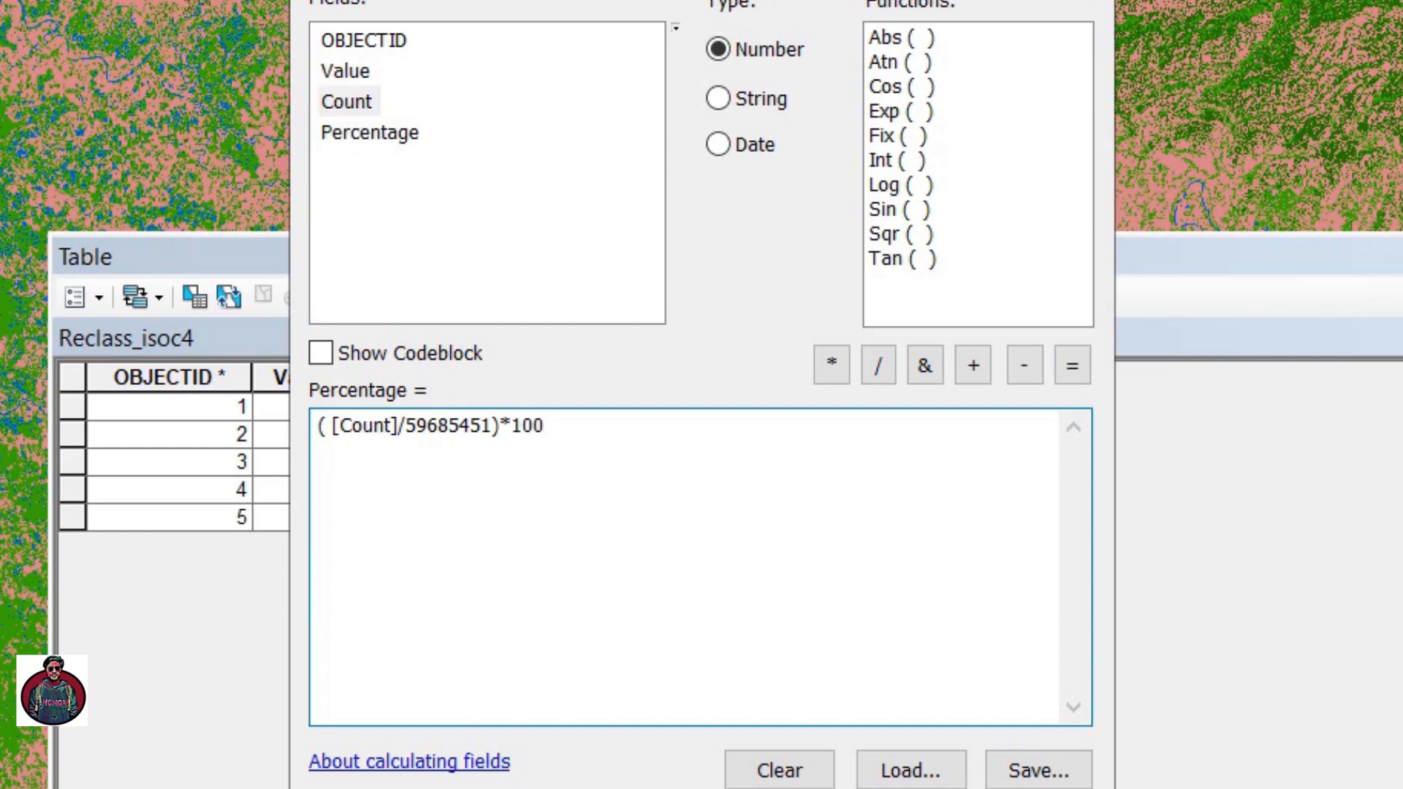
left_click(536, 425)
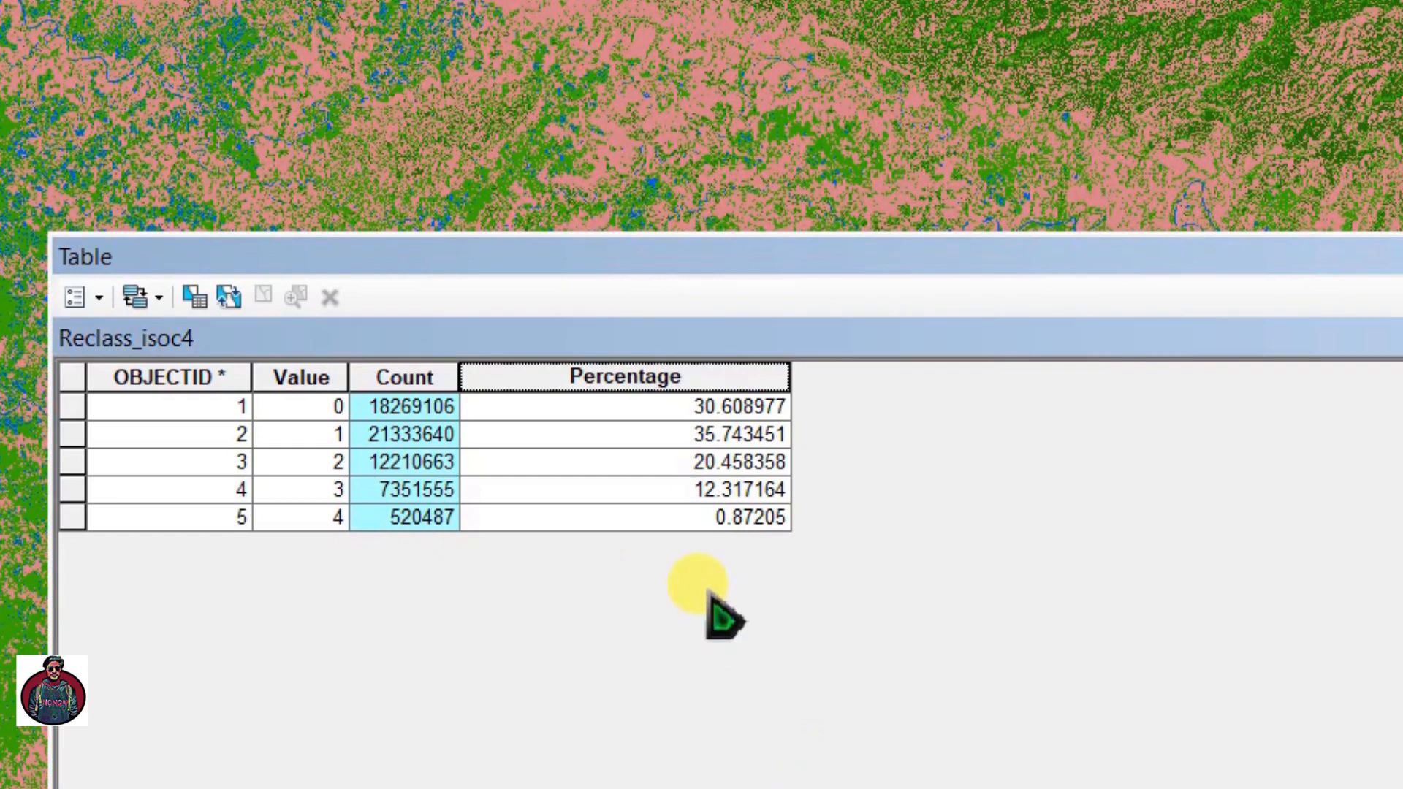
mouse_move(627, 456)
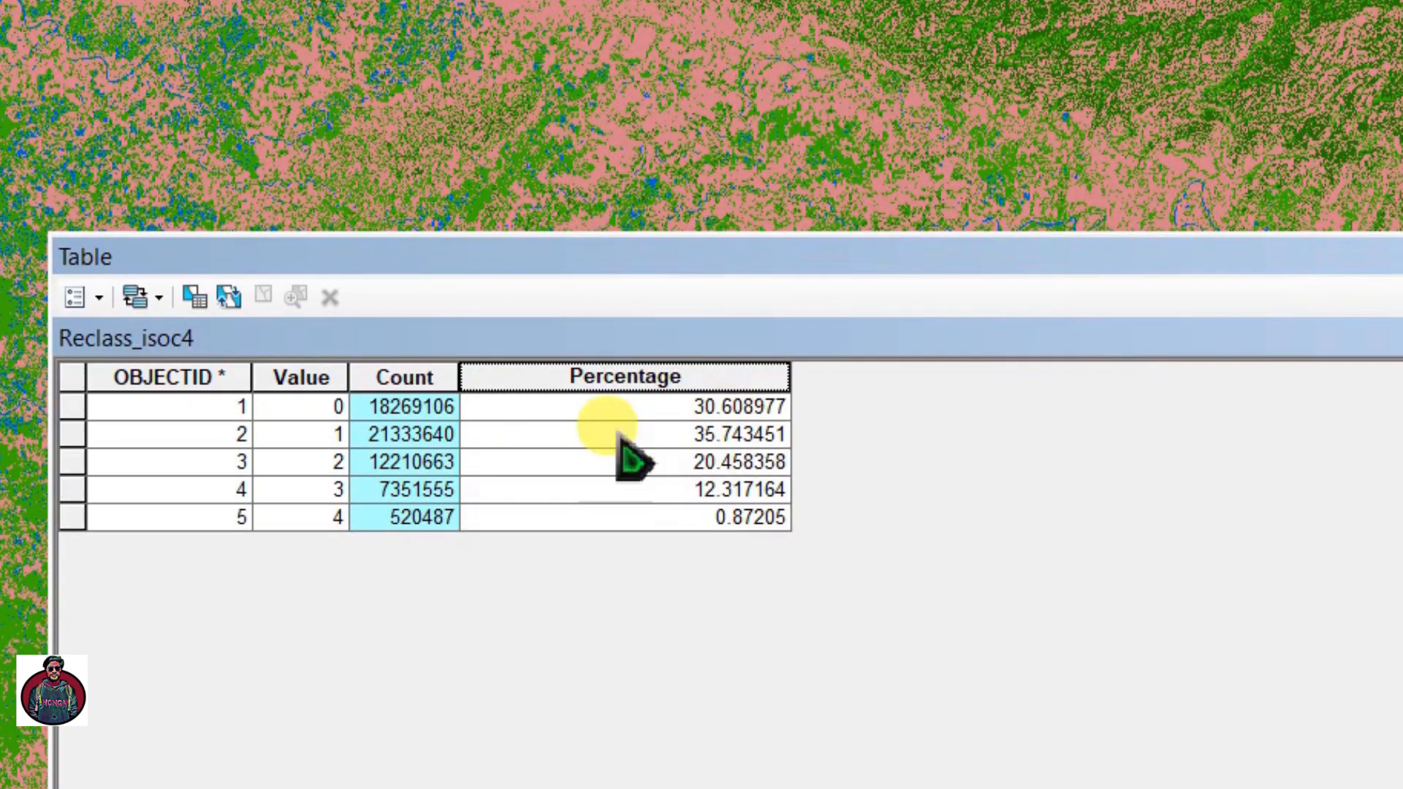
mouse_move(635, 527)
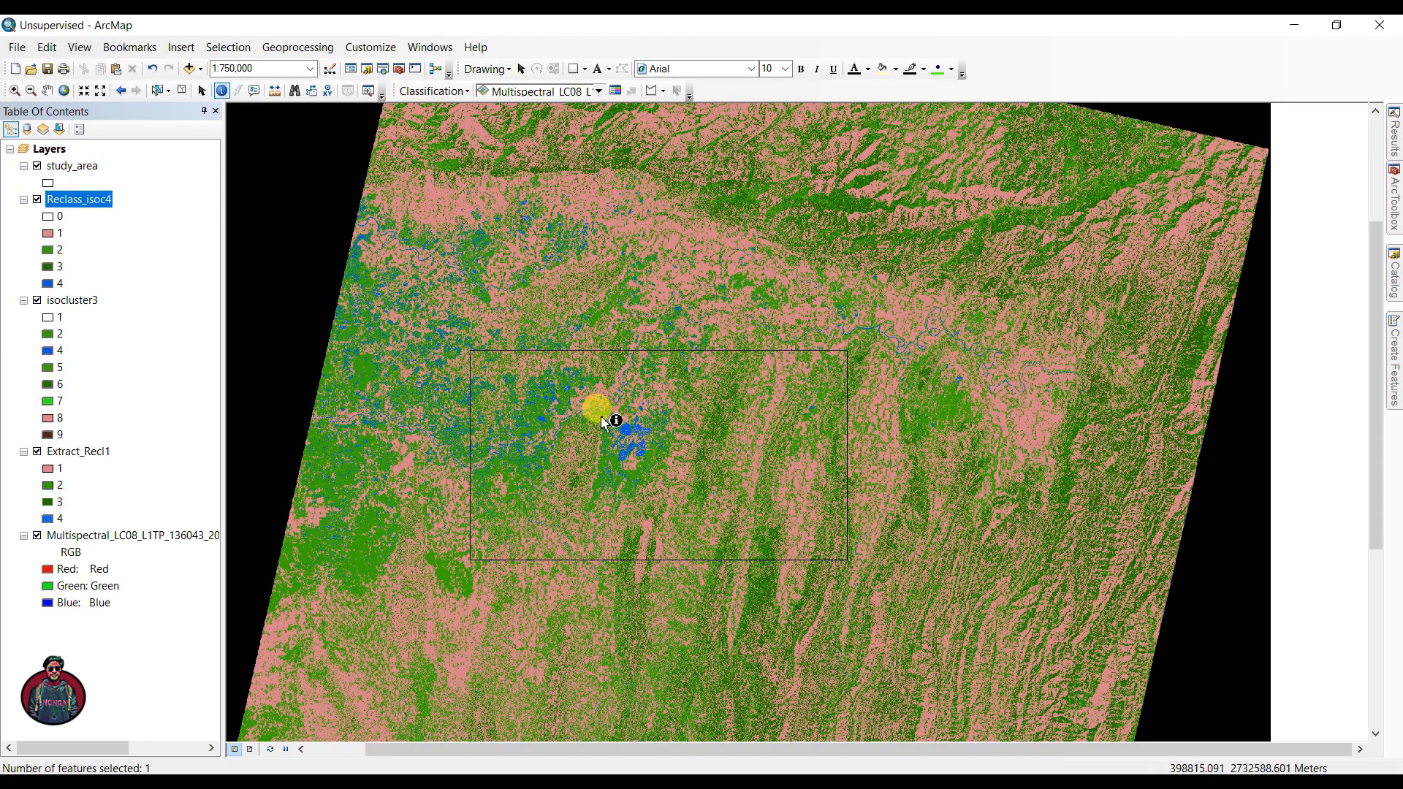
mouse_move(814, 358)
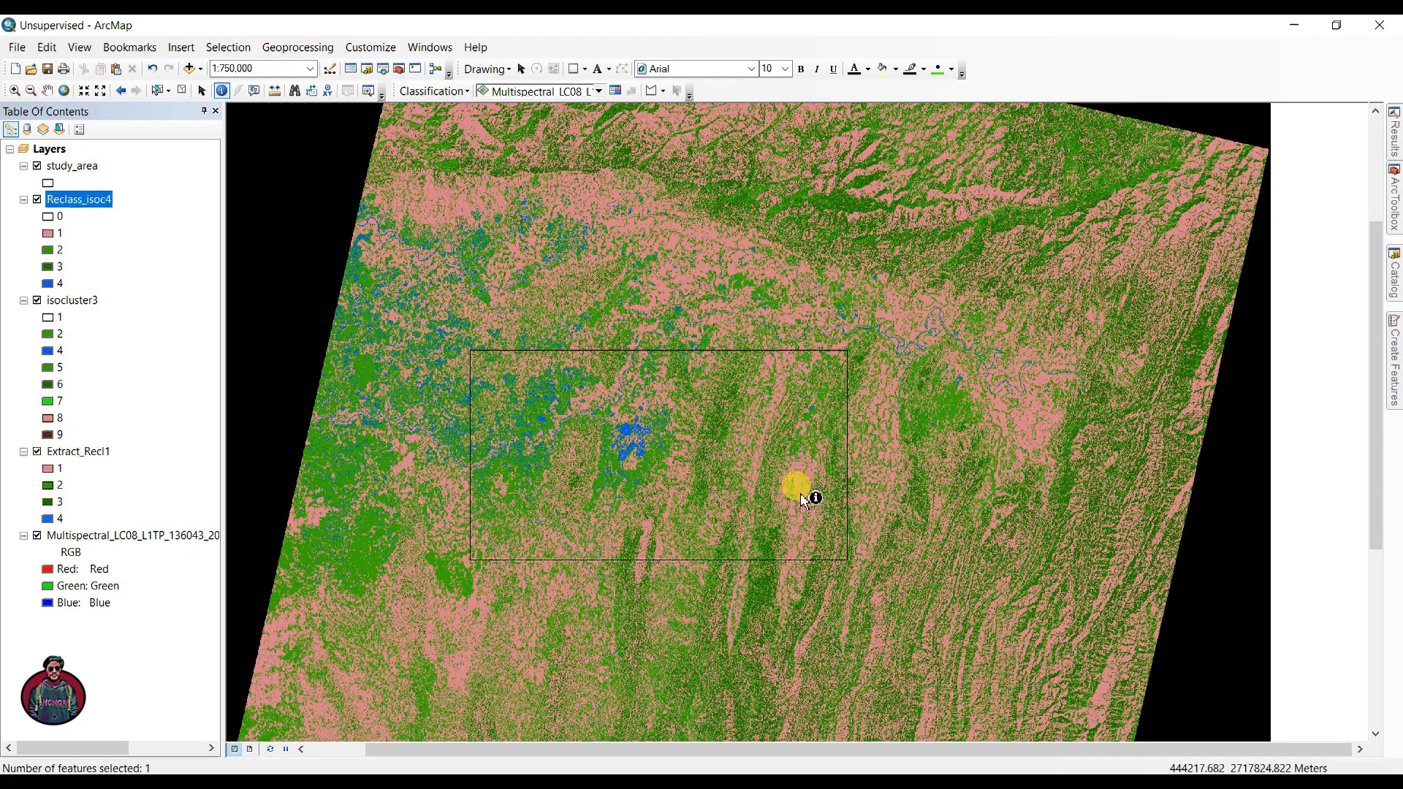
mouse_move(1055, 269)
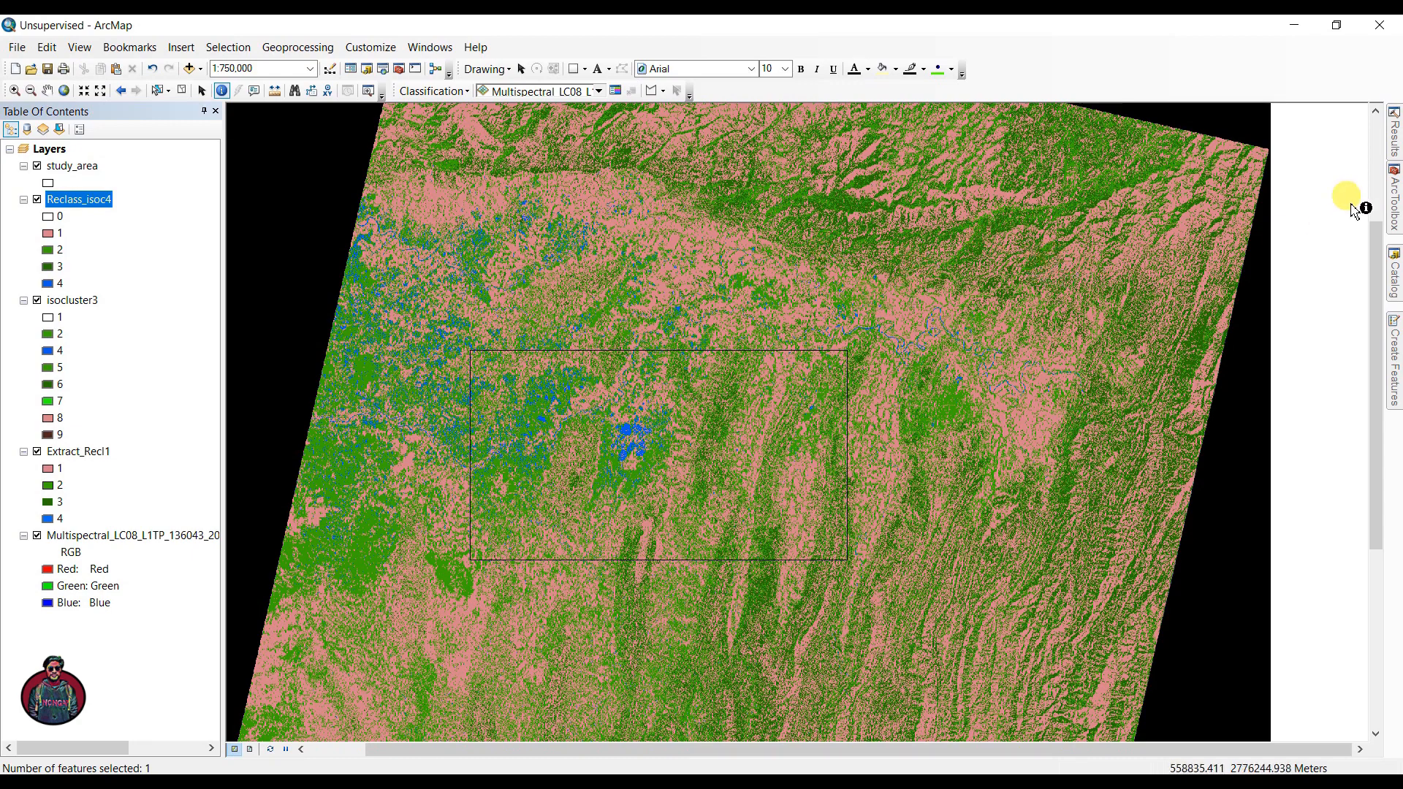
Bring up ArcToolbox so the Spatial Analyst tools are available beside the map.
left_click(1391, 197)
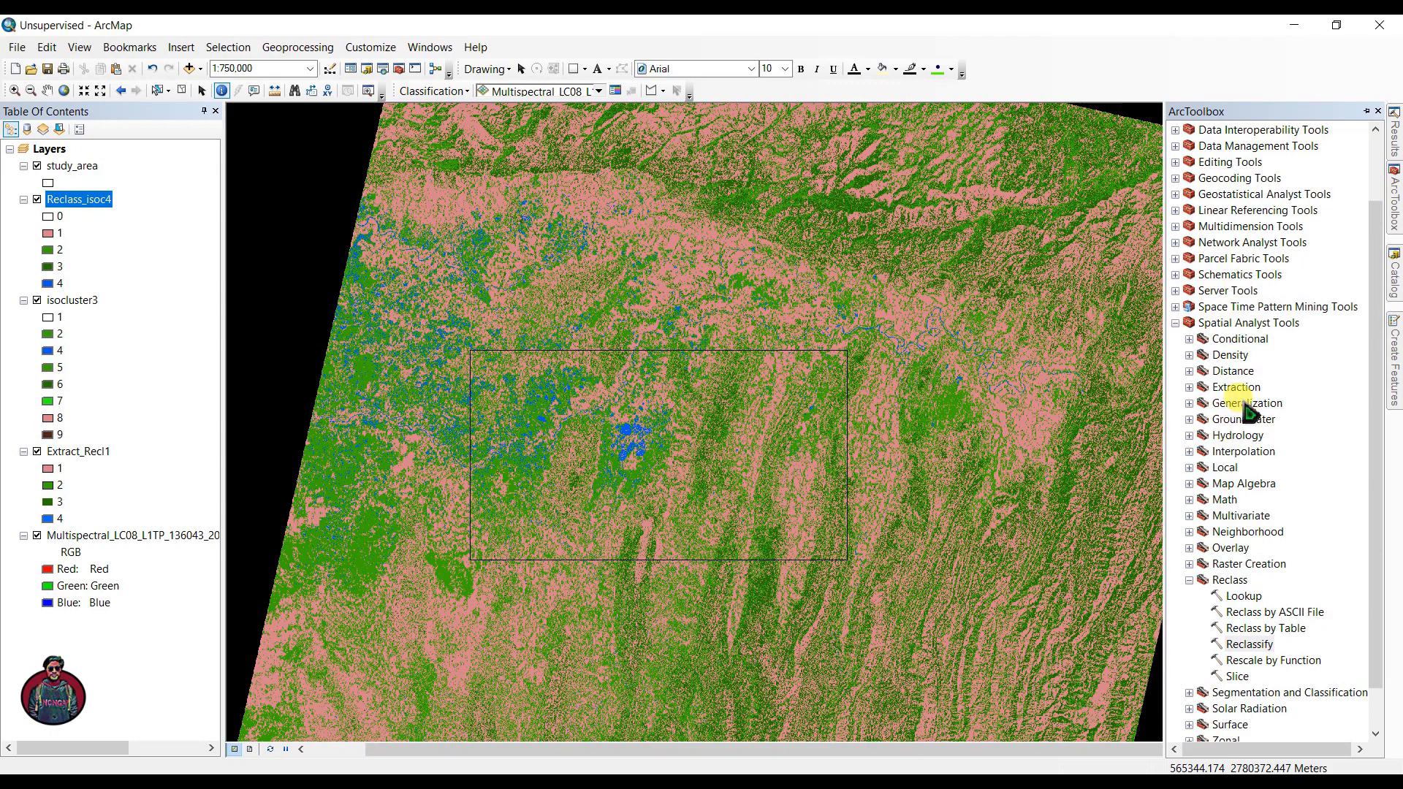
Start the Extract by Mask tool from Spatial Analyst's Extraction group.
left_click(1233, 386)
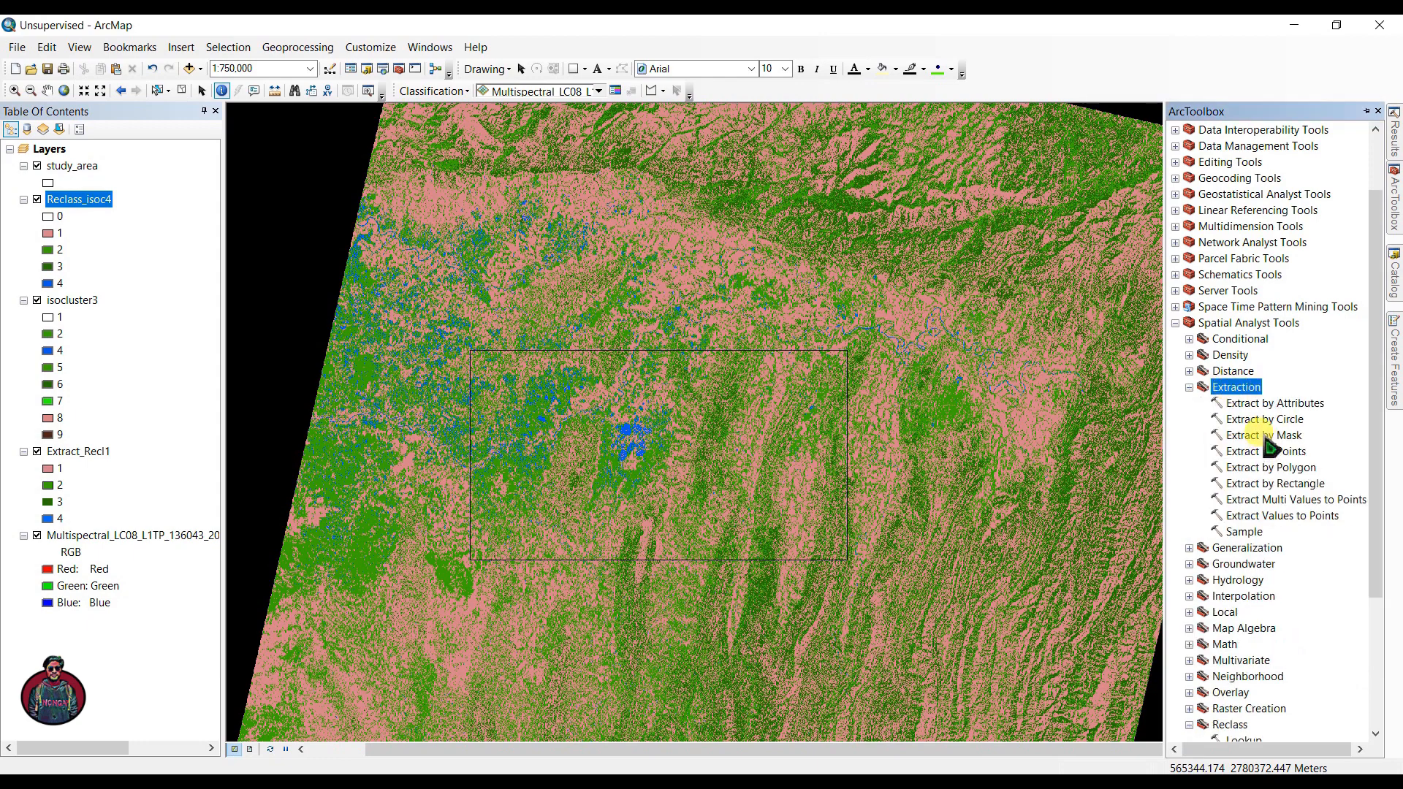
left_click(1266, 436)
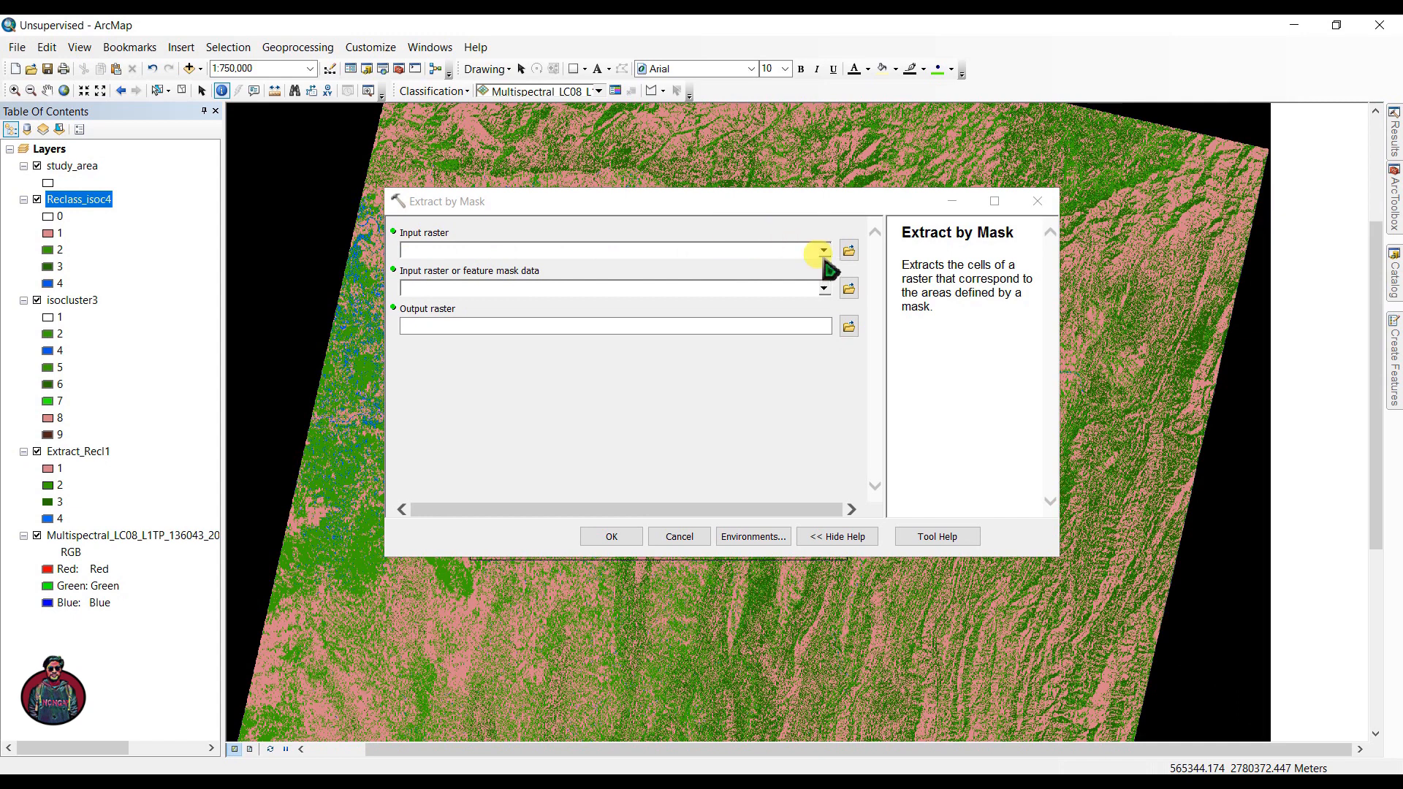
Clip Reclass_isoc4 to the study_area mask with Extract by Mask and run it.
left_click(821, 250)
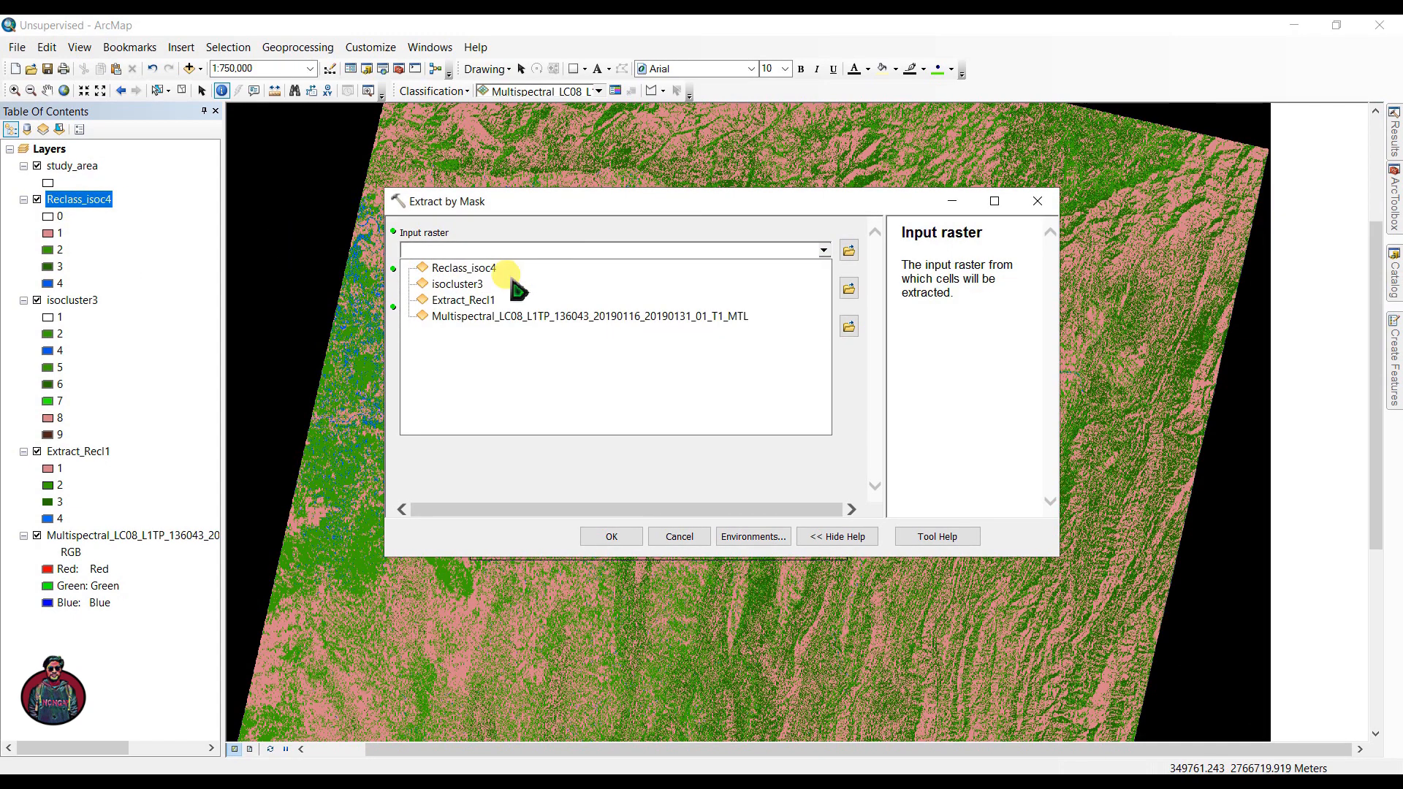
left_click(463, 267)
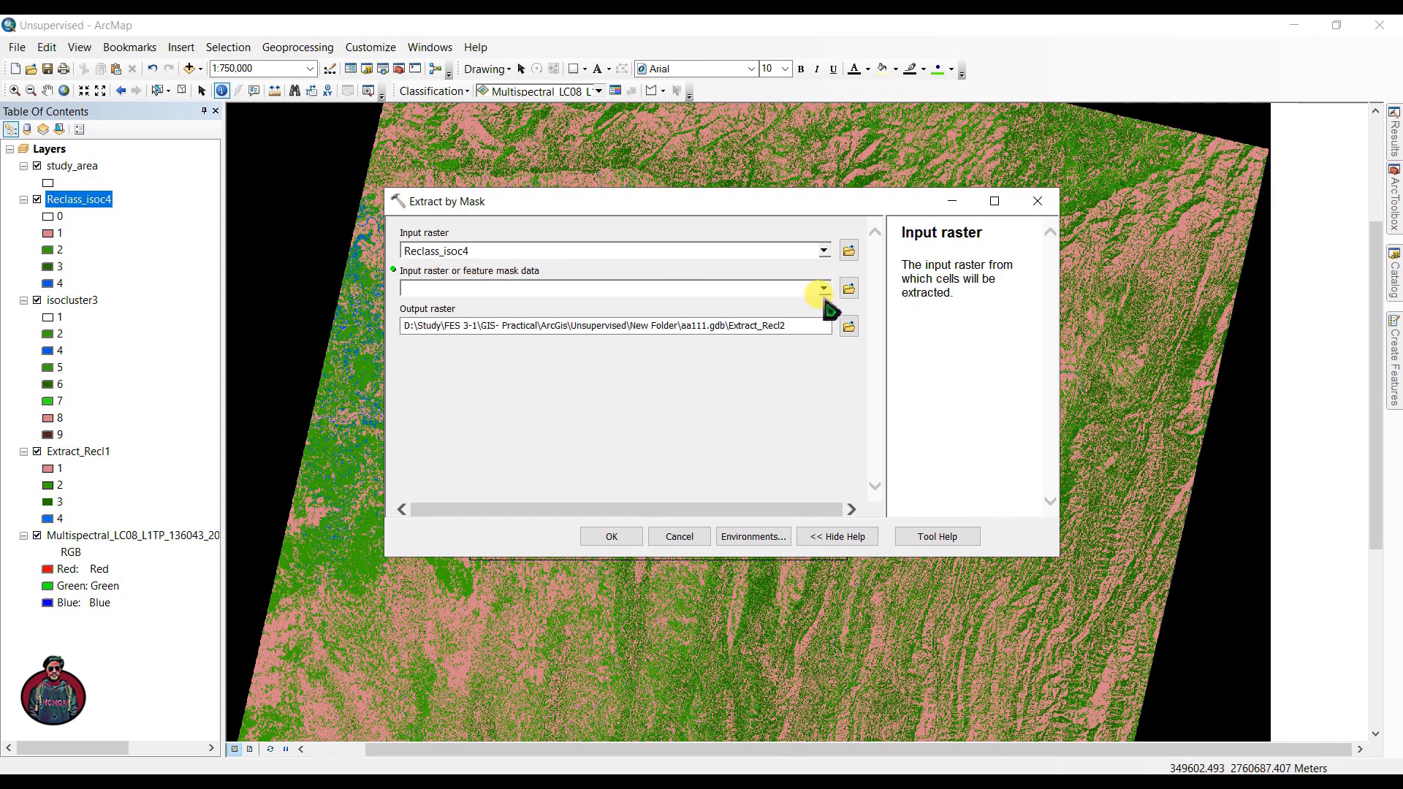
left_click(822, 288)
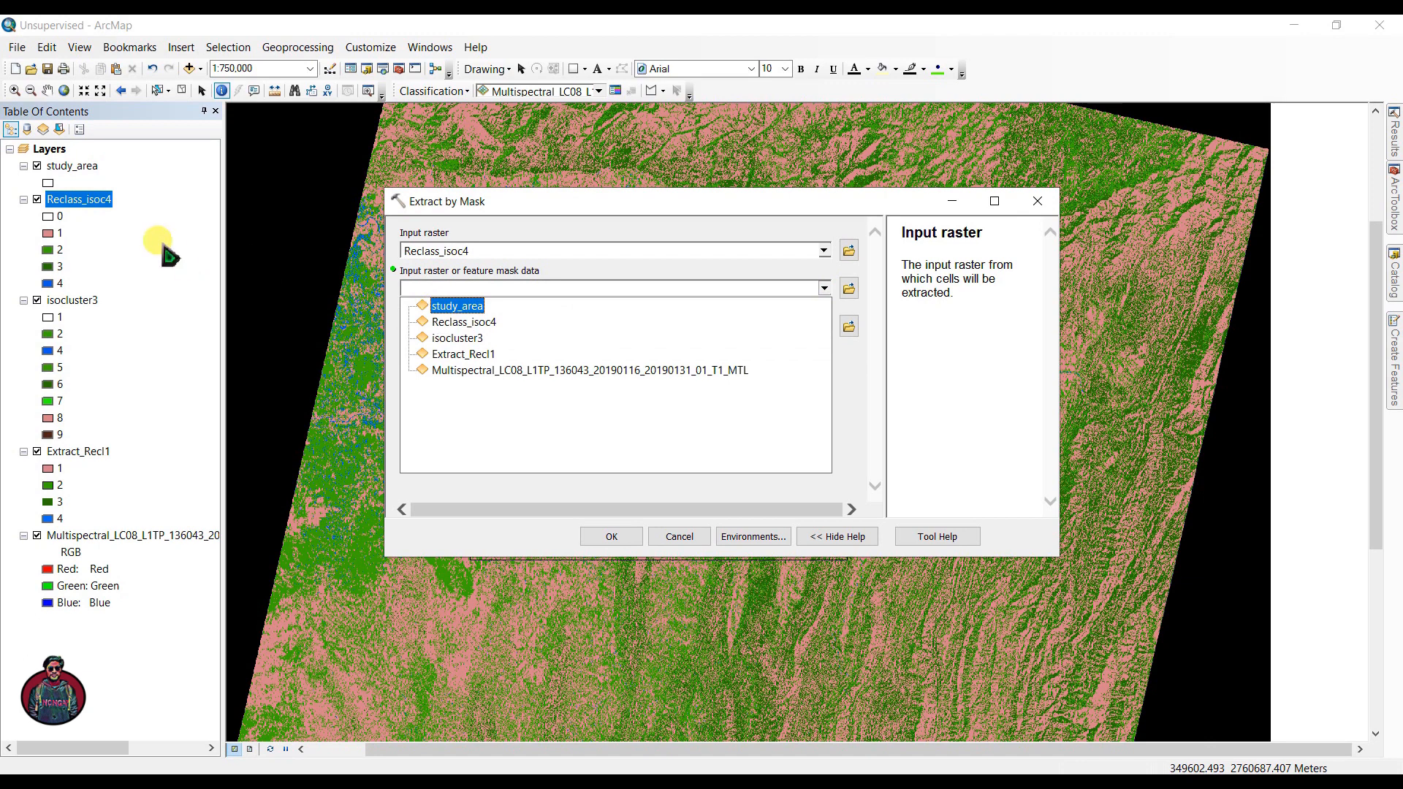
left_click(457, 305)
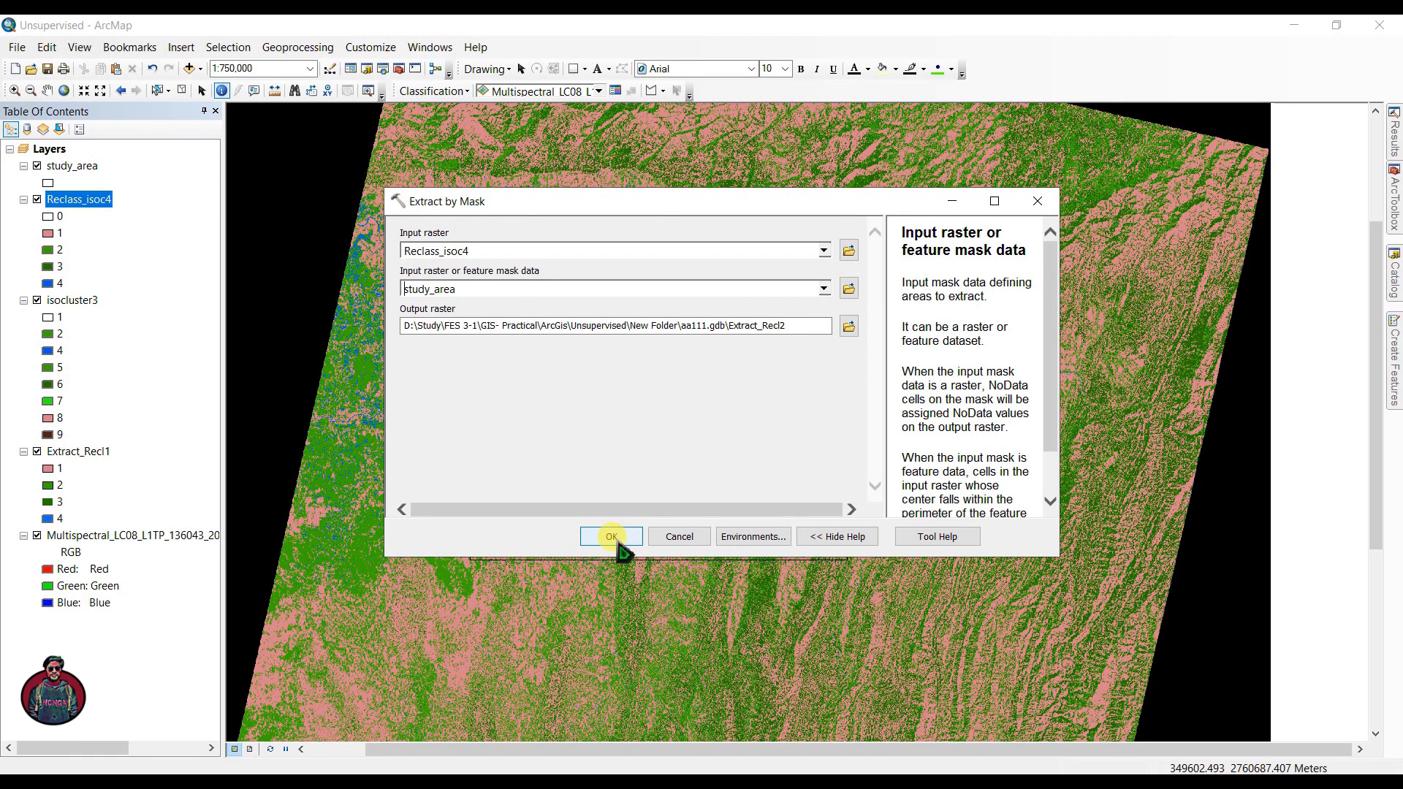
left_click(611, 537)
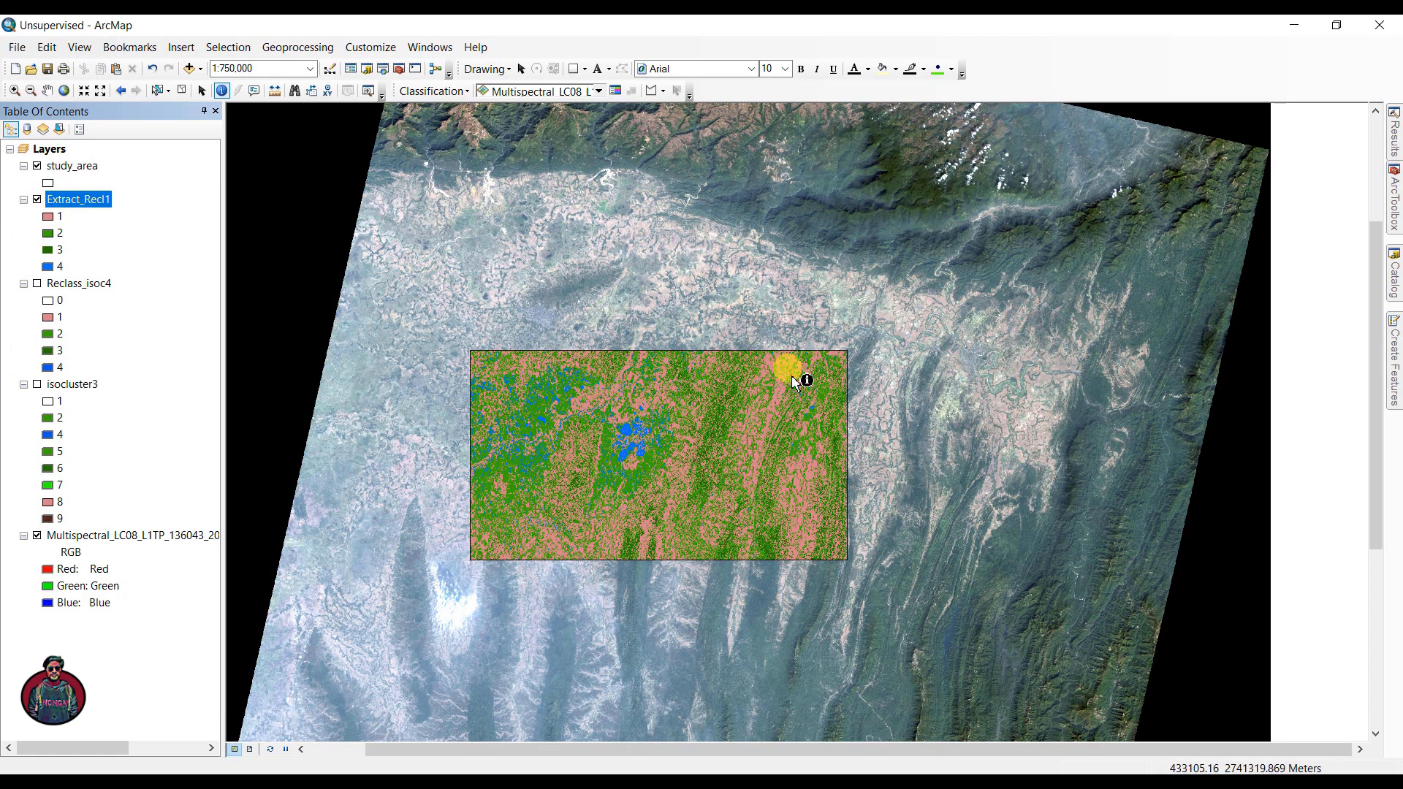
mouse_move(1003, 412)
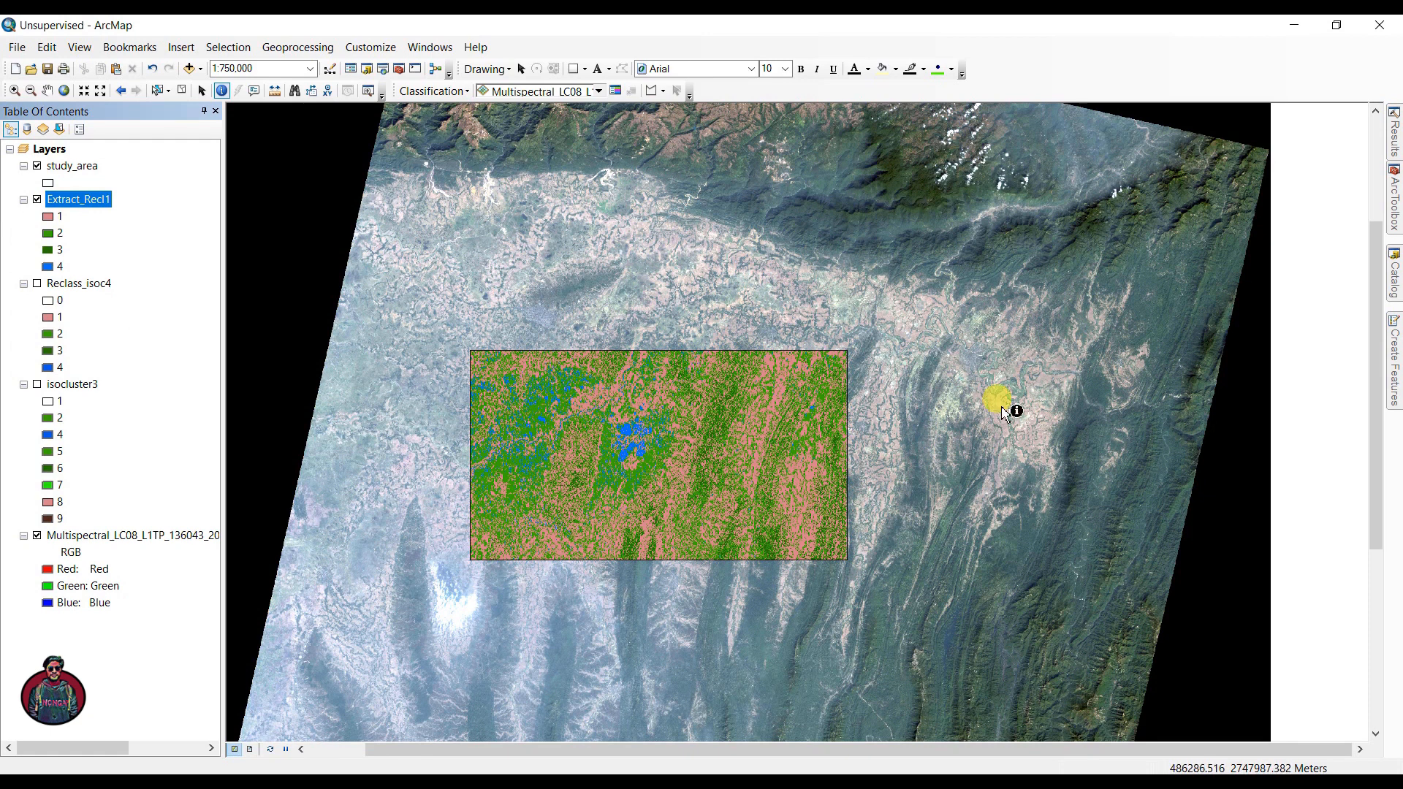